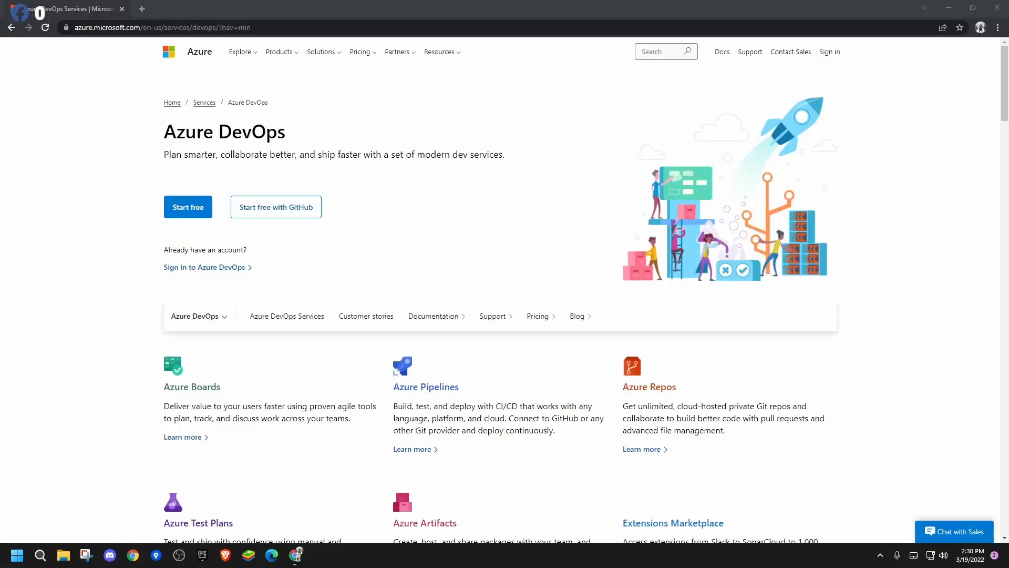
mouse_move(409, 349)
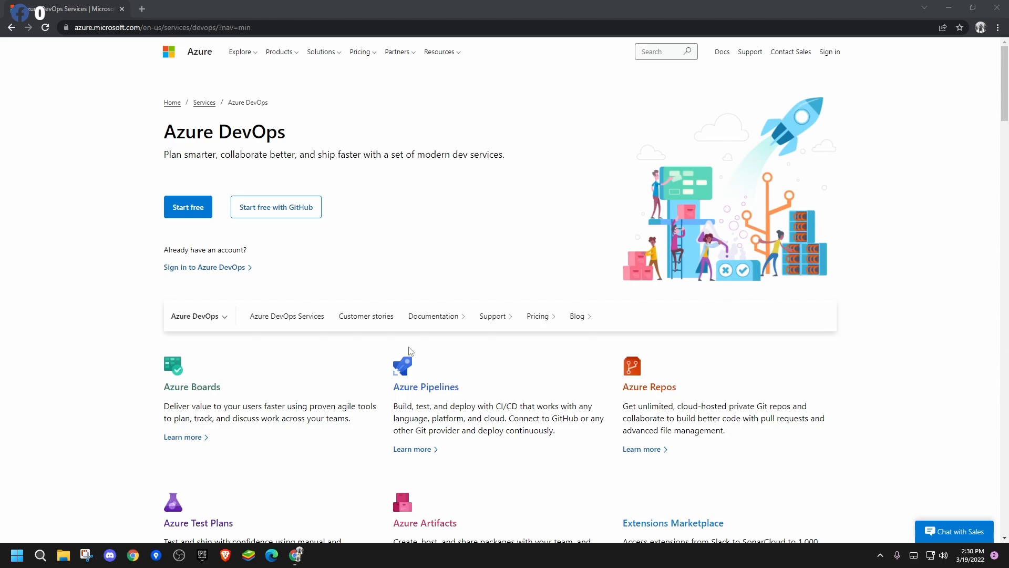
mouse_move(398, 269)
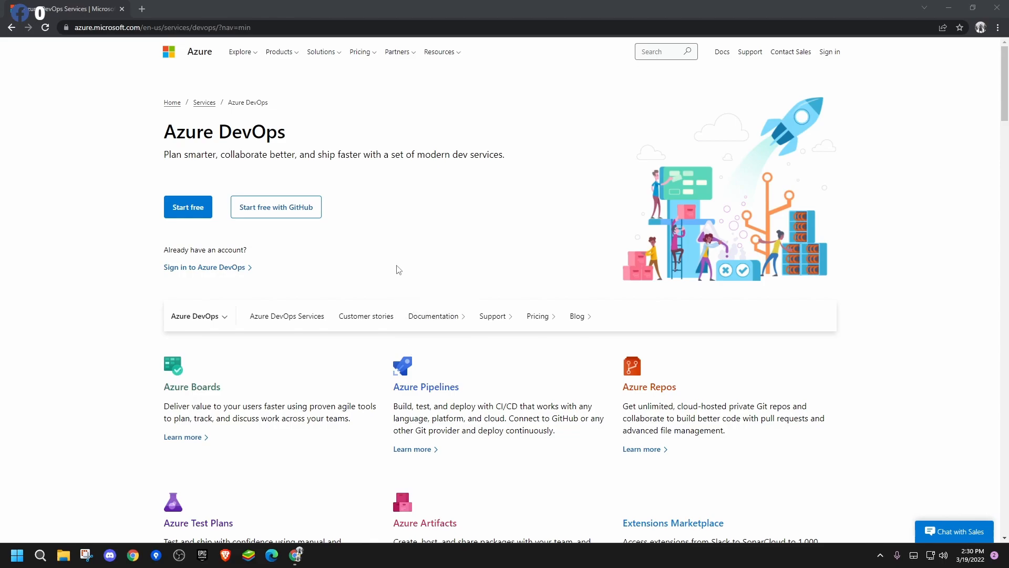
mouse_move(411, 276)
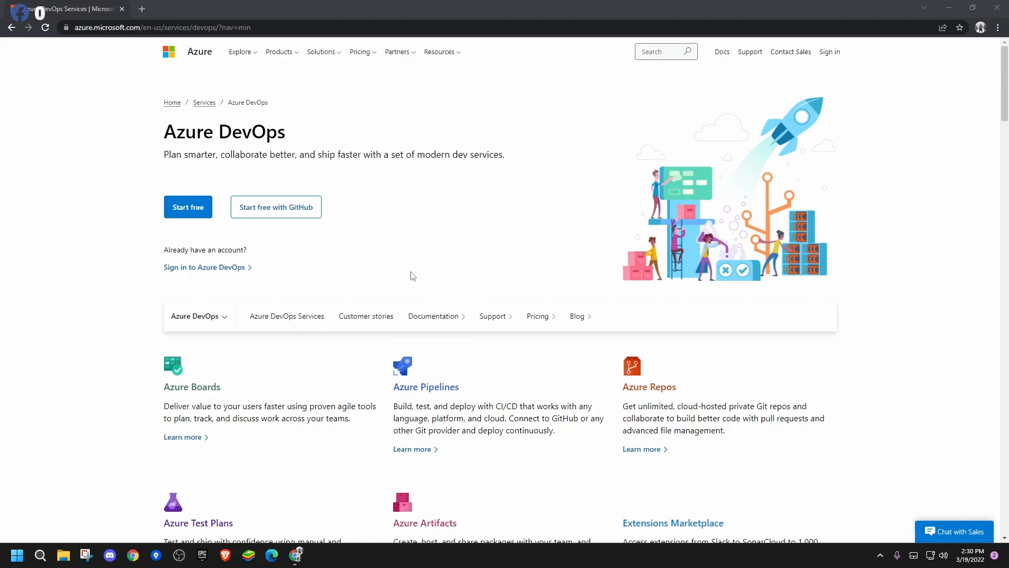
mouse_move(444, 267)
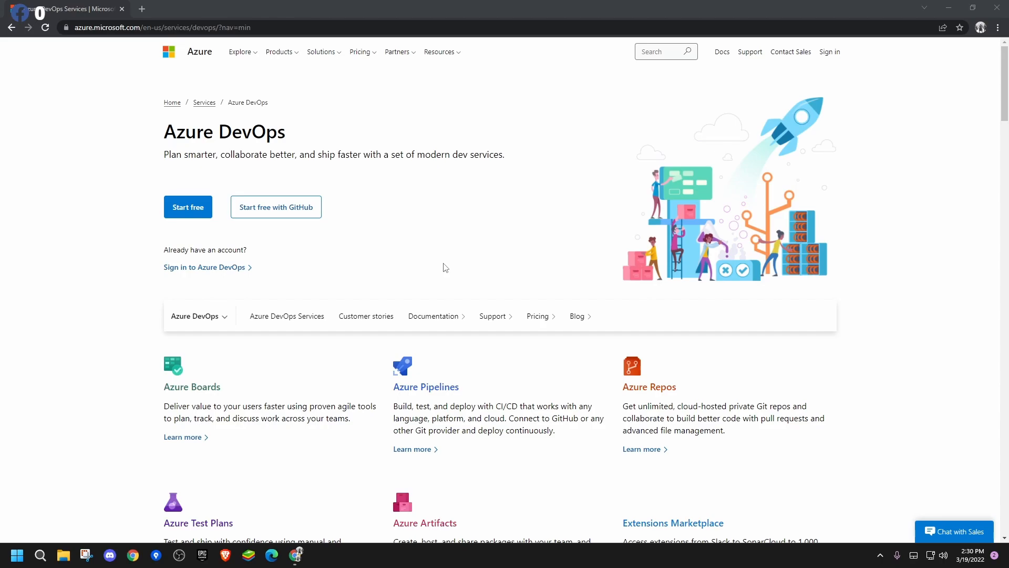
mouse_move(159, 194)
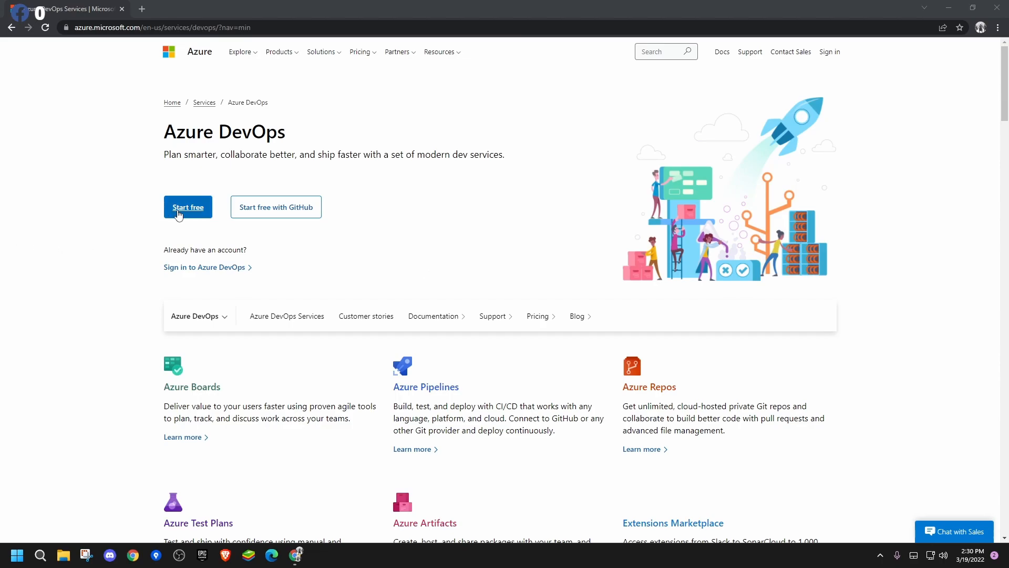
mouse_move(595, 81)
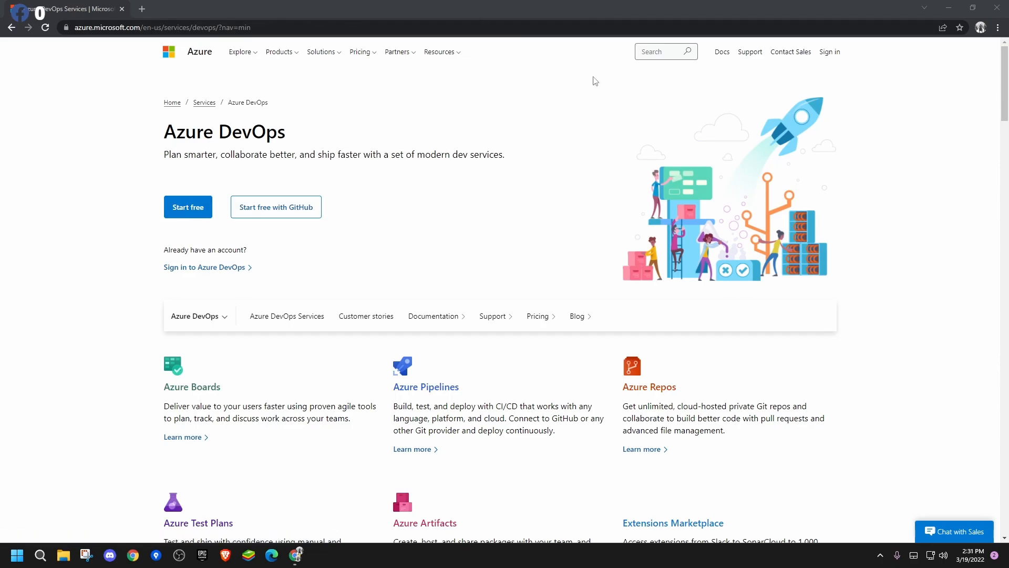
mouse_move(51, 12)
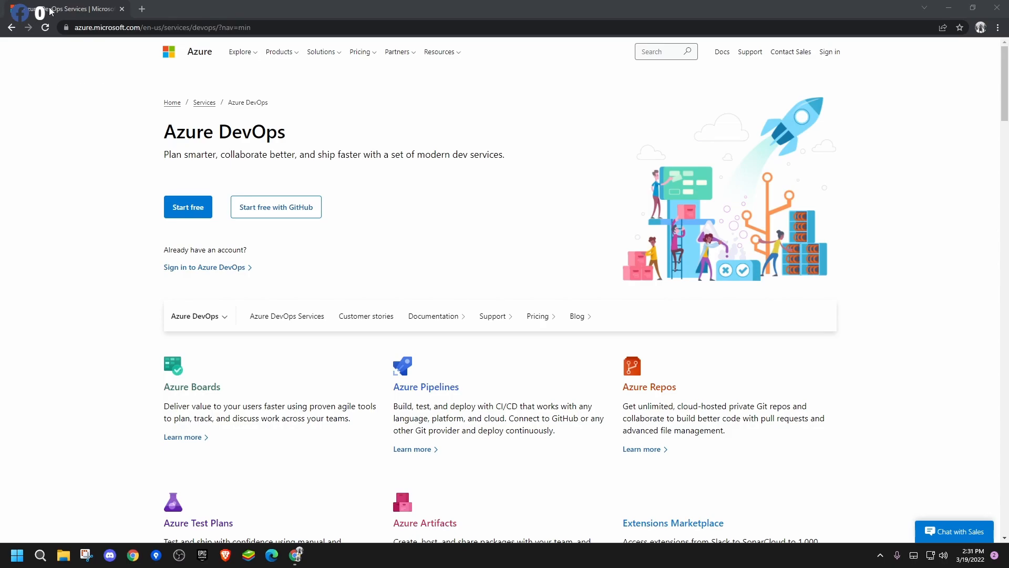
mouse_move(198, 204)
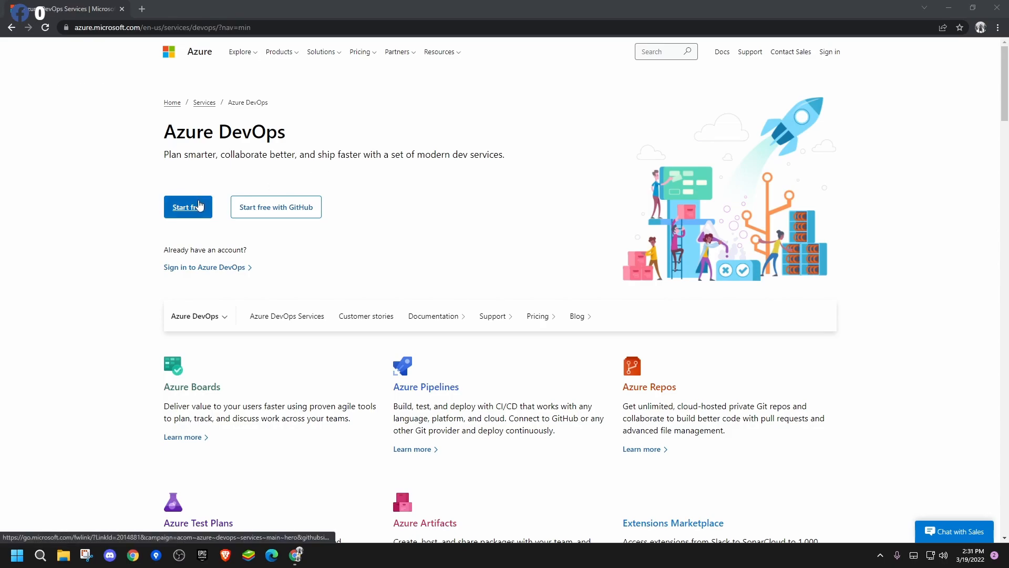
Begin the free Azure DevOps sign-up and sign in with the Microsoft account password.
left_click(188, 207)
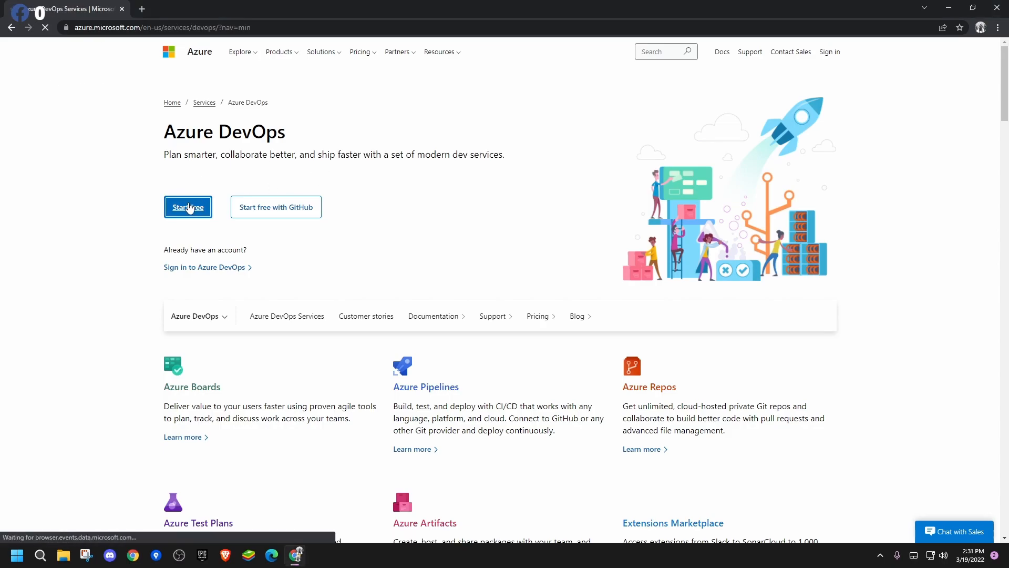
left_click(188, 207)
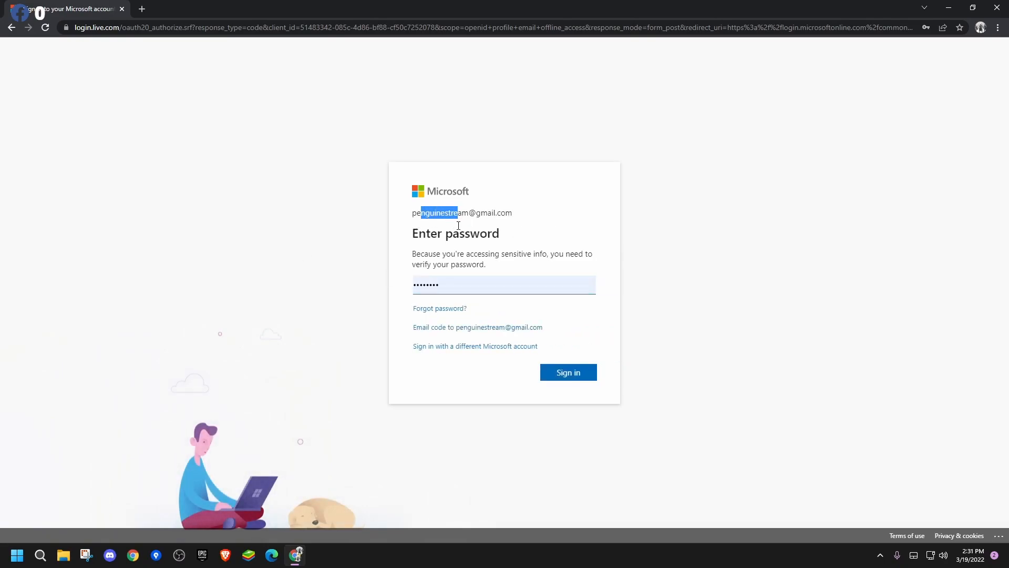
left_click(568, 373)
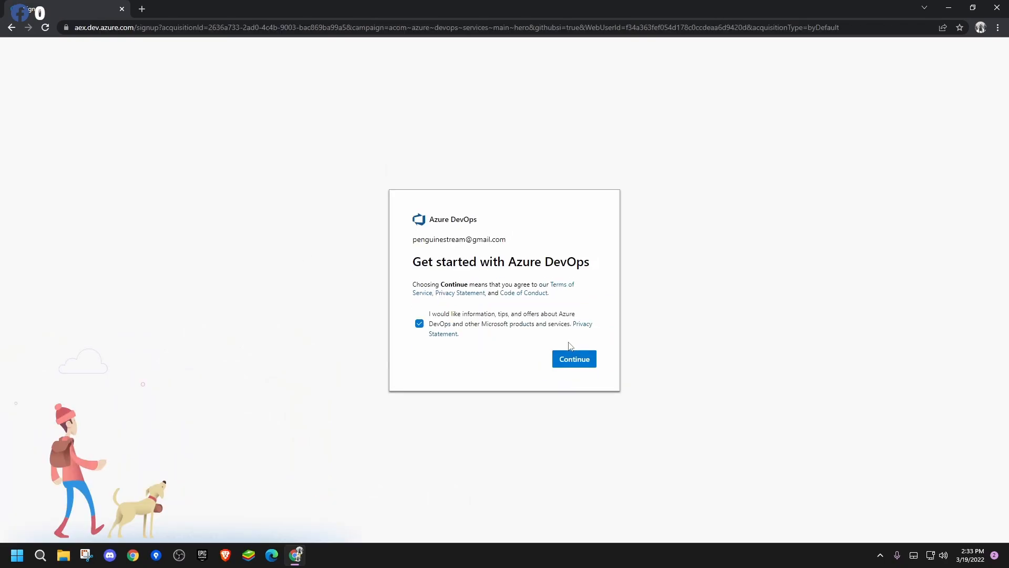
mouse_move(444, 256)
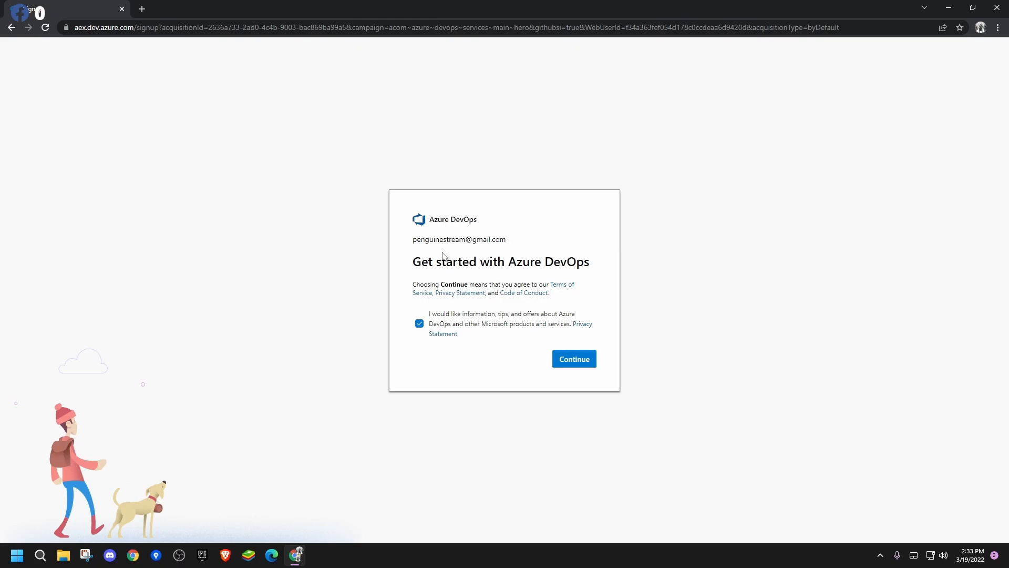
mouse_move(568, 372)
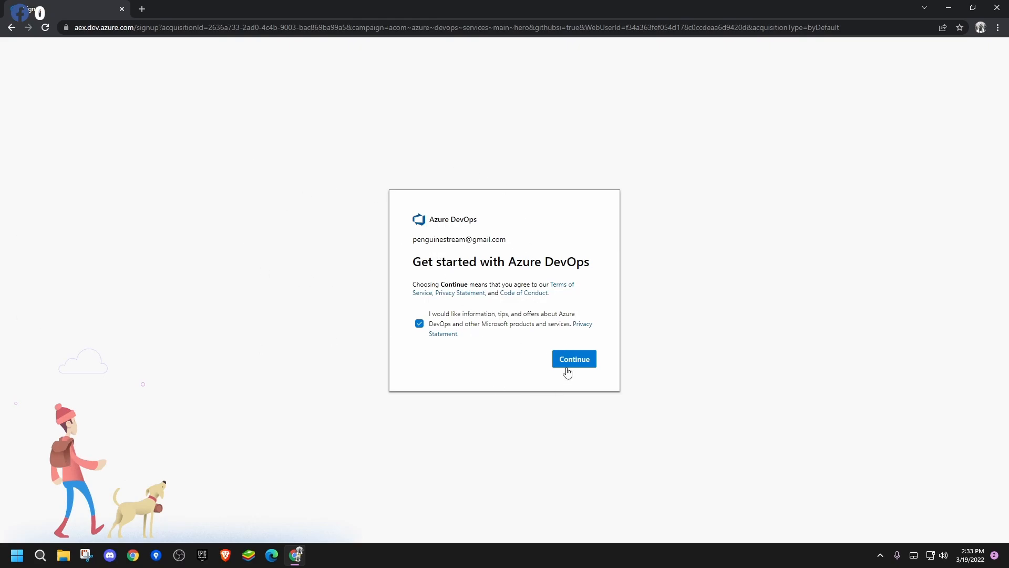
Accept the terms and choose Southeast Asia as the organization's hosting region.
left_click(574, 359)
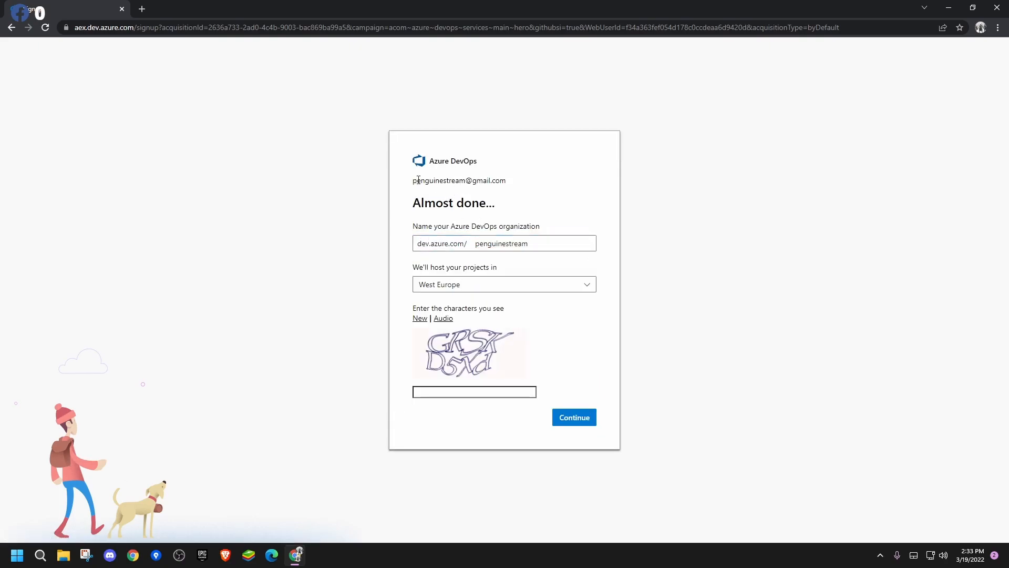
double_click(475, 226)
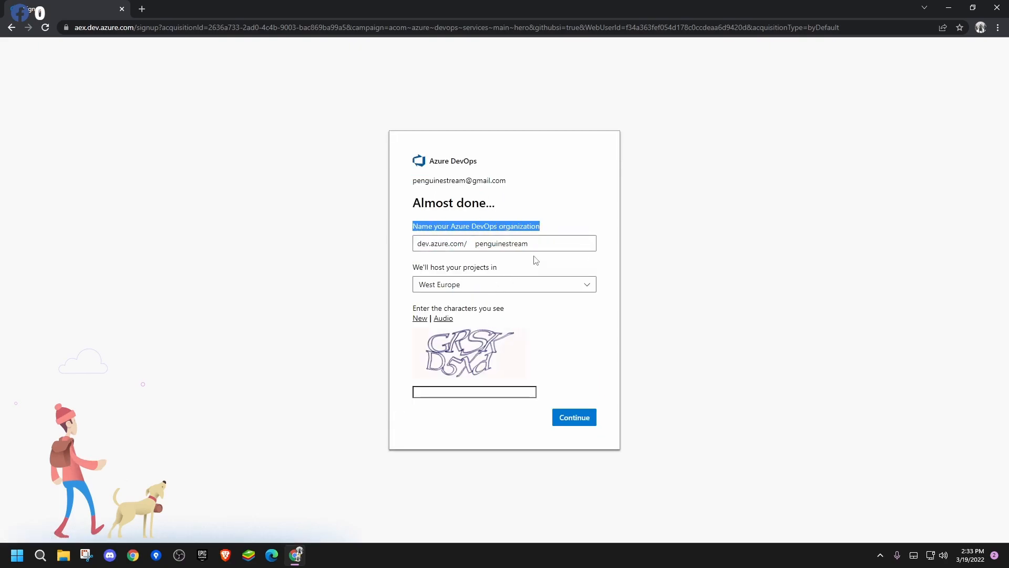
left_click(504, 285)
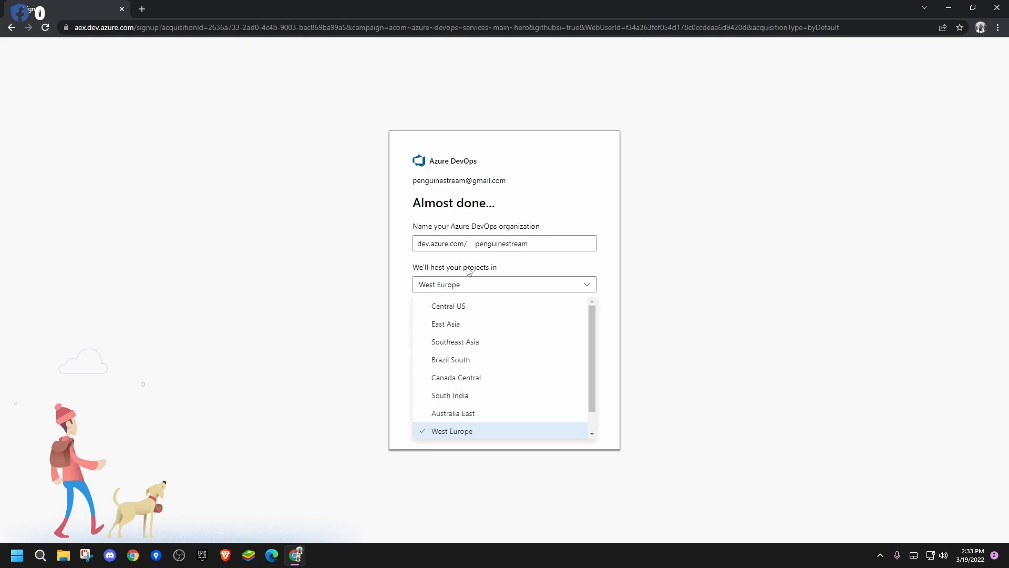
mouse_move(489, 273)
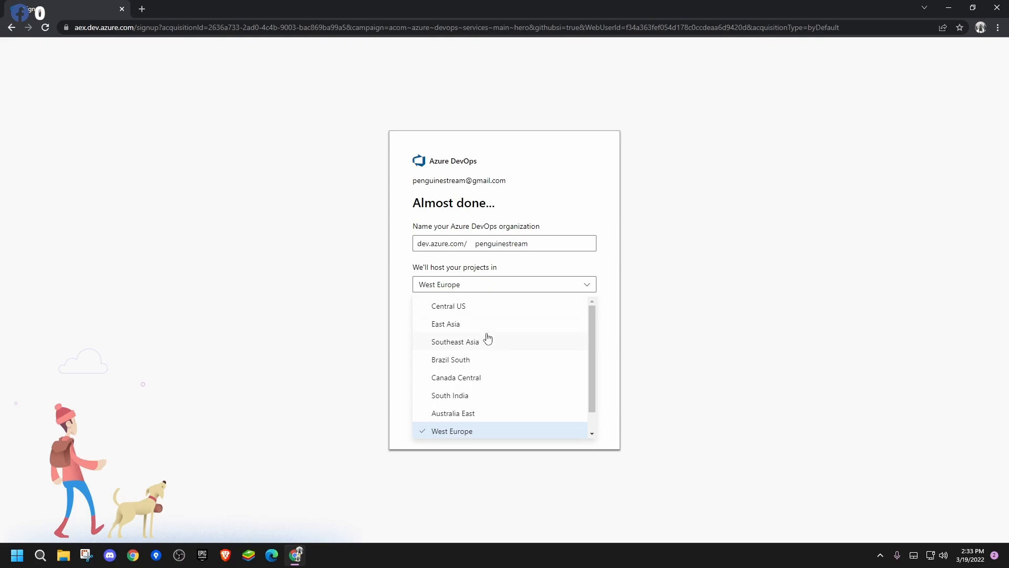
left_click(454, 341)
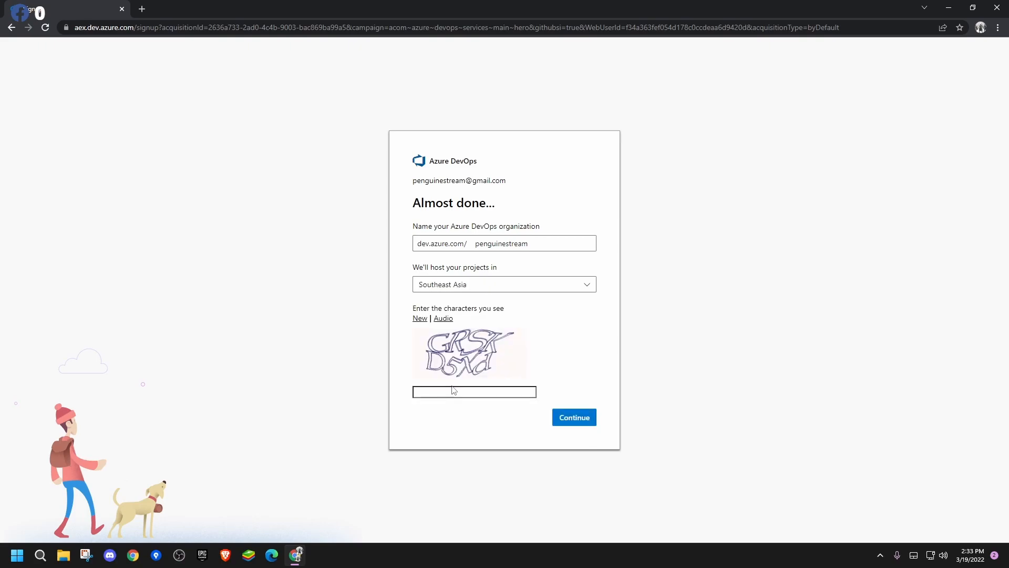
Enter the verification characters GRSKD5 and submit the organization setup.
left_click(475, 392)
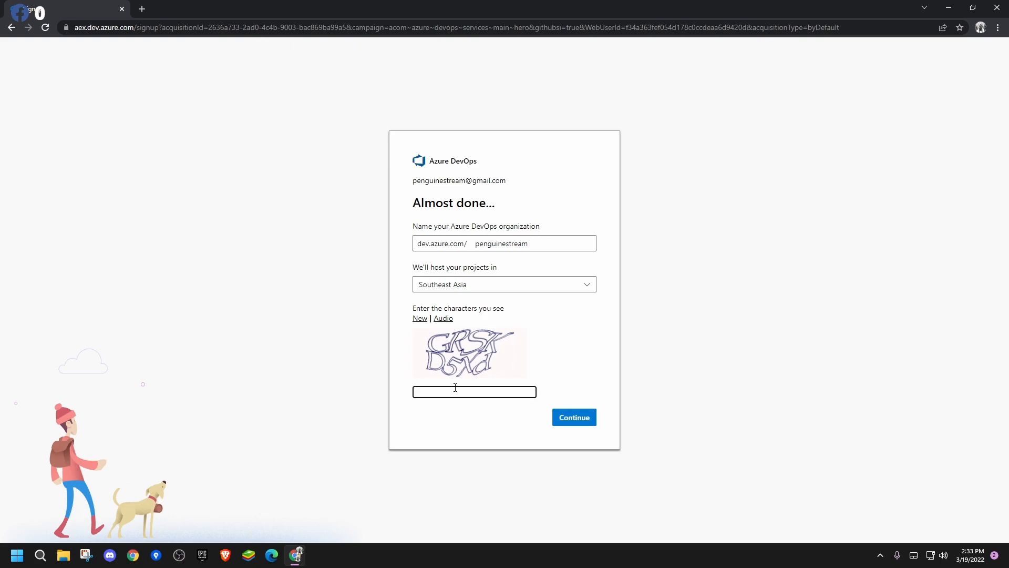
type("G")
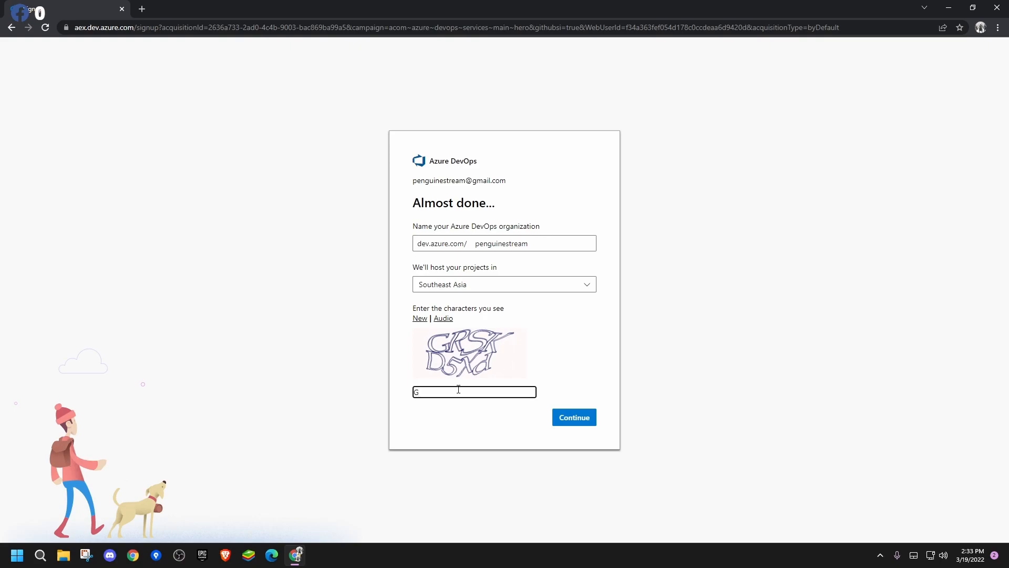
type("RSKD")
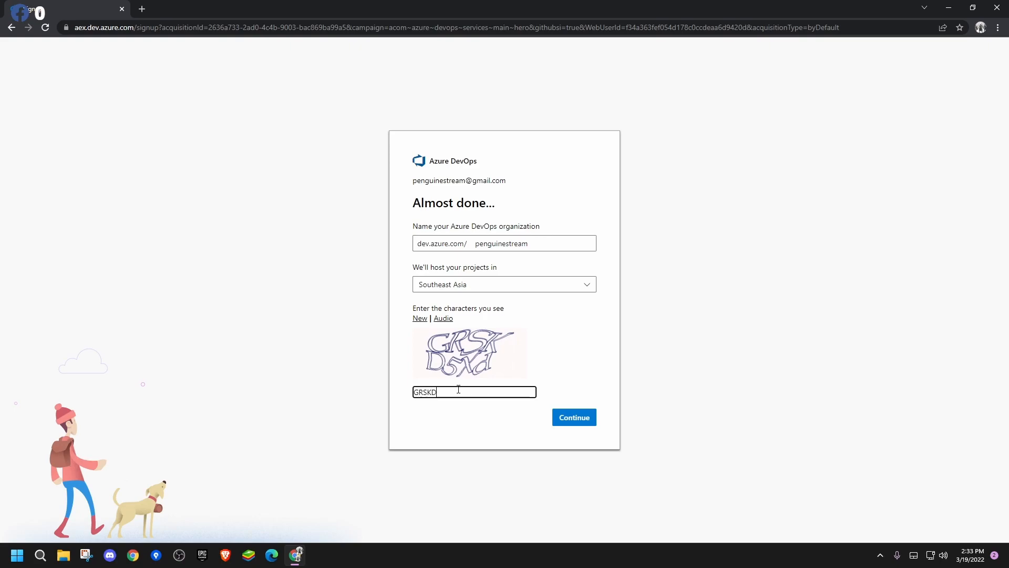
type("5")
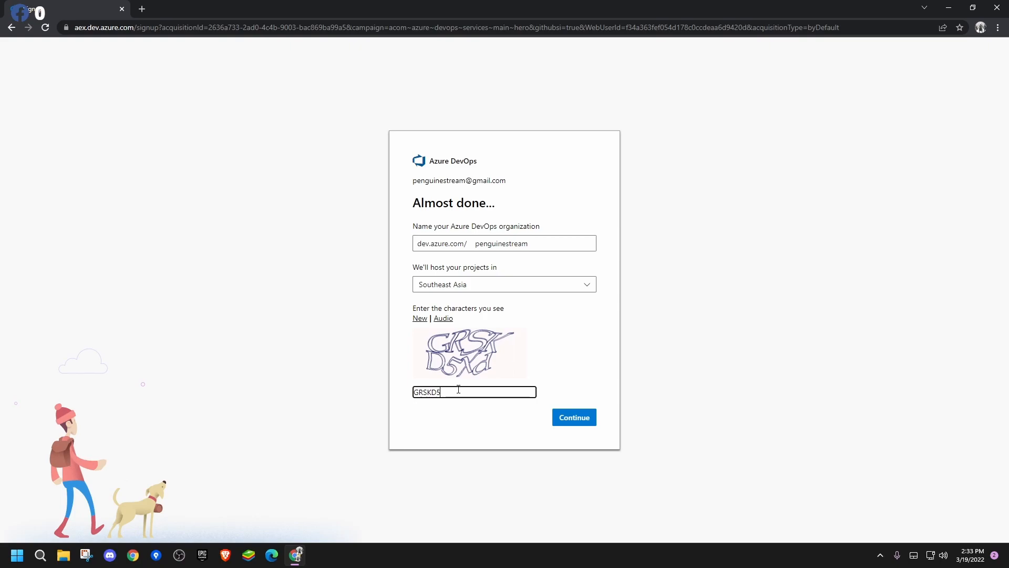
left_click(574, 416)
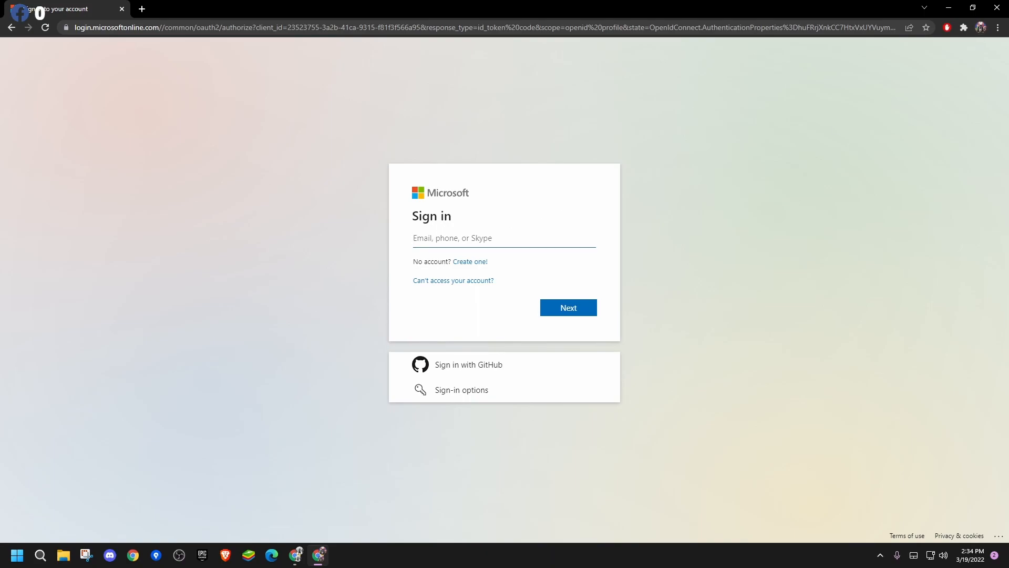
Enter the account email beginning 'laberni' on the Microsoft sign-in page and continue.
left_click(981, 27)
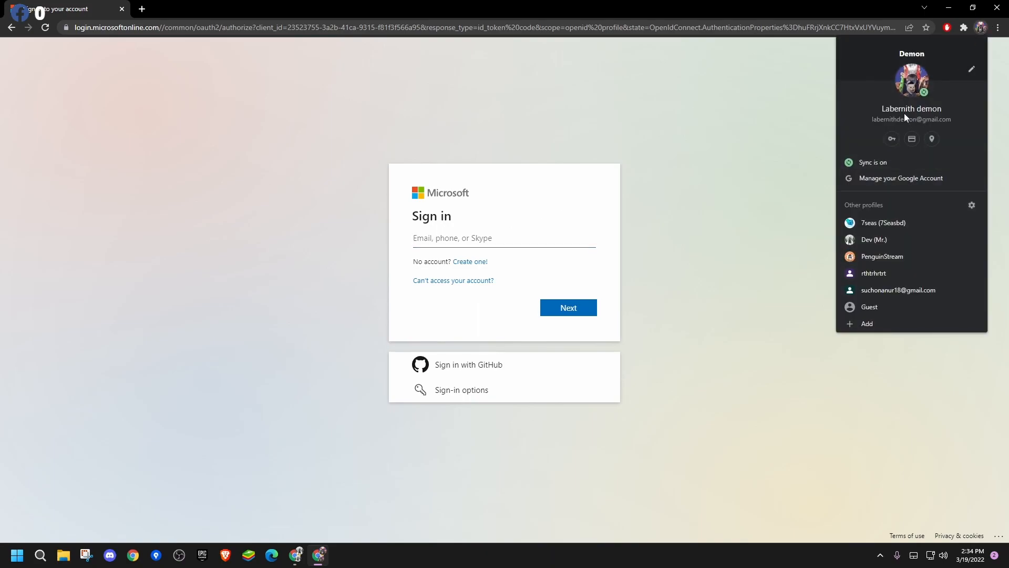
left_click(304, 336)
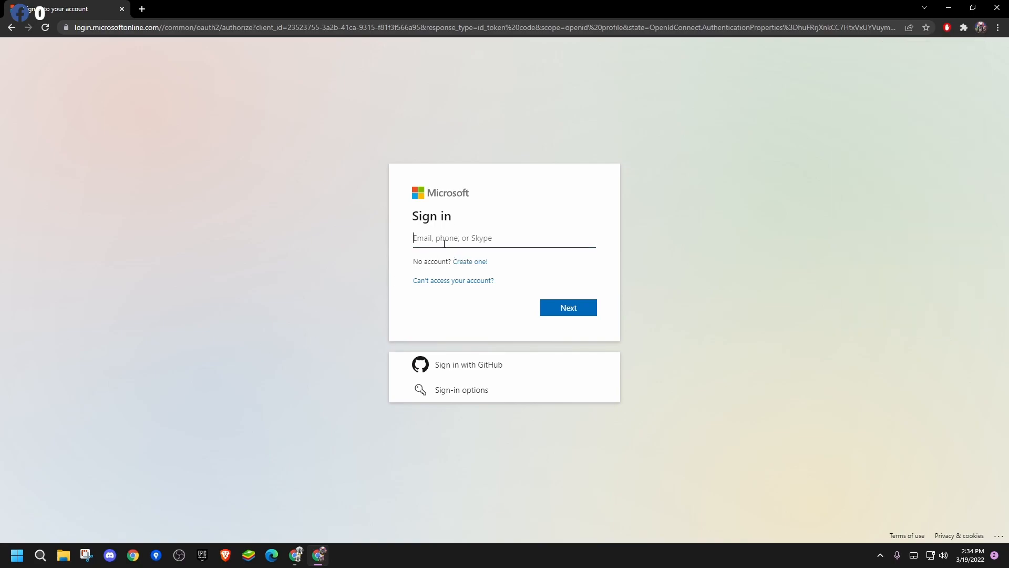
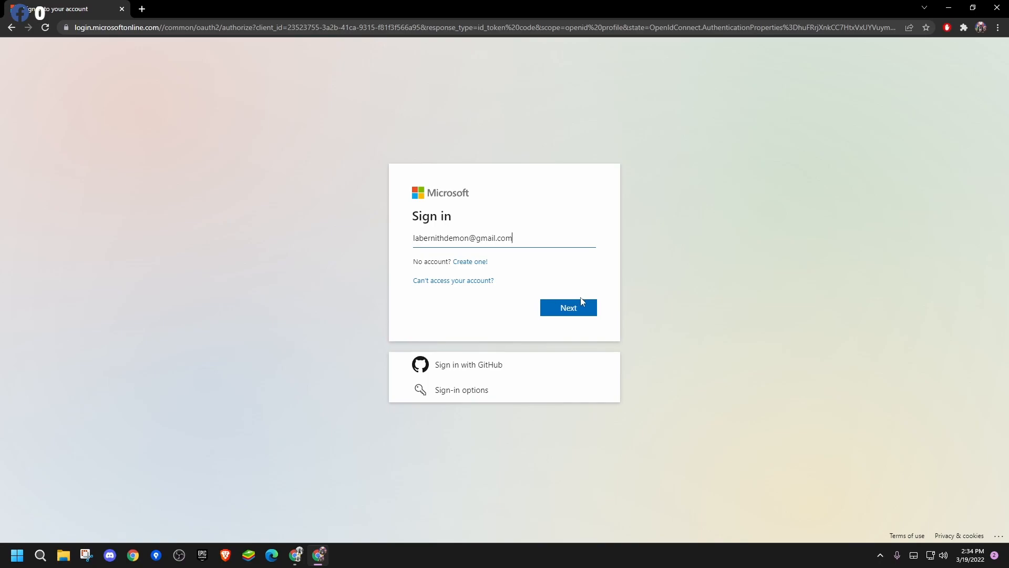
left_click(568, 307)
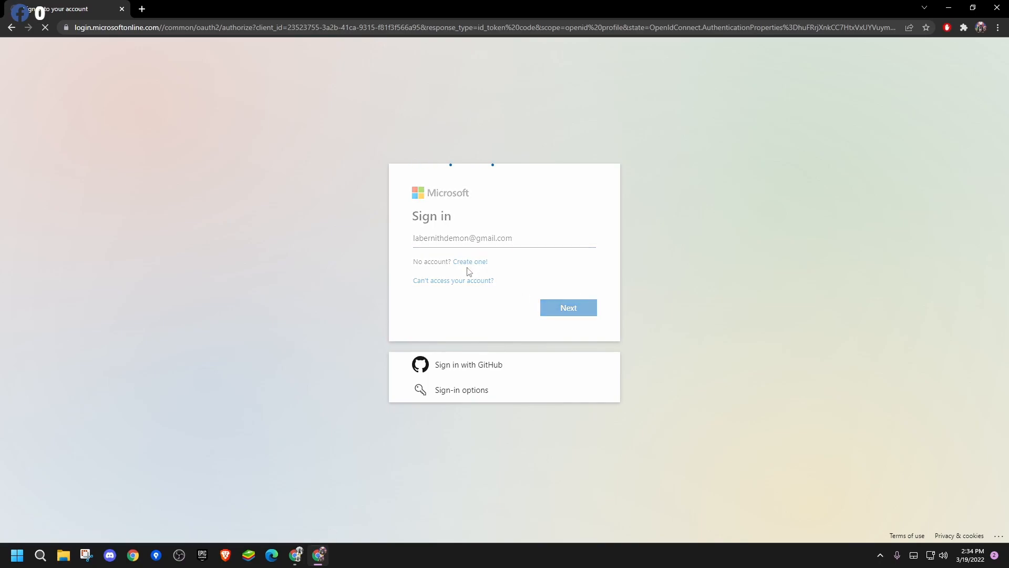
left_click(470, 262)
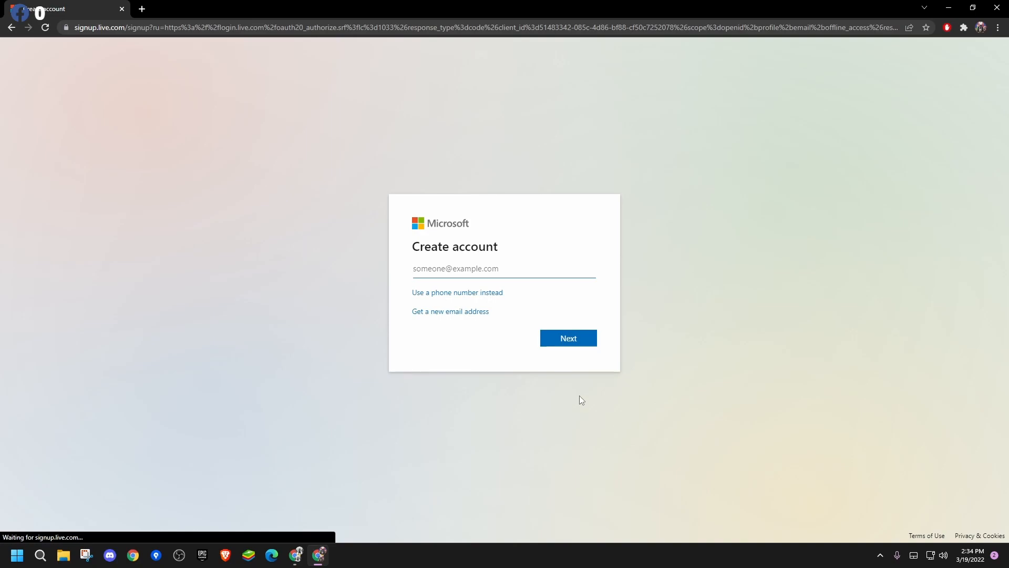
left_click(504, 269)
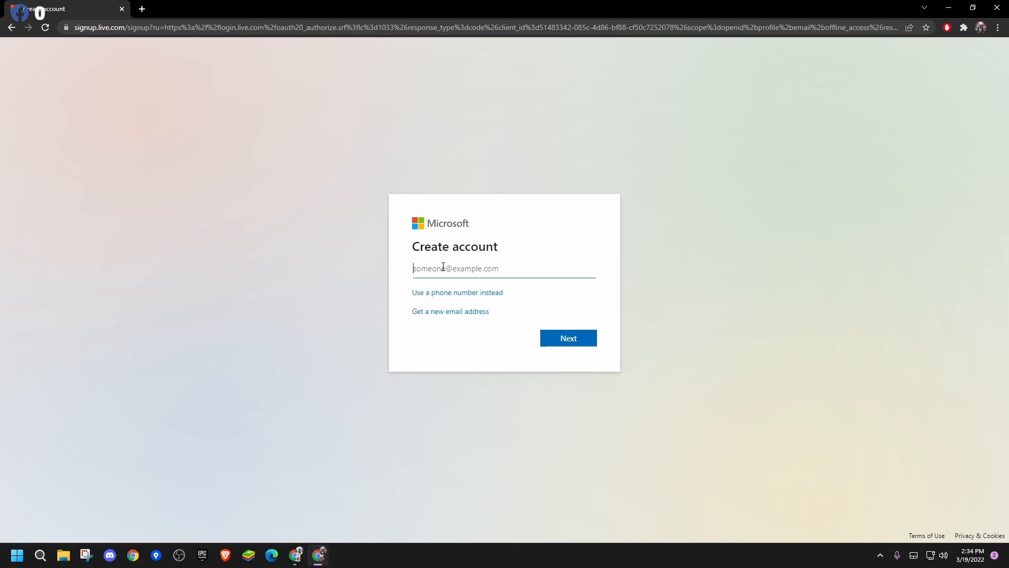
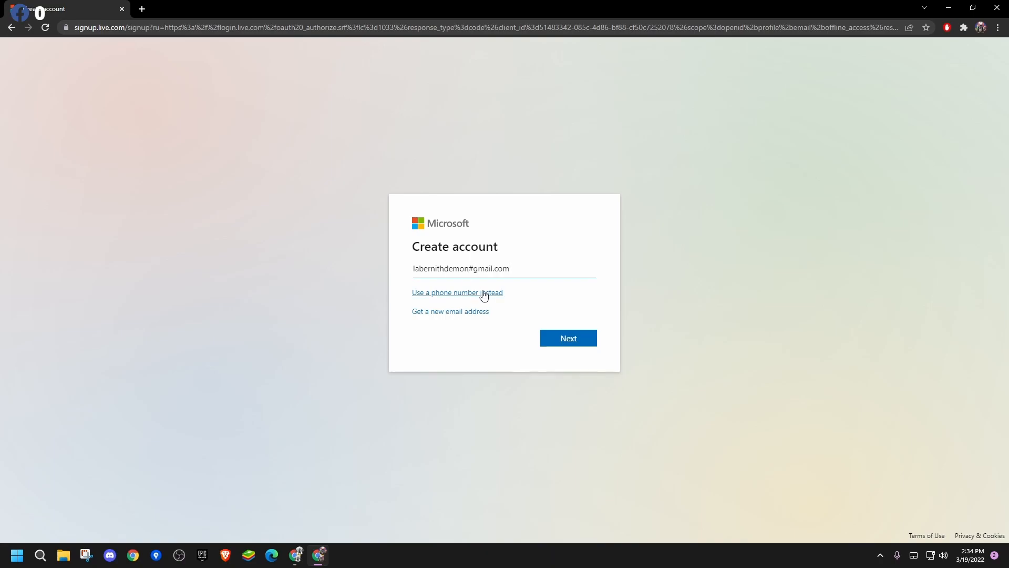
left_click(568, 338)
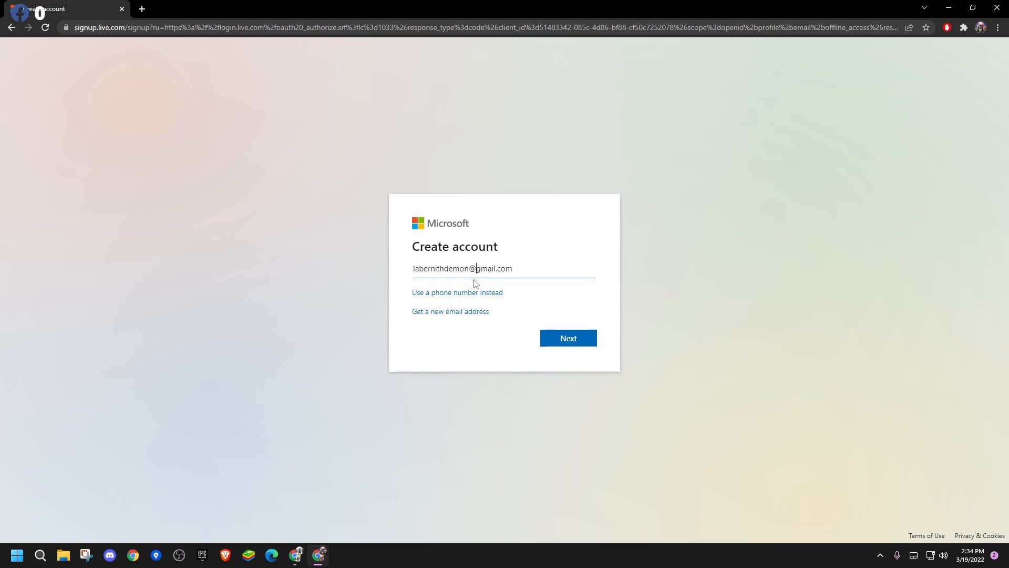
left_click(568, 338)
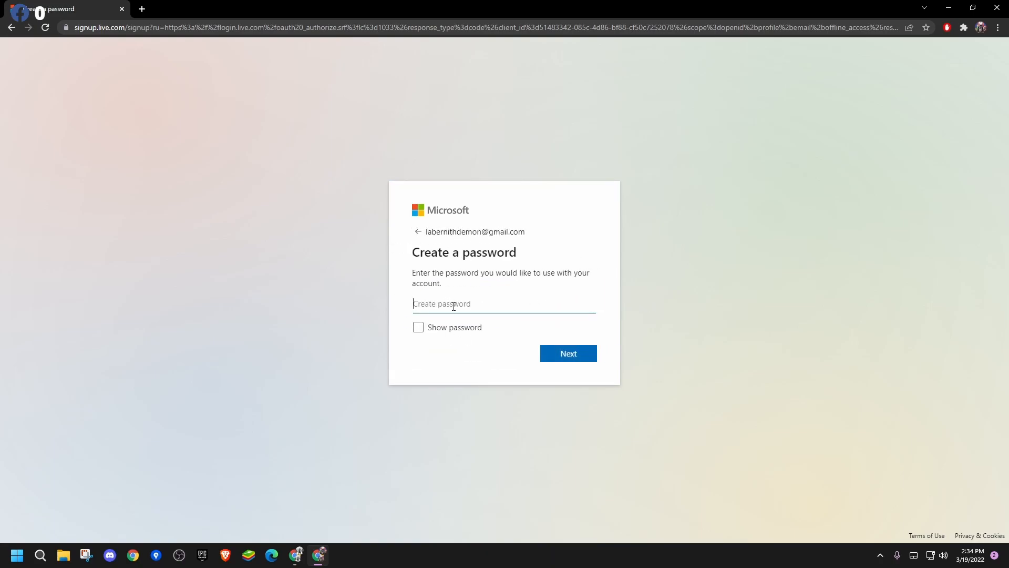
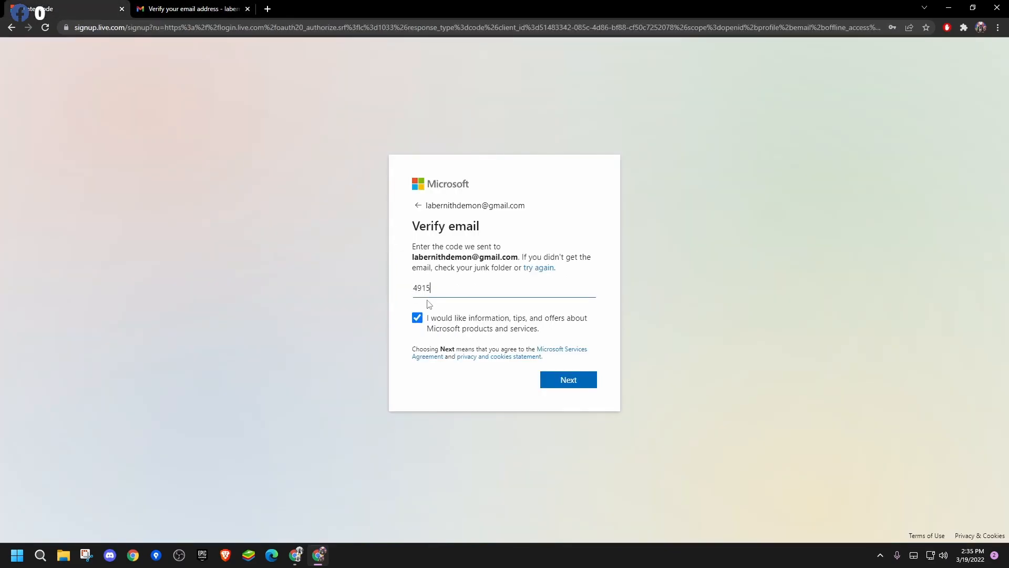
left_click(568, 380)
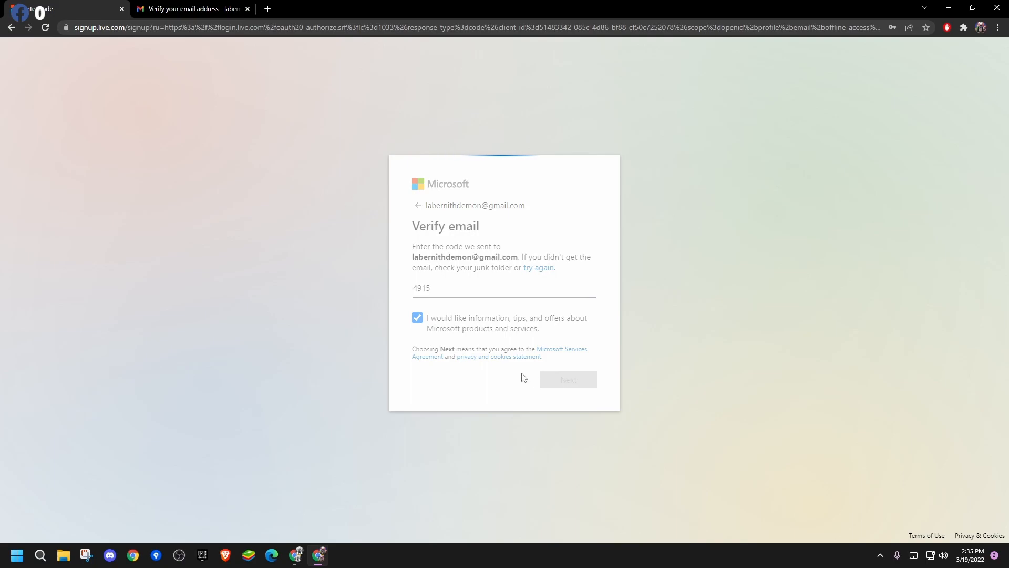
Confirm the code, then solve the robot check by picking the ice cream image.
left_click(569, 379)
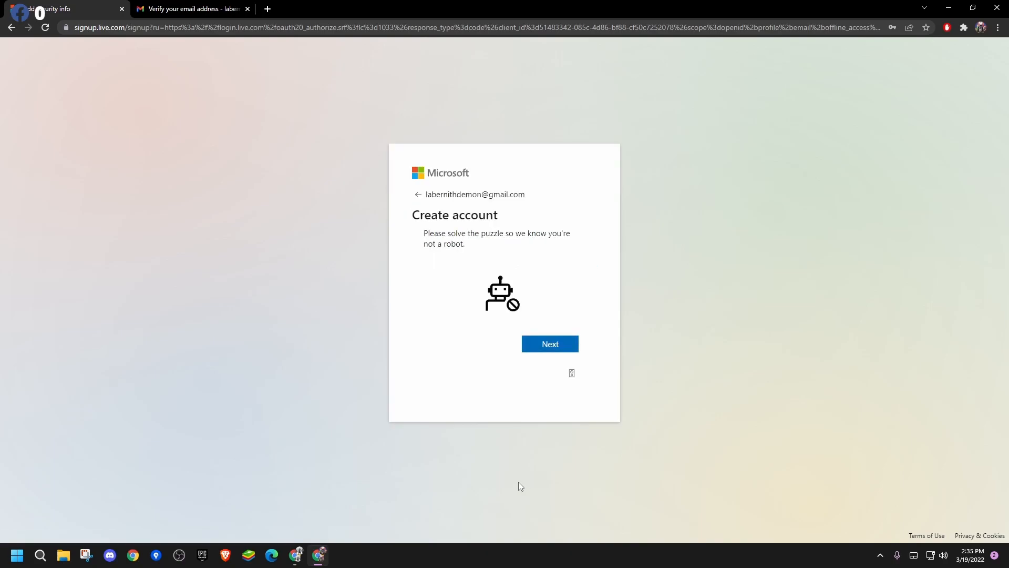
mouse_move(544, 344)
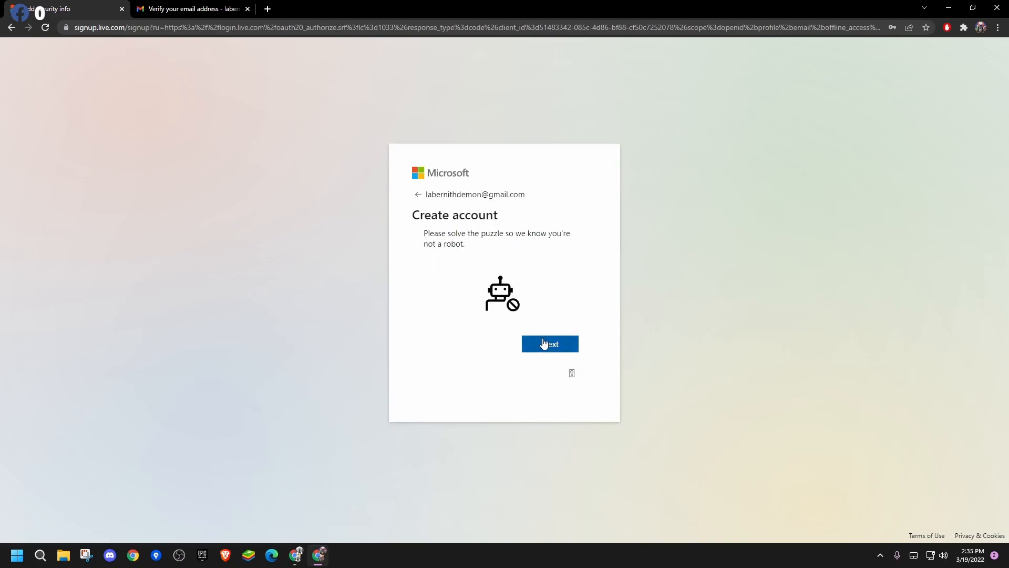
left_click(550, 344)
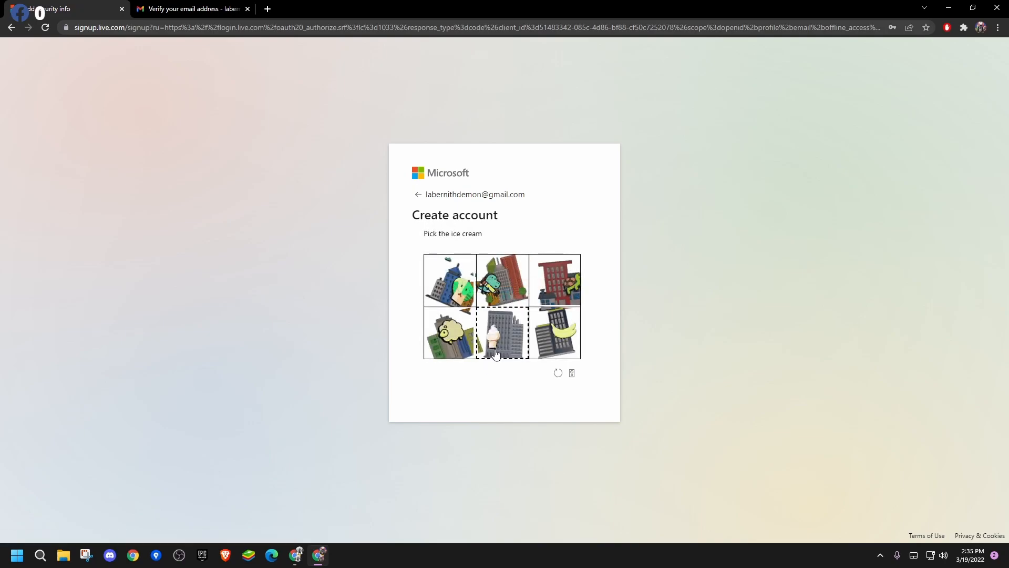
left_click(502, 333)
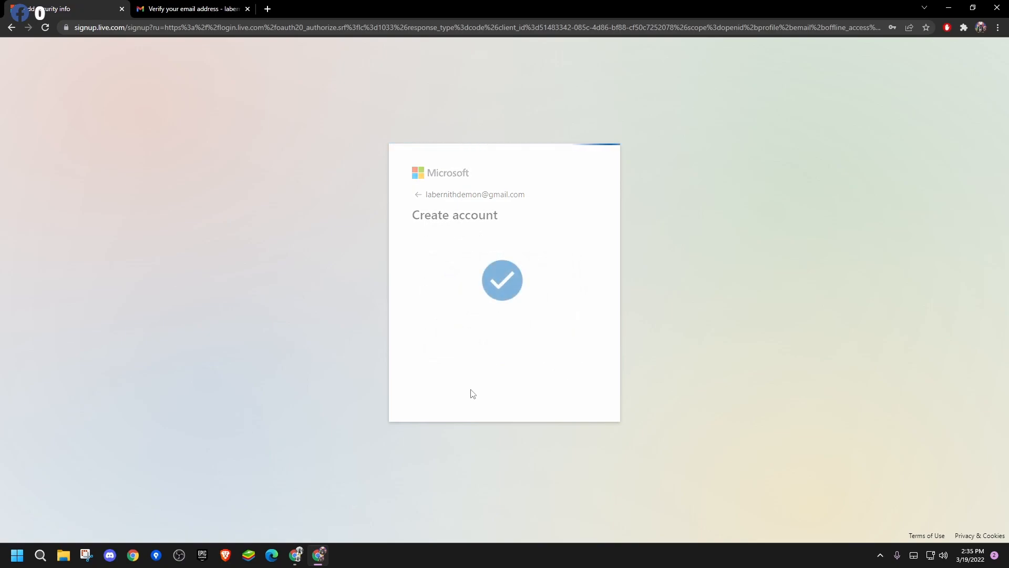
mouse_move(406, 246)
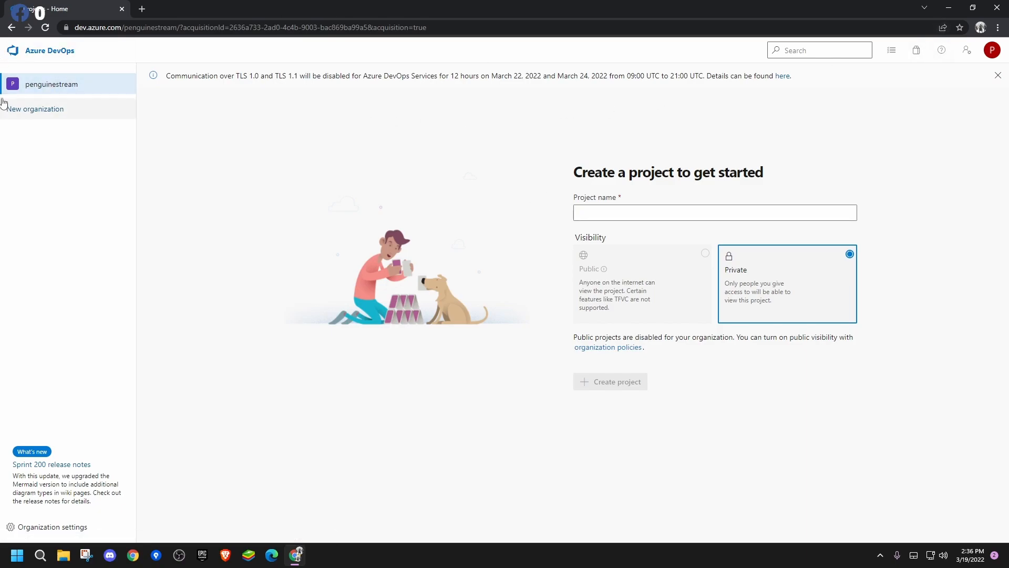
mouse_move(65, 88)
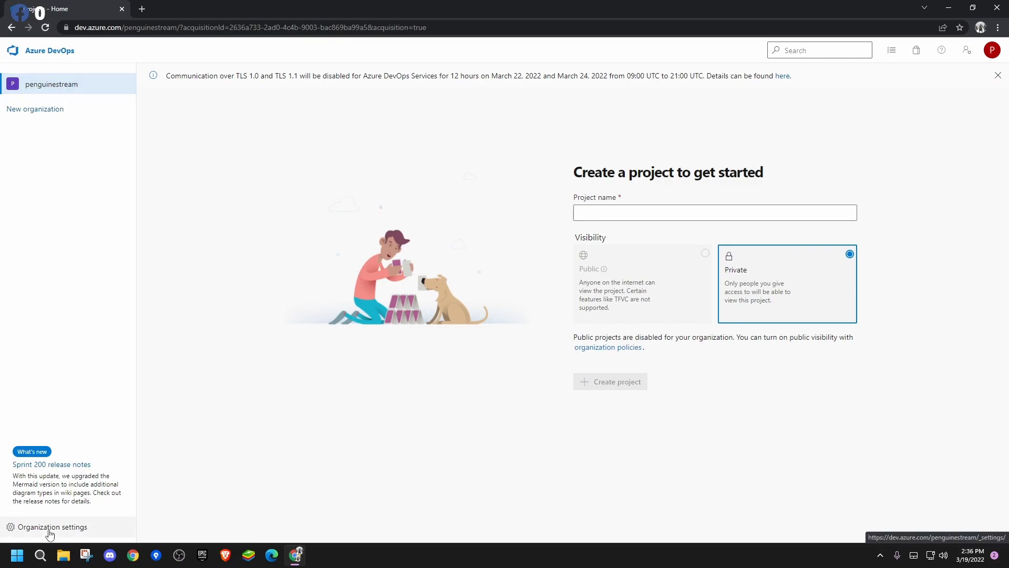
mouse_move(76, 525)
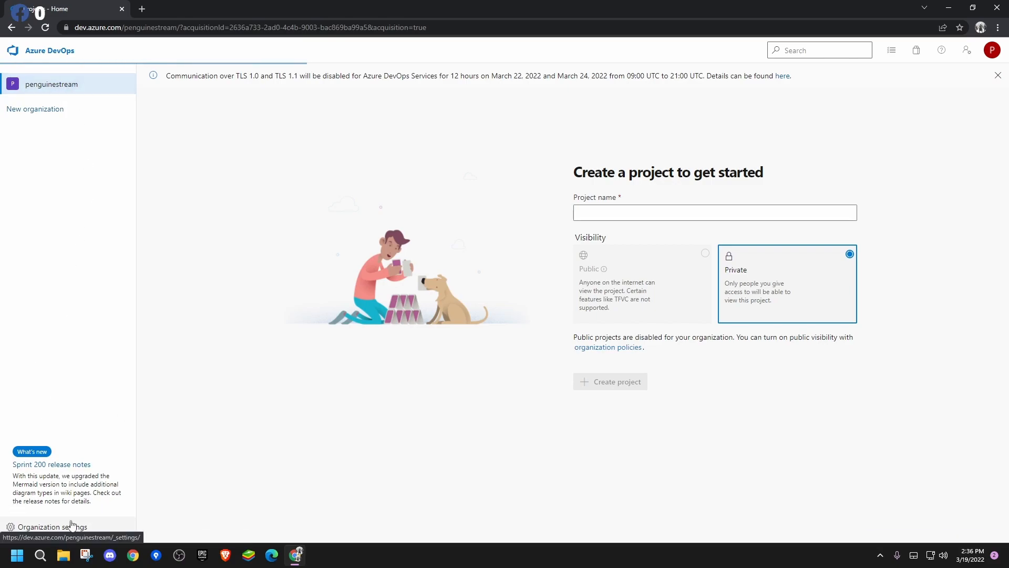
mouse_move(77, 153)
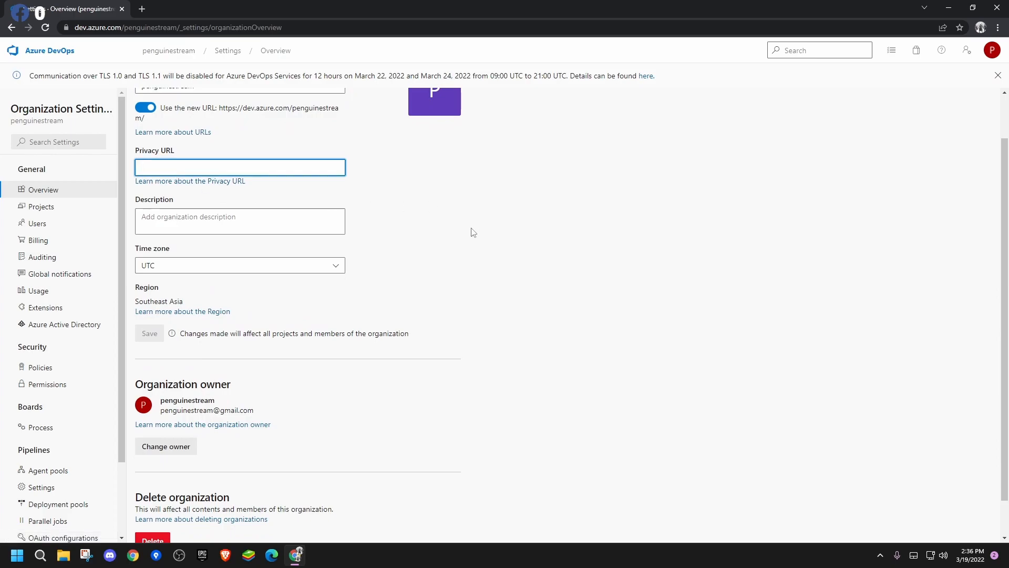
scroll("down", 3)
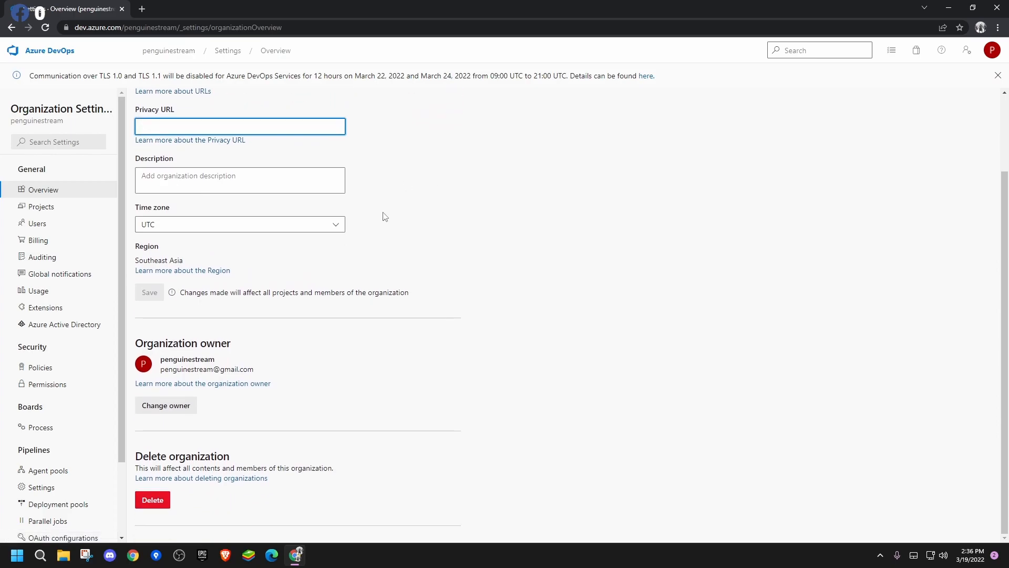
mouse_move(145, 490)
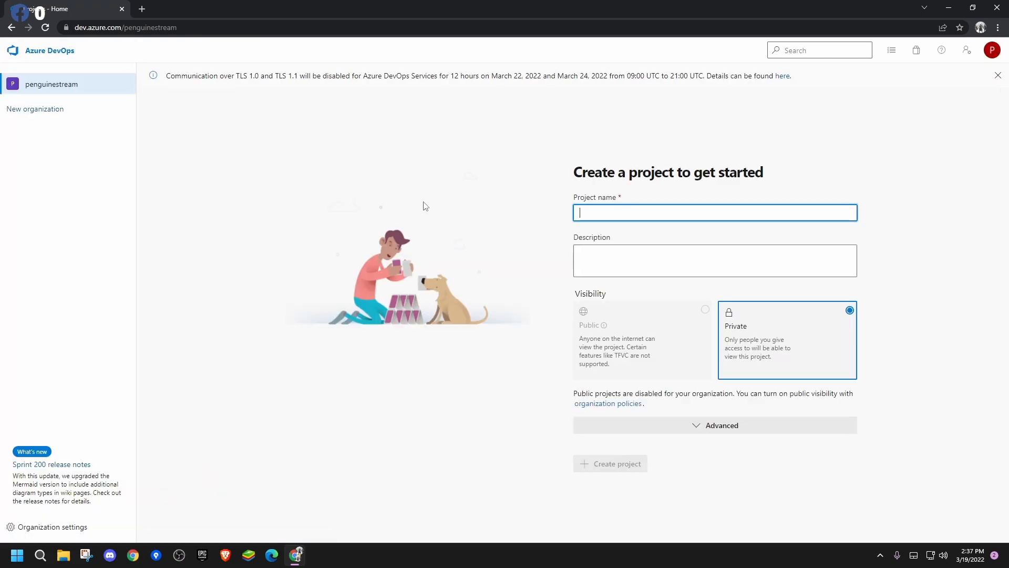
mouse_move(627, 211)
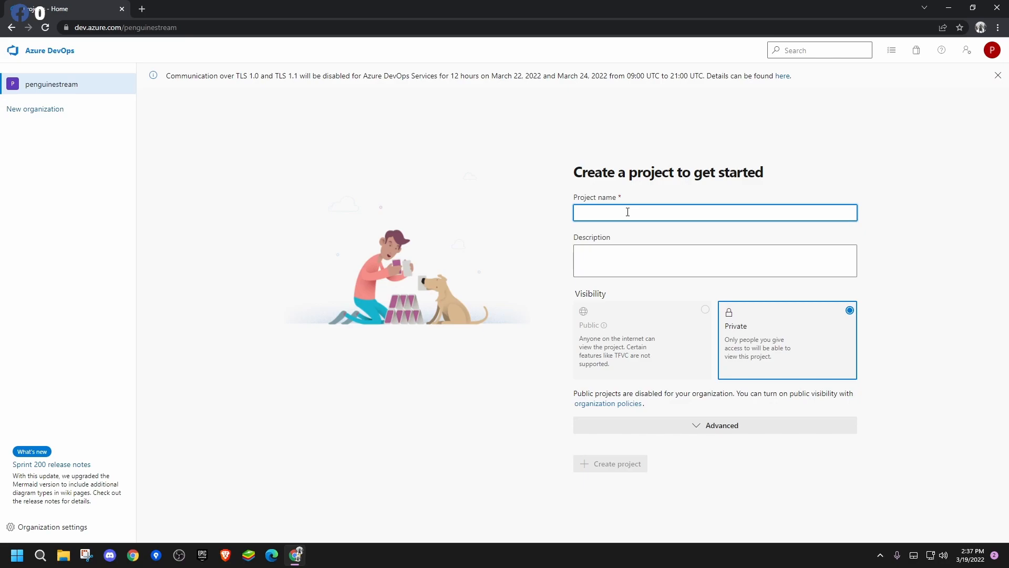
Fill in MyTestProject with description Testing DevLog, Basic work item process, and Git version control.
type("MyTestProjec")
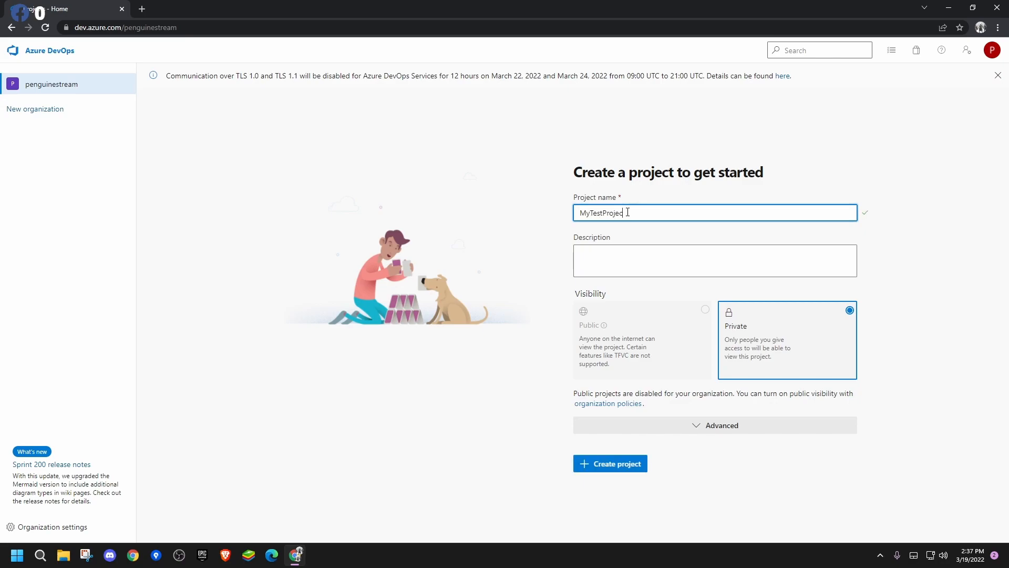
left_click(715, 261)
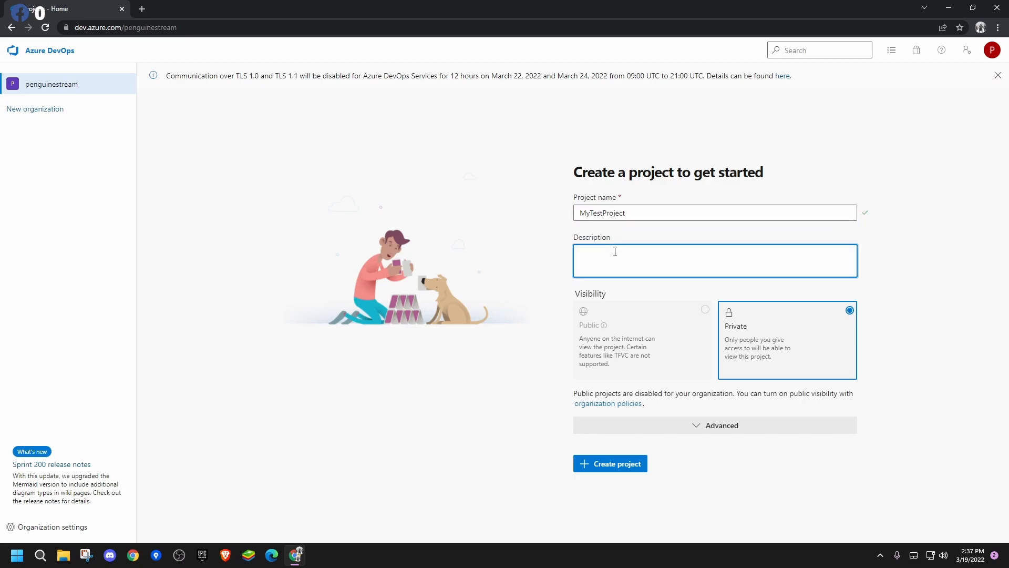
type("Testing")
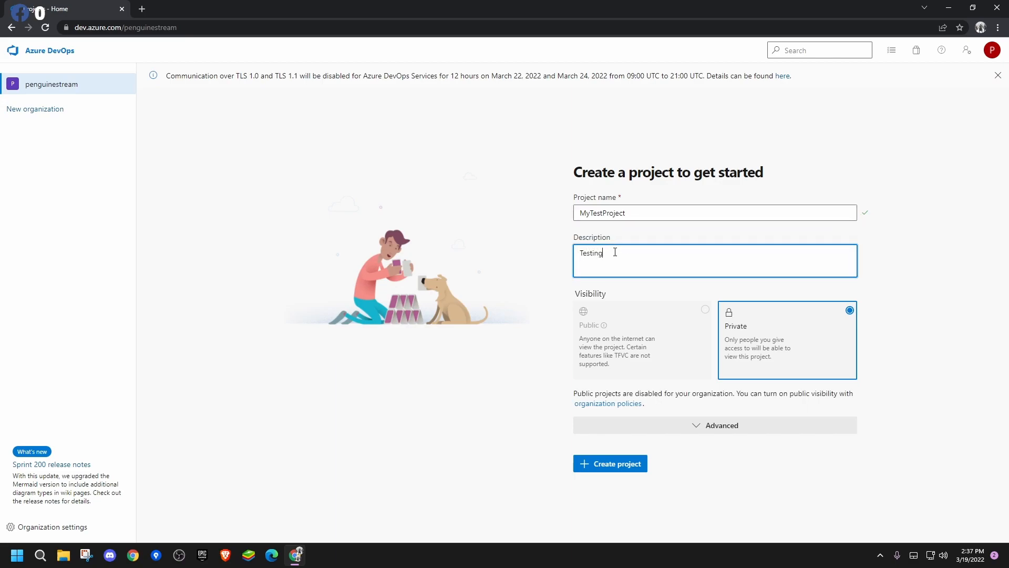
type("DevLog")
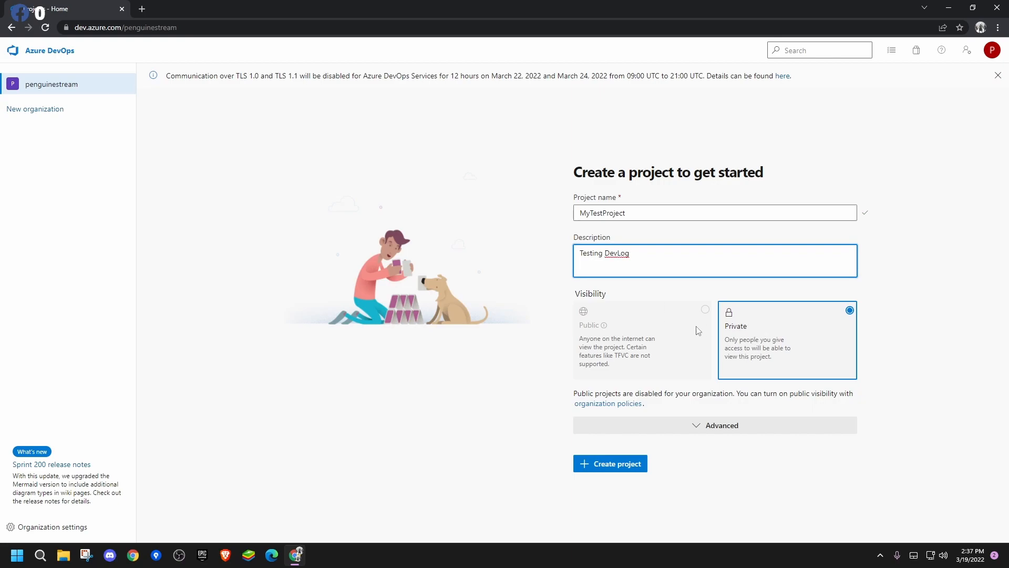
left_click(715, 425)
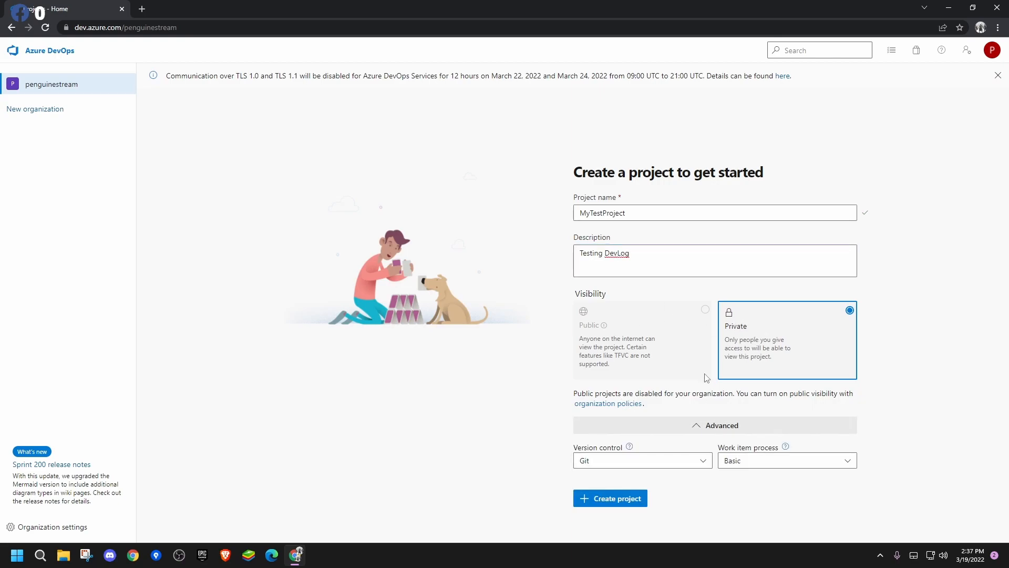
left_click(787, 460)
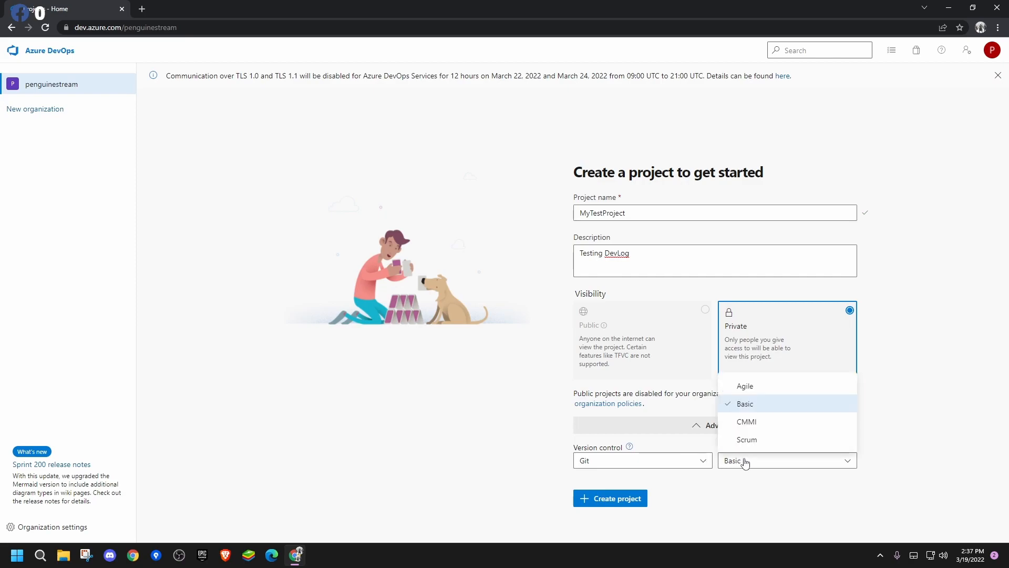
left_click(746, 404)
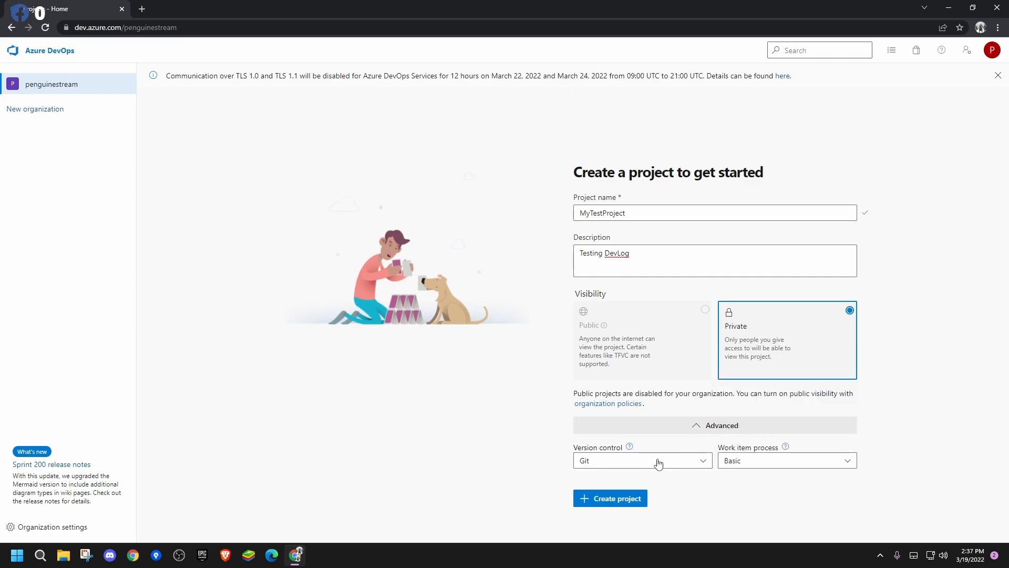
left_click(610, 498)
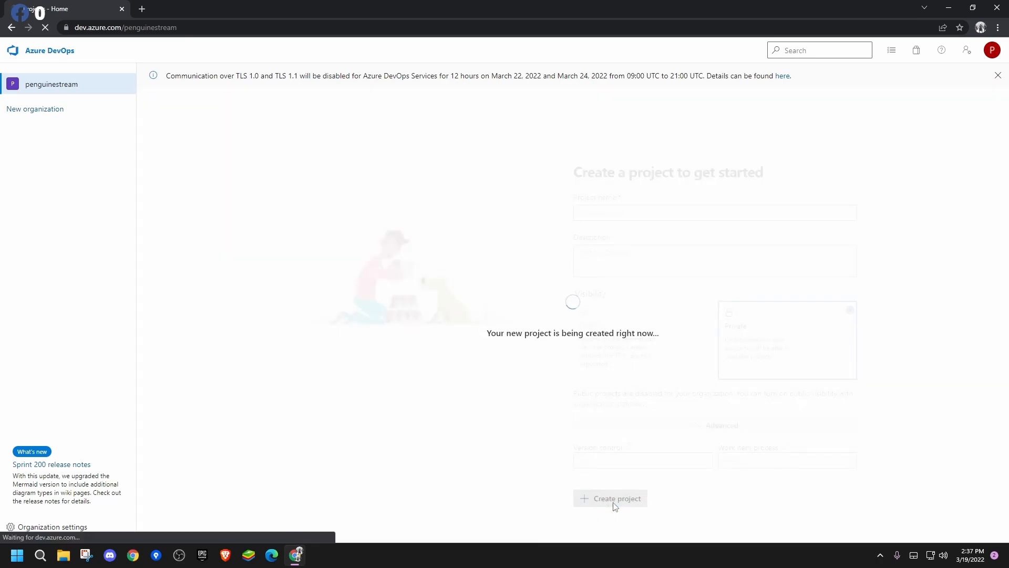
Create MyTestProject and view its repository Files page showing the empty-repository message.
left_click(610, 497)
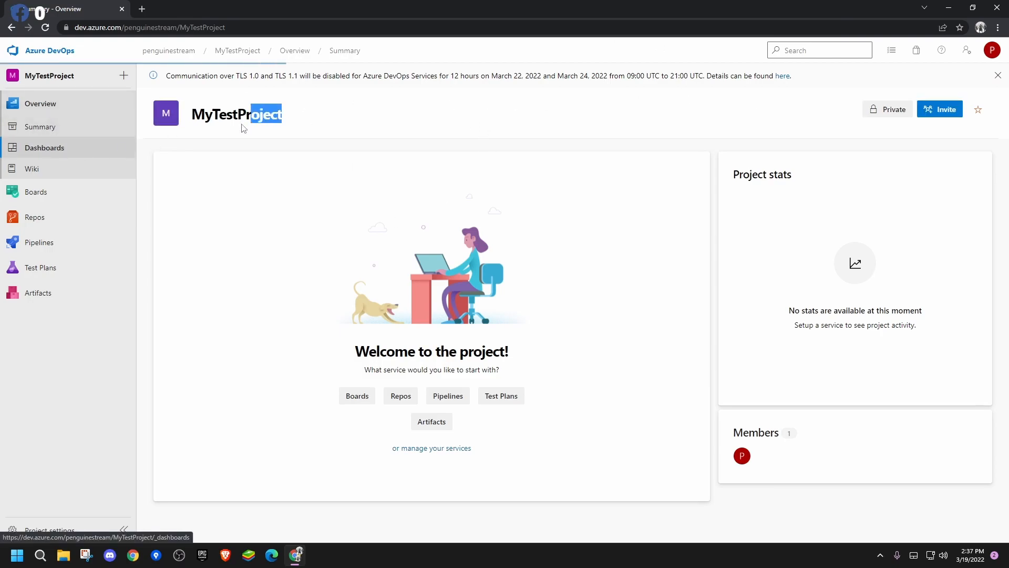
triple_click(236, 114)
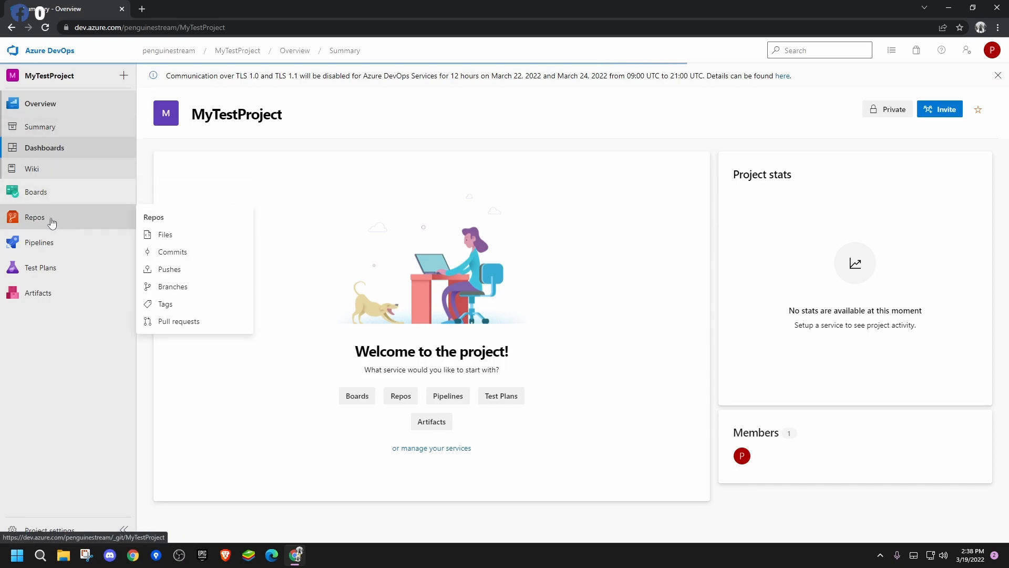
left_click(165, 234)
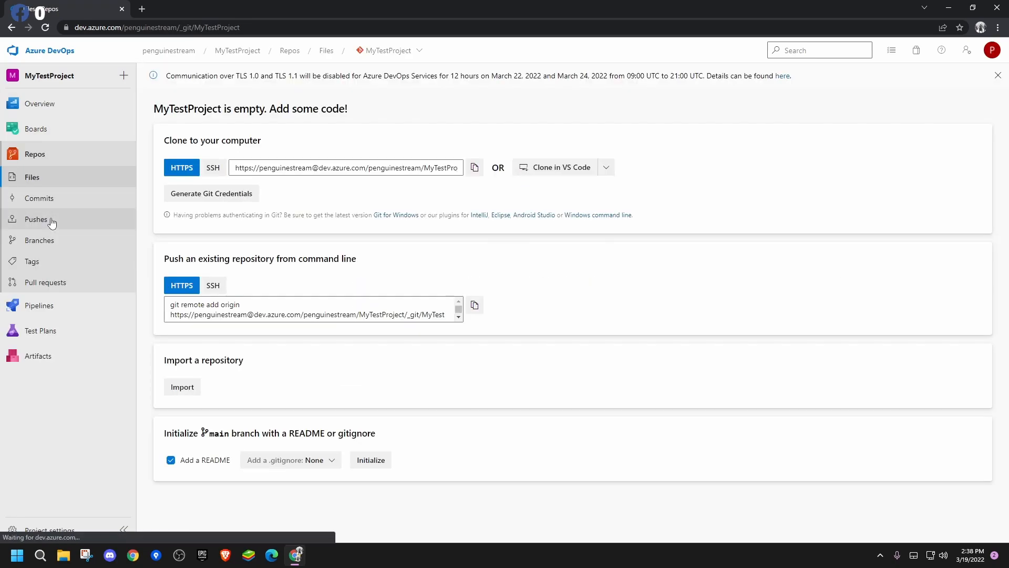
mouse_move(90, 197)
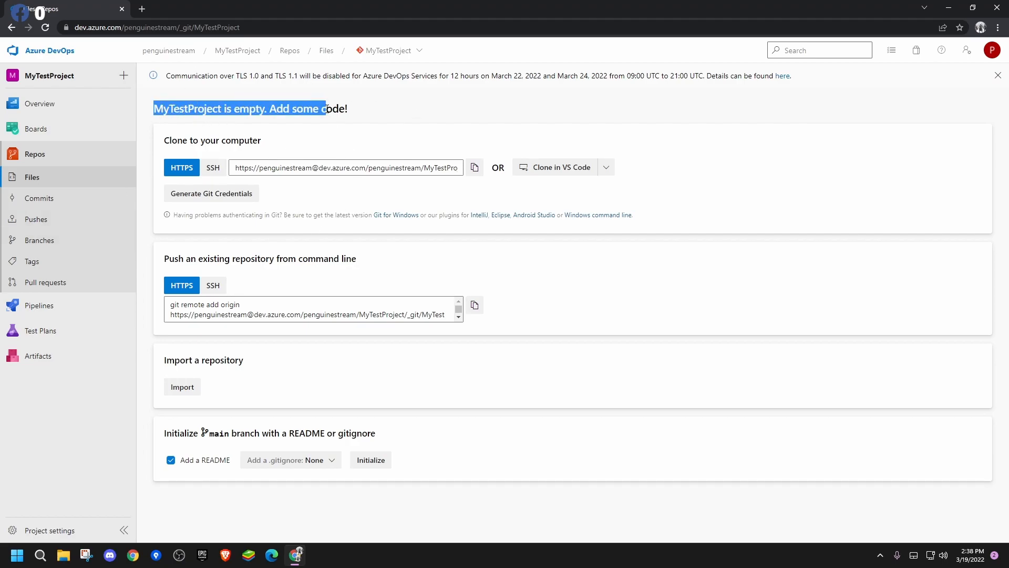
mouse_move(61, 195)
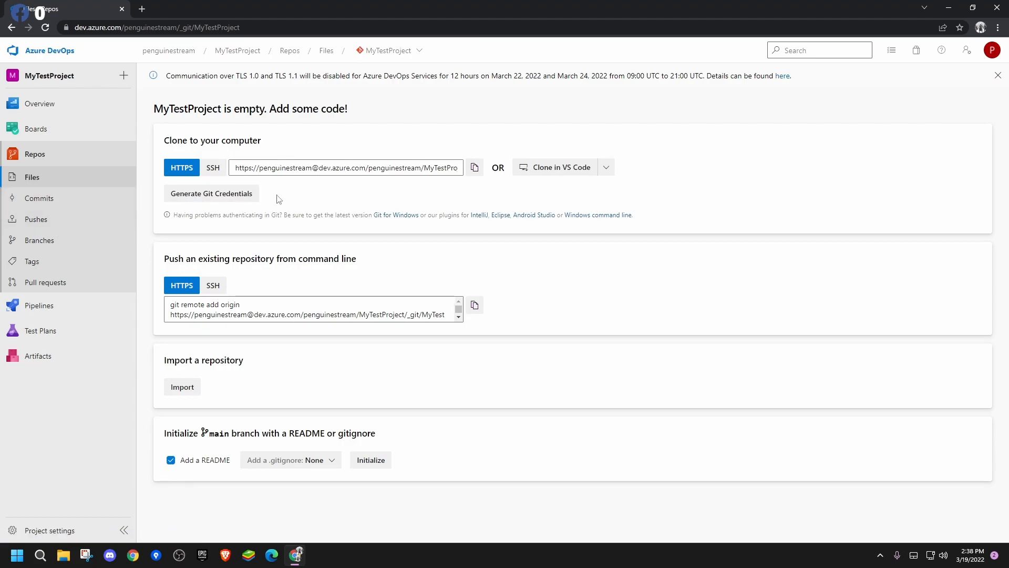
mouse_move(286, 201)
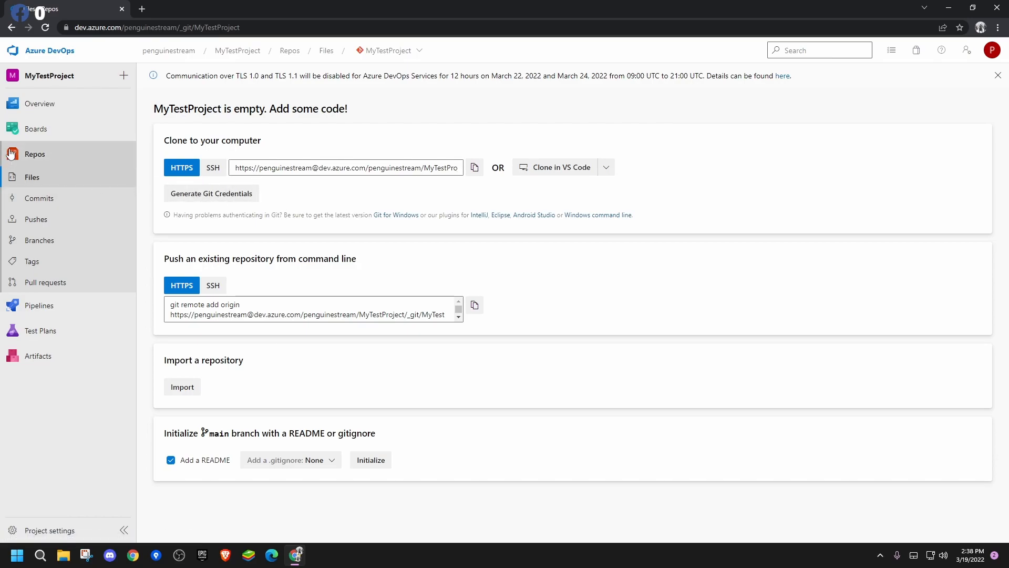
mouse_move(94, 80)
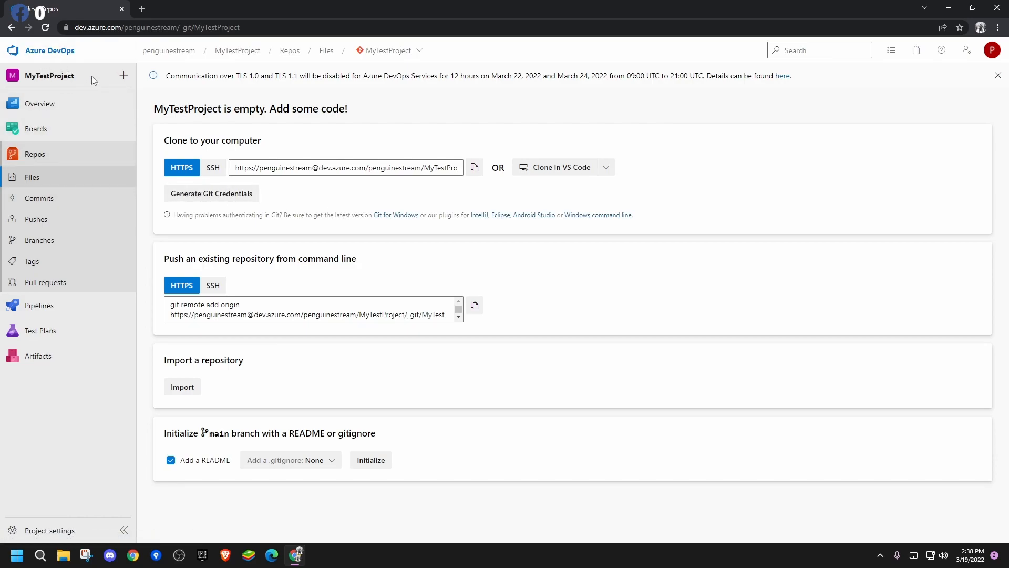
double_click(335, 109)
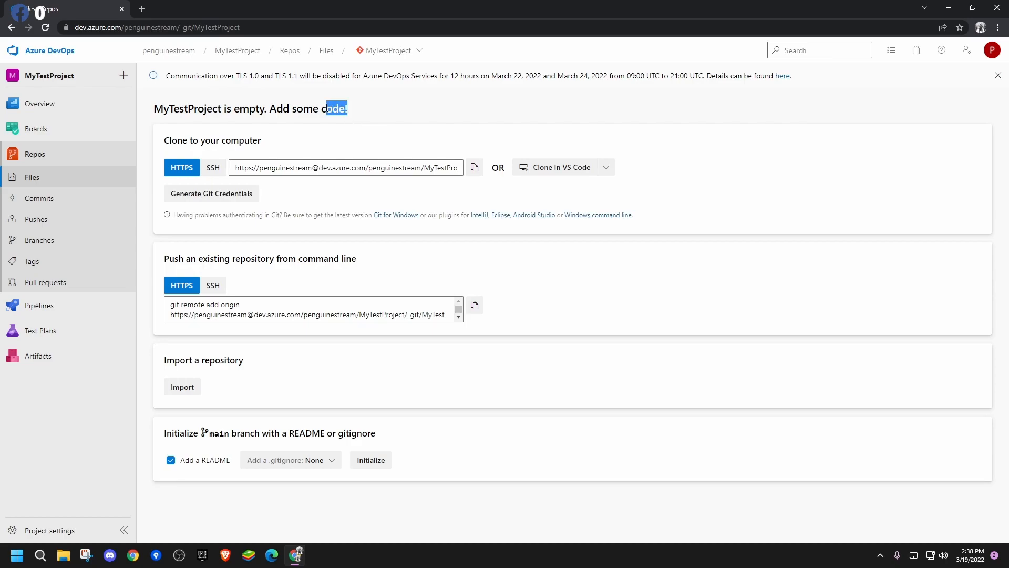
triple_click(251, 108)
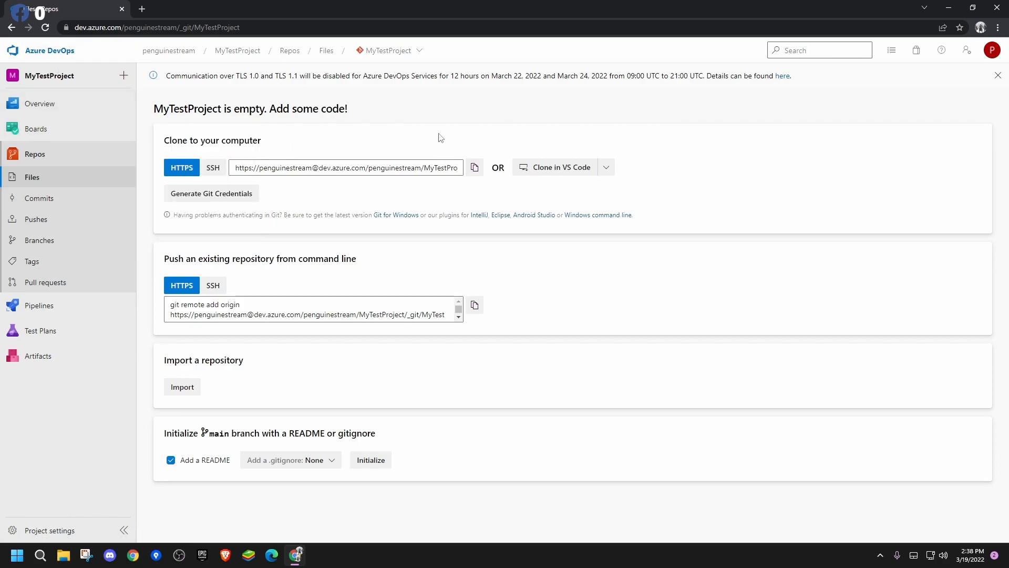
mouse_move(396, 133)
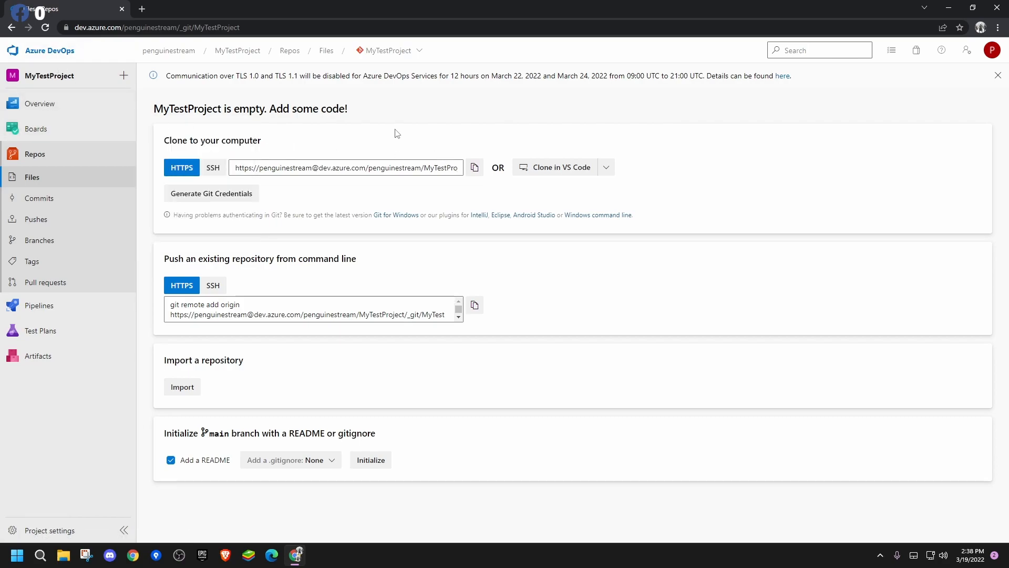
mouse_move(217, 396)
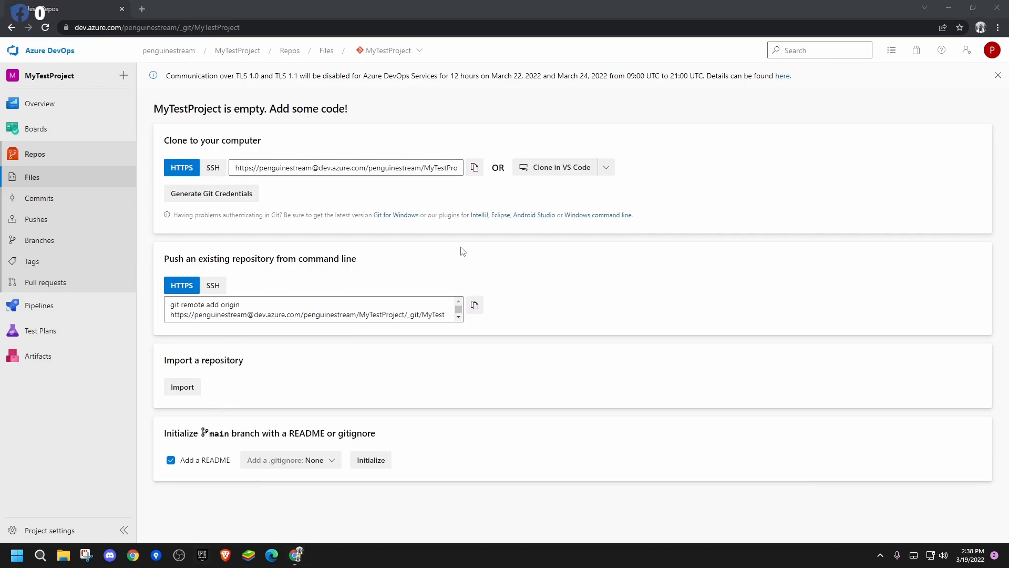
left_click(318, 554)
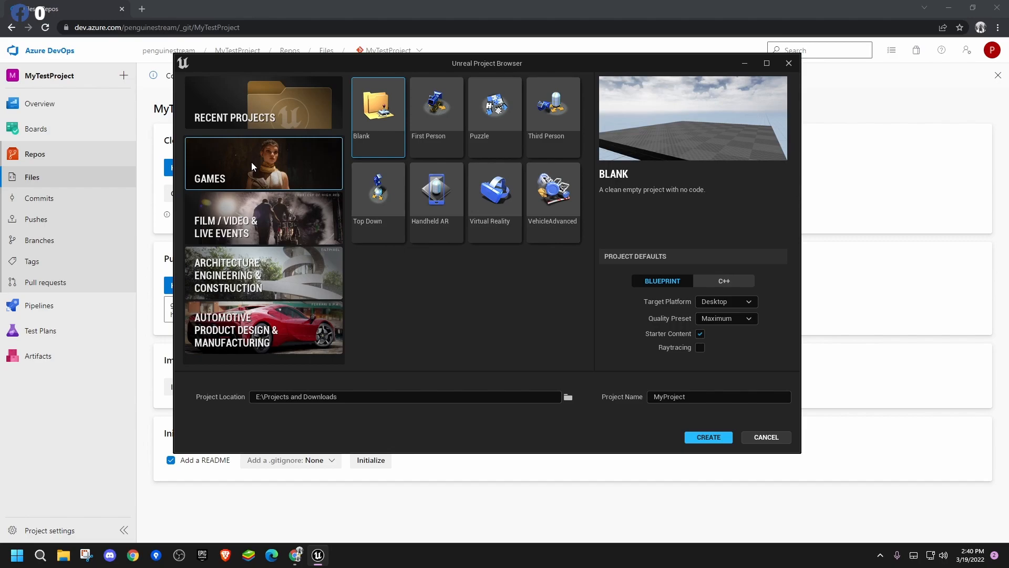
mouse_move(216, 163)
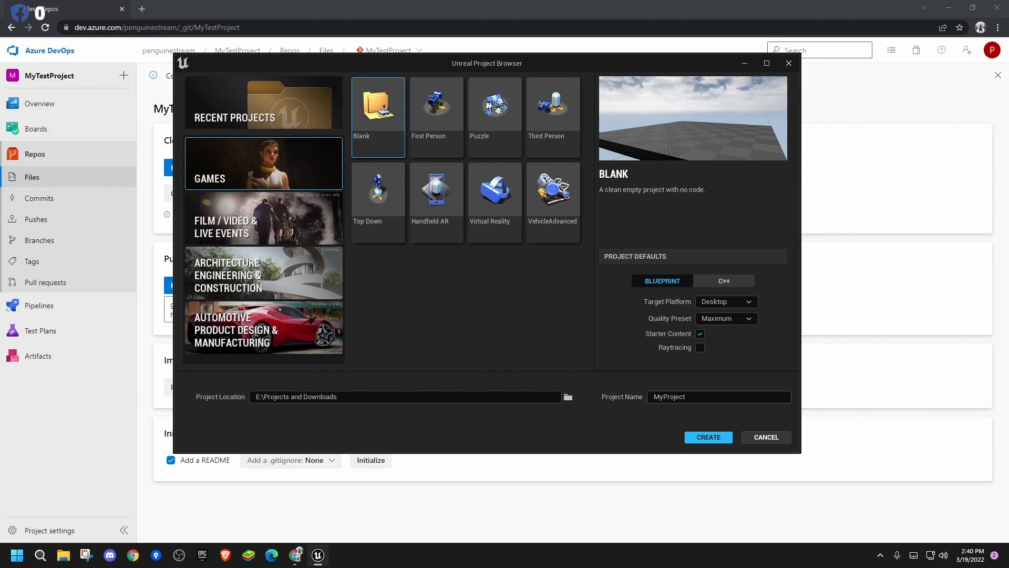
Create the Third Person Unreal project TestProjectDevlog in E:\Projects.
type("TestPro")
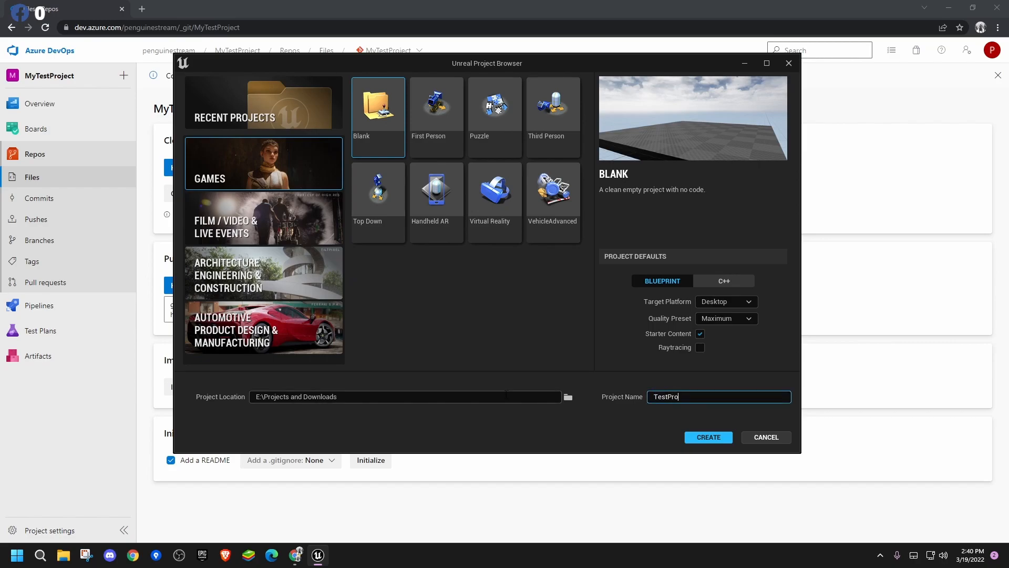
key("Backspace")
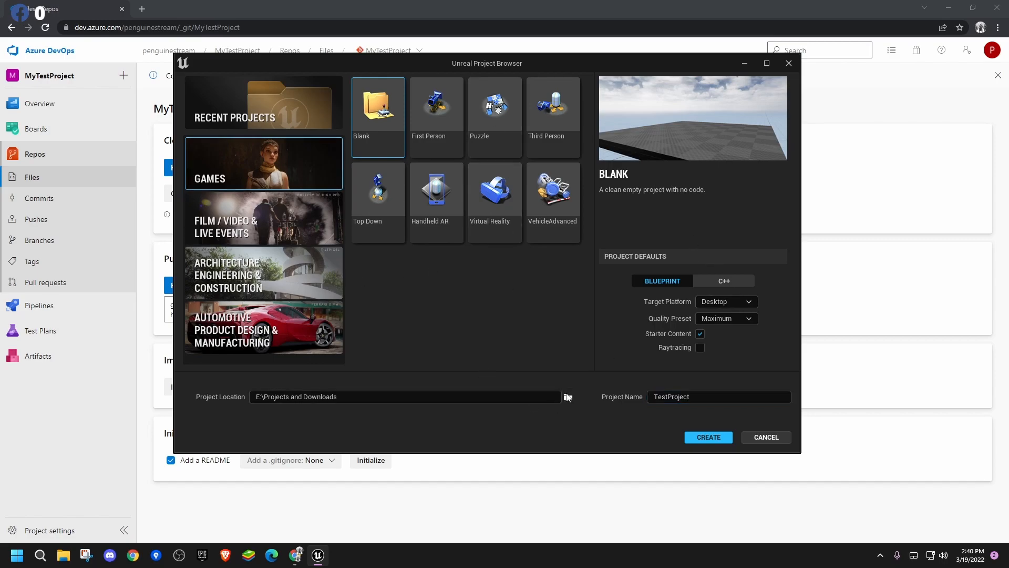
left_click(567, 397)
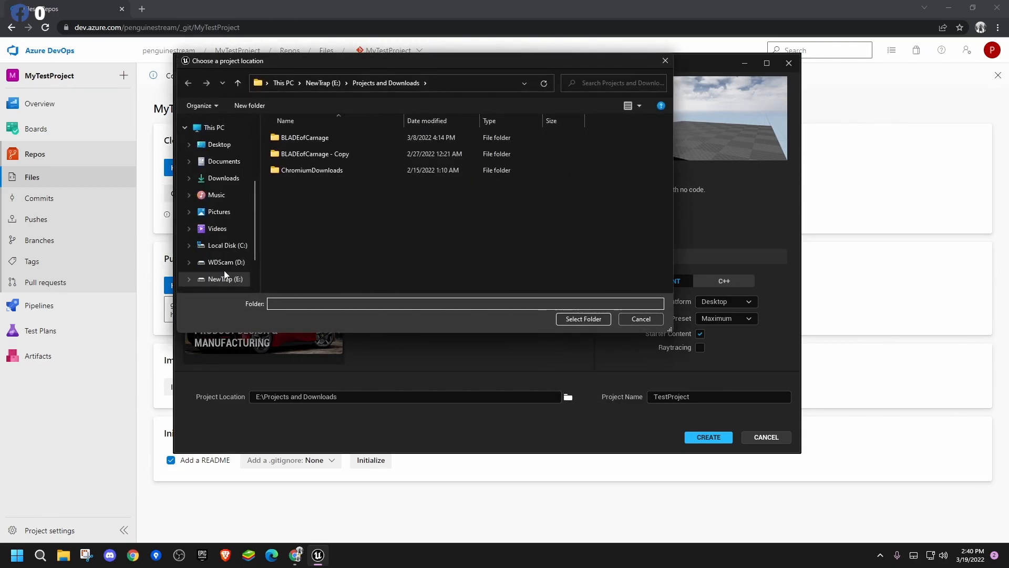
left_click(222, 279)
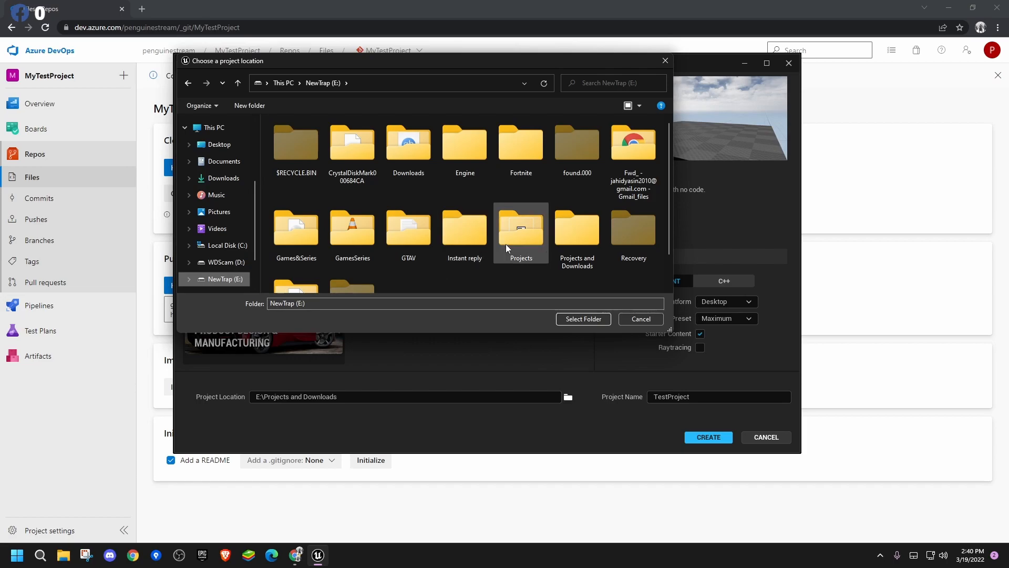
left_click(583, 319)
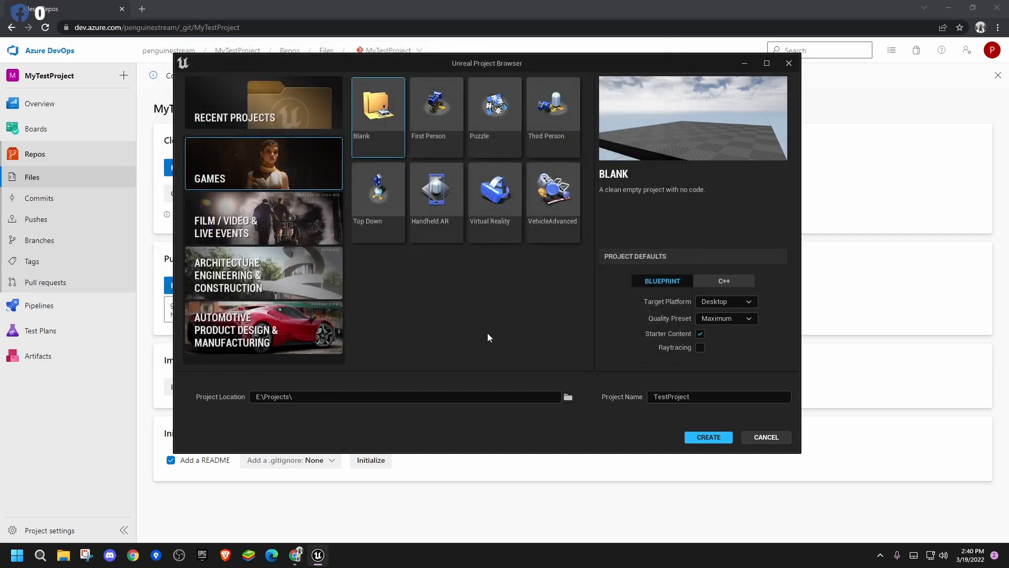
left_click(719, 397)
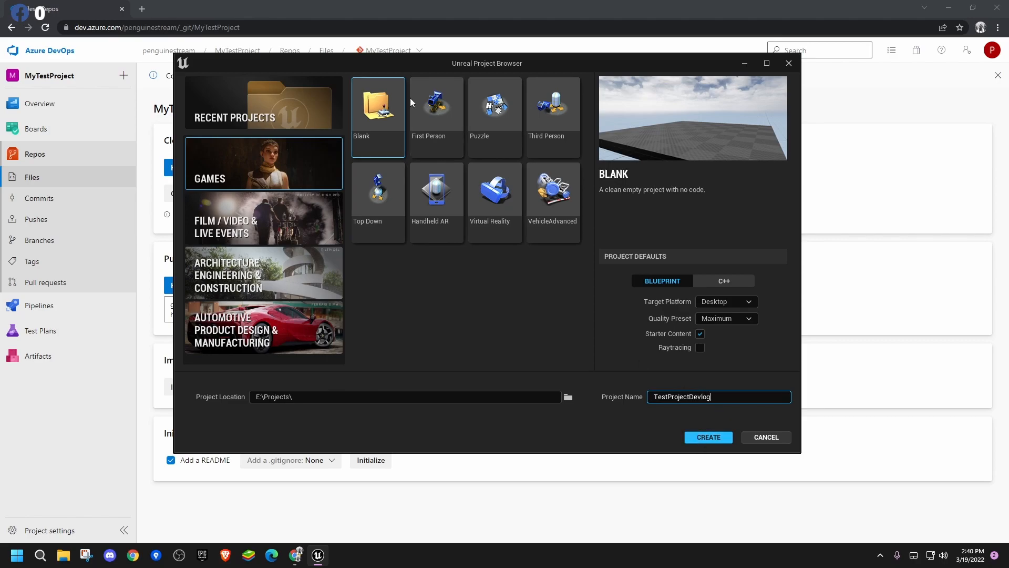
left_click(553, 117)
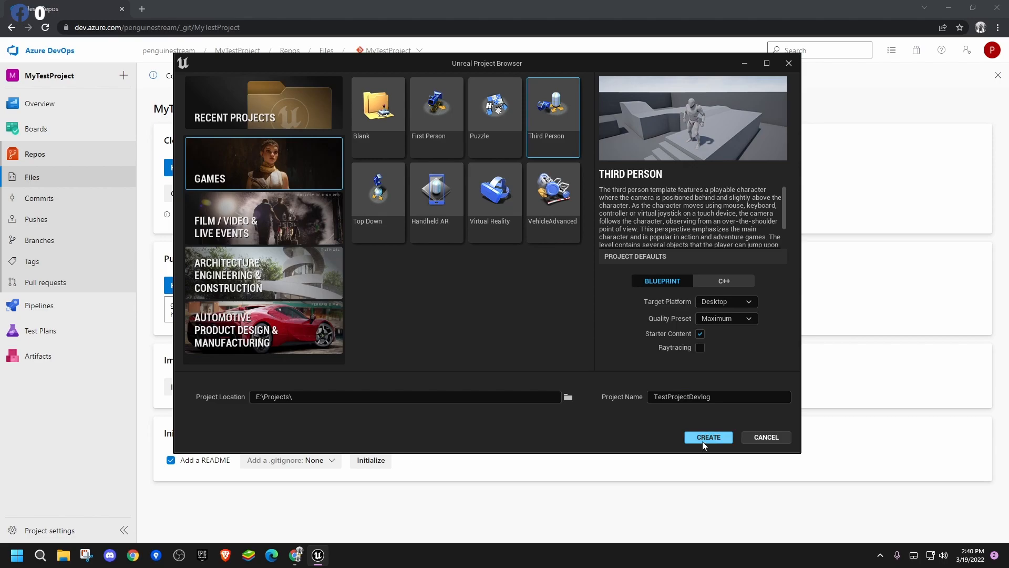
left_click(708, 437)
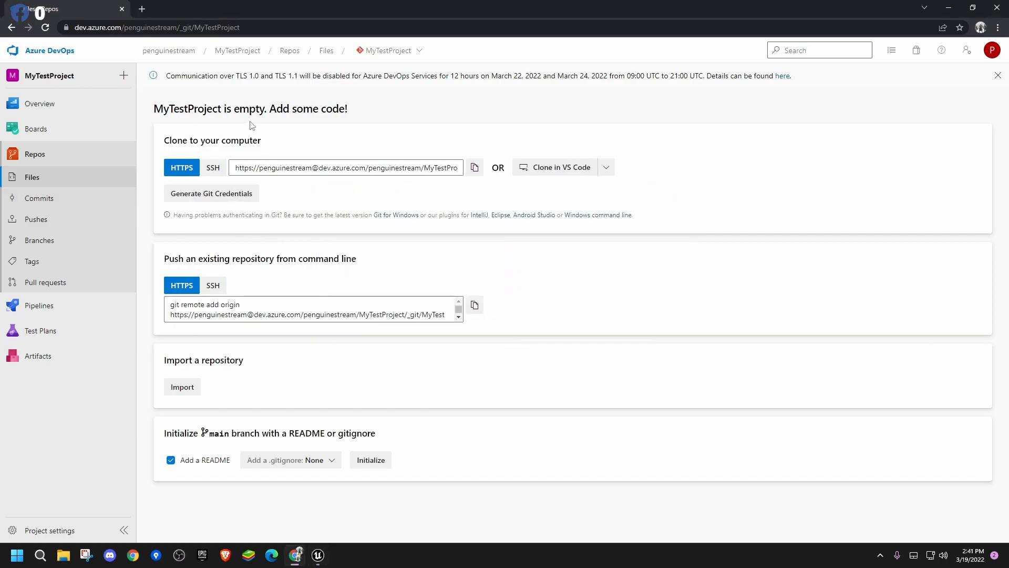
mouse_move(336, 386)
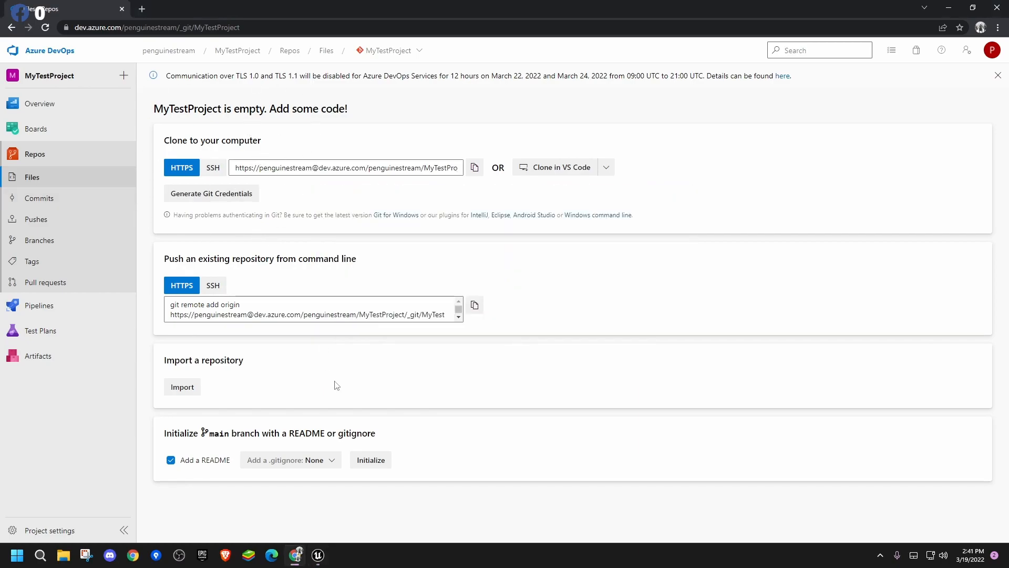
Visit the 64-bit Git for Windows download, then follow the GitHub Desktop GUI client link.
left_click(317, 555)
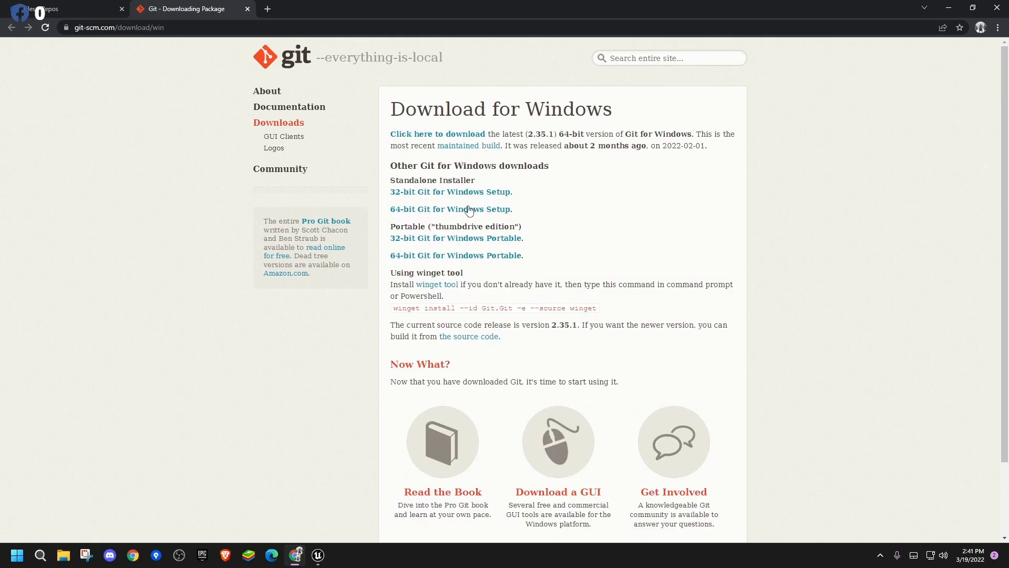
left_click(284, 136)
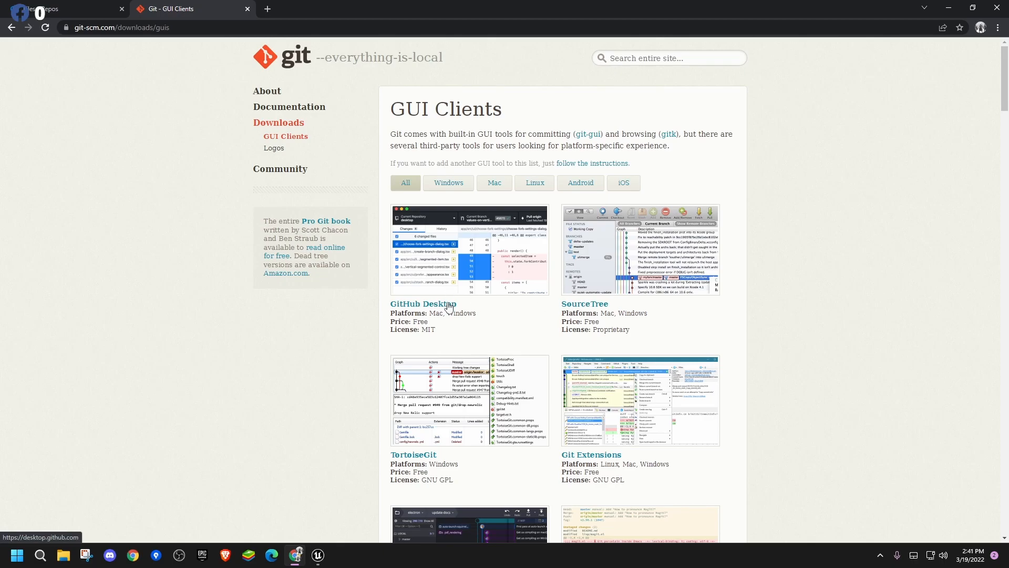
left_click(423, 303)
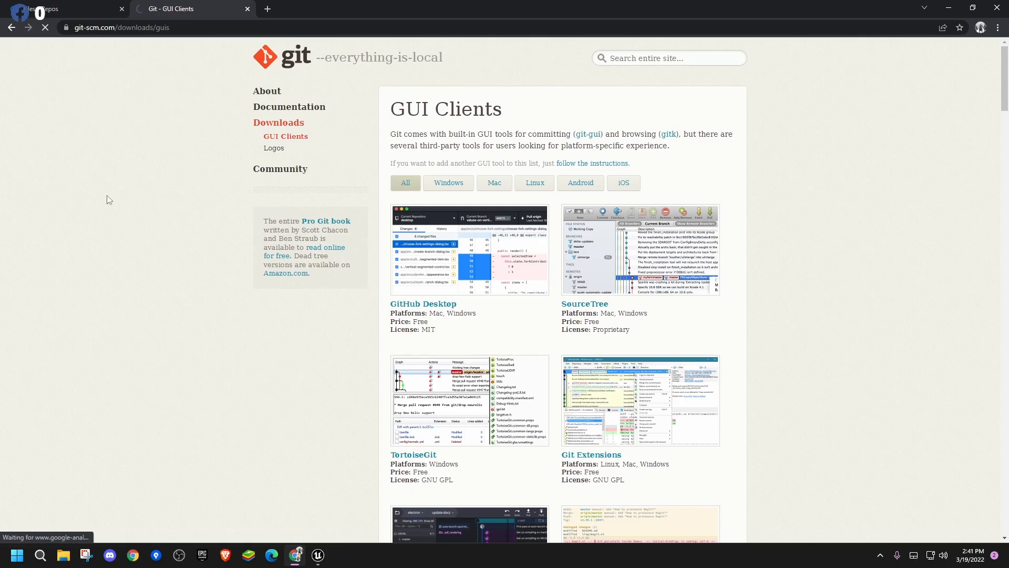
Launch GitHub Desktop from the system search and open the E: drive.
left_click(423, 304)
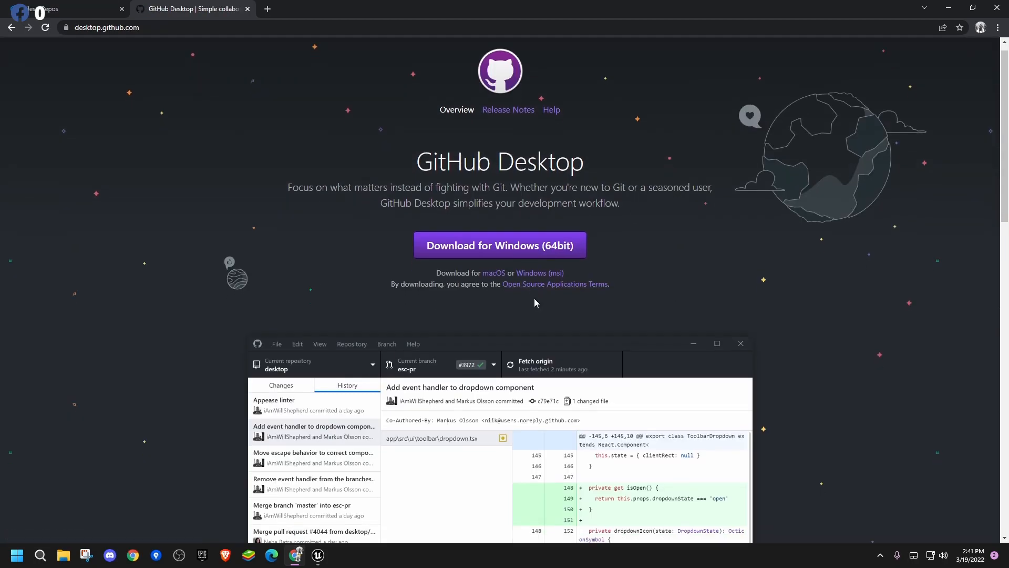
left_click(17, 555)
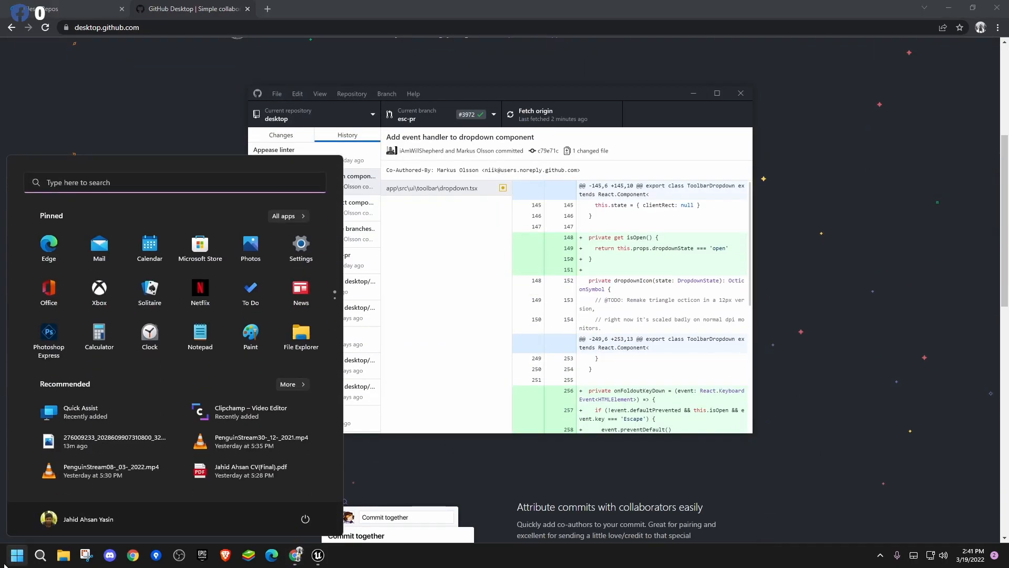
type("gitHub Desktop")
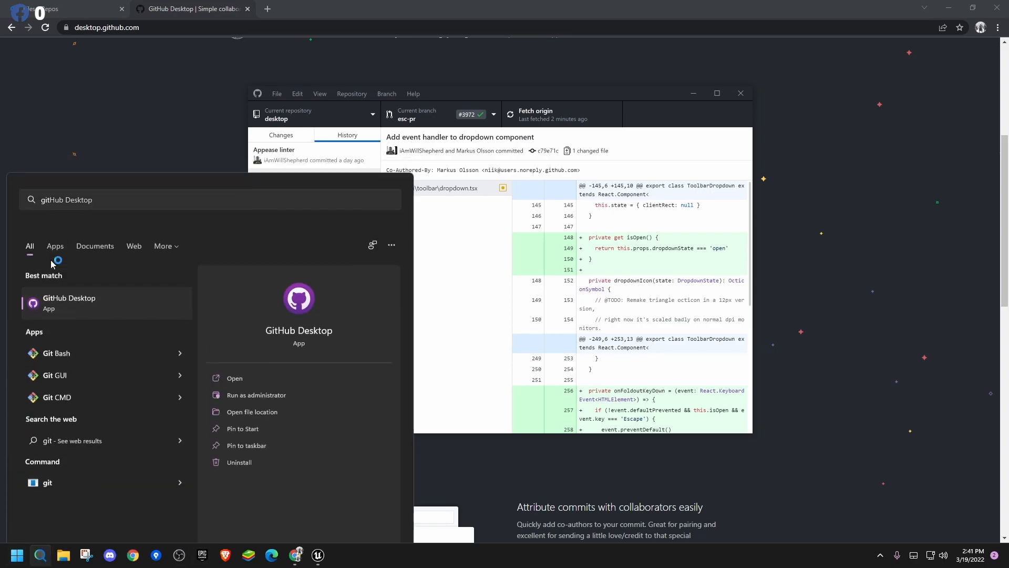
left_click(429, 289)
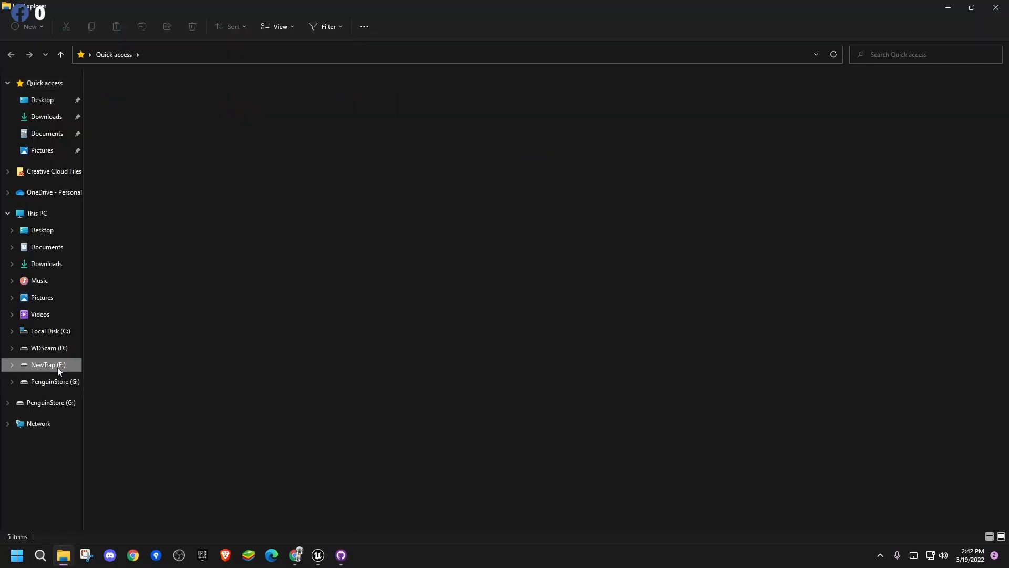
double_click(46, 365)
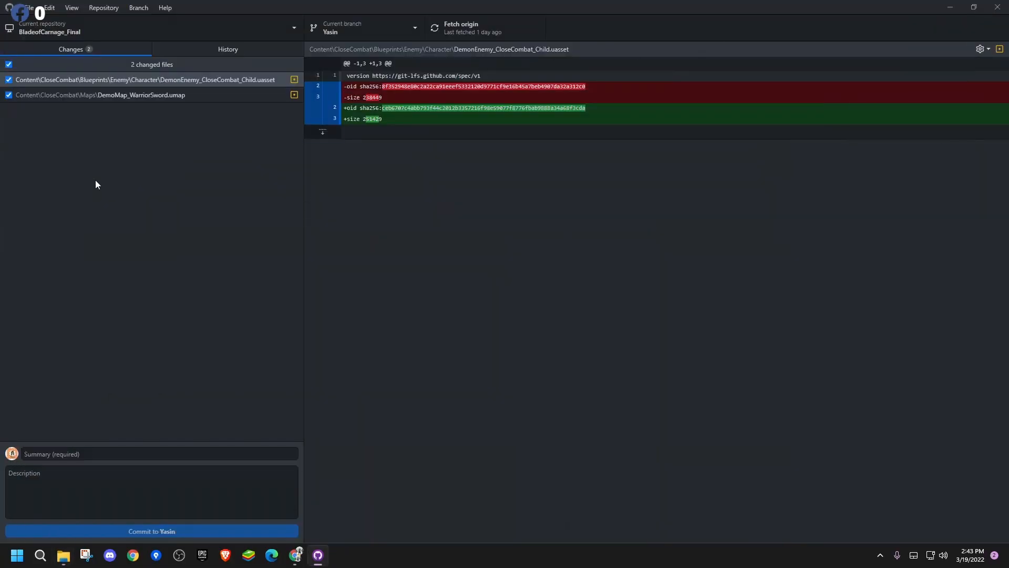
Start a new repository from the File menu and name it TestRepoDevLog.
left_click(32, 8)
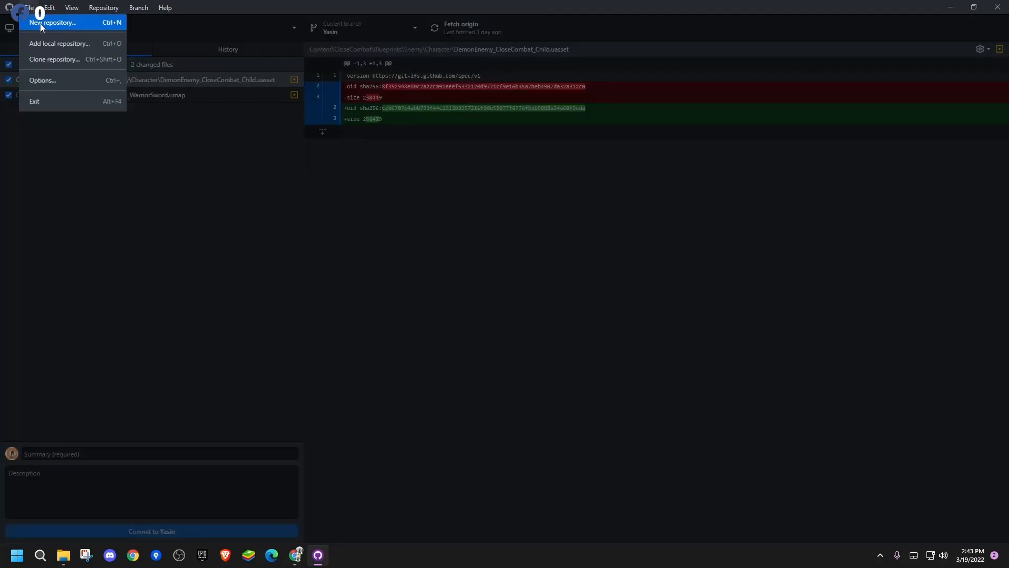
left_click(51, 21)
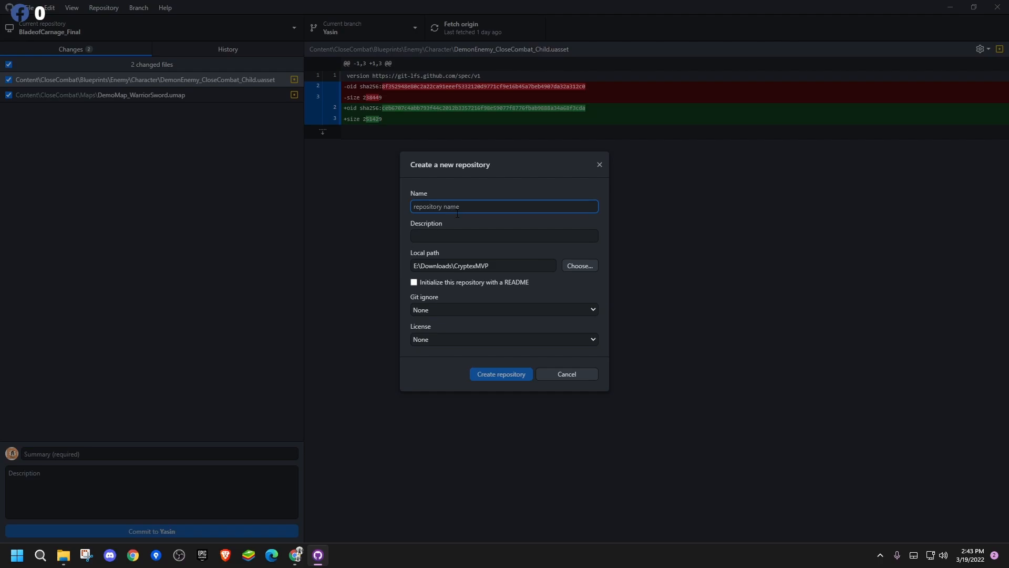
type("TestRe")
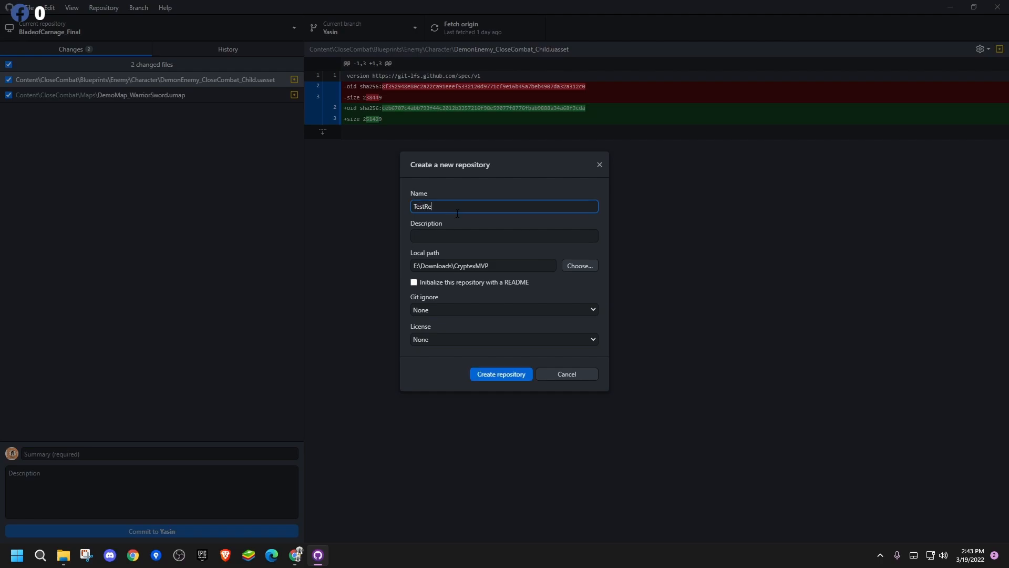
type("po")
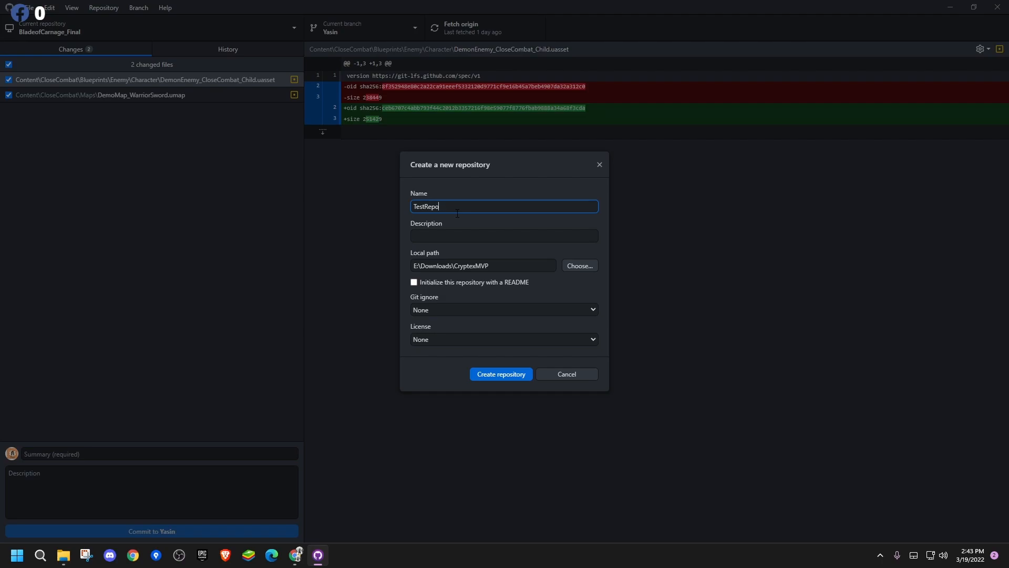
type("DevLog")
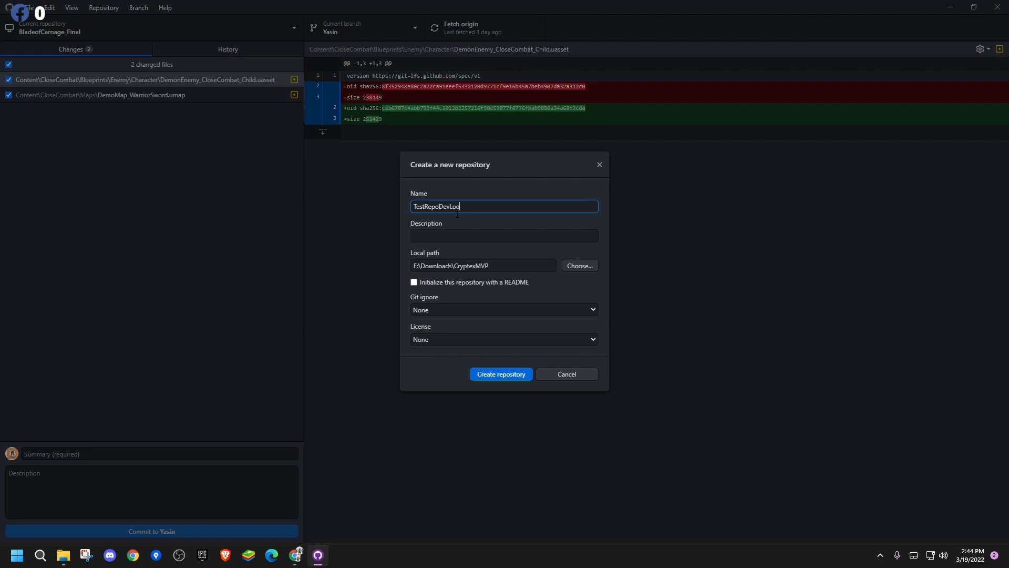
Describe the repository as Unreal Engine TPP and choose the UnrealEngine gitignore template.
left_click(504, 236)
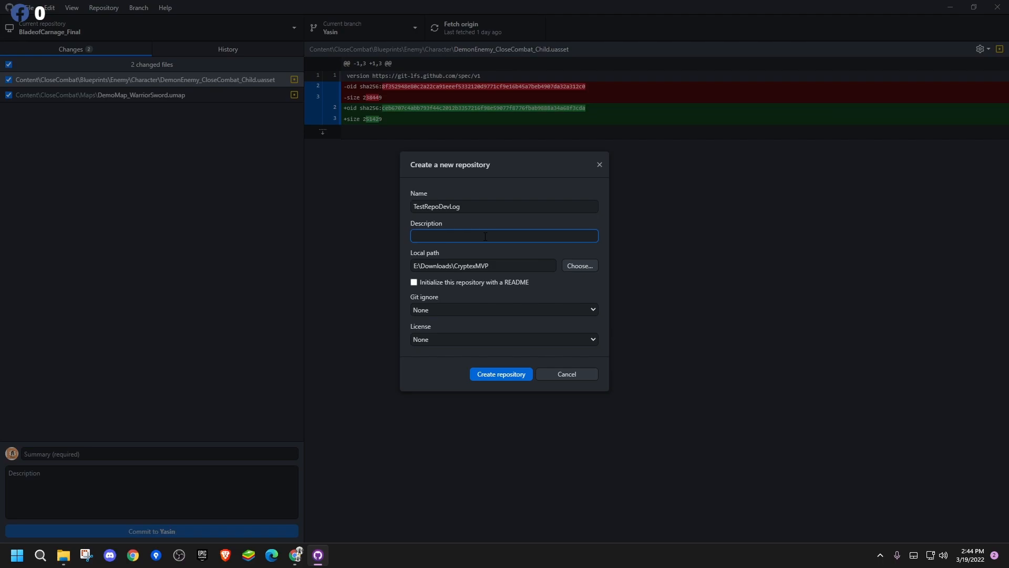
type("De")
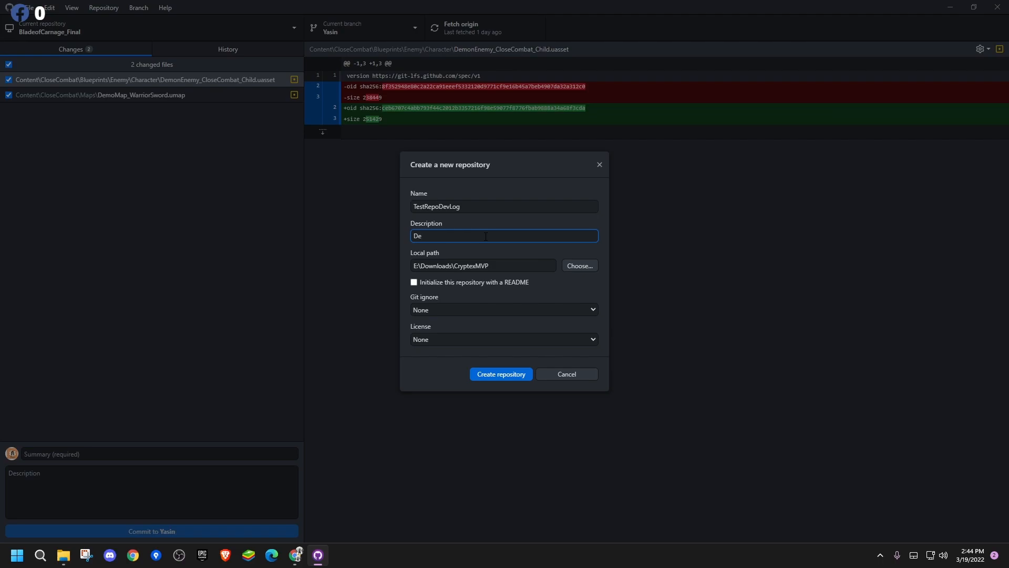
type("Unreal")
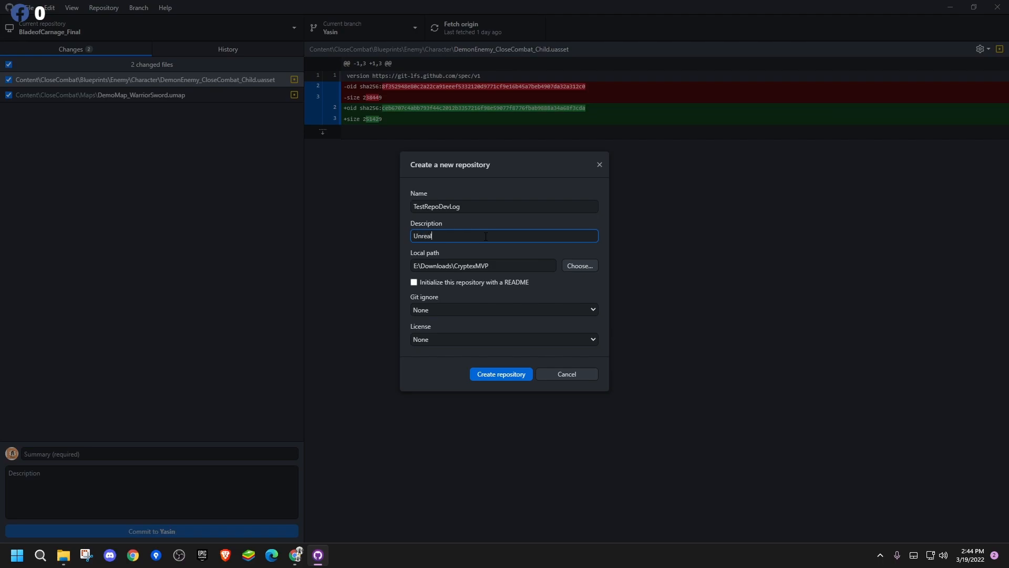
type("Engine")
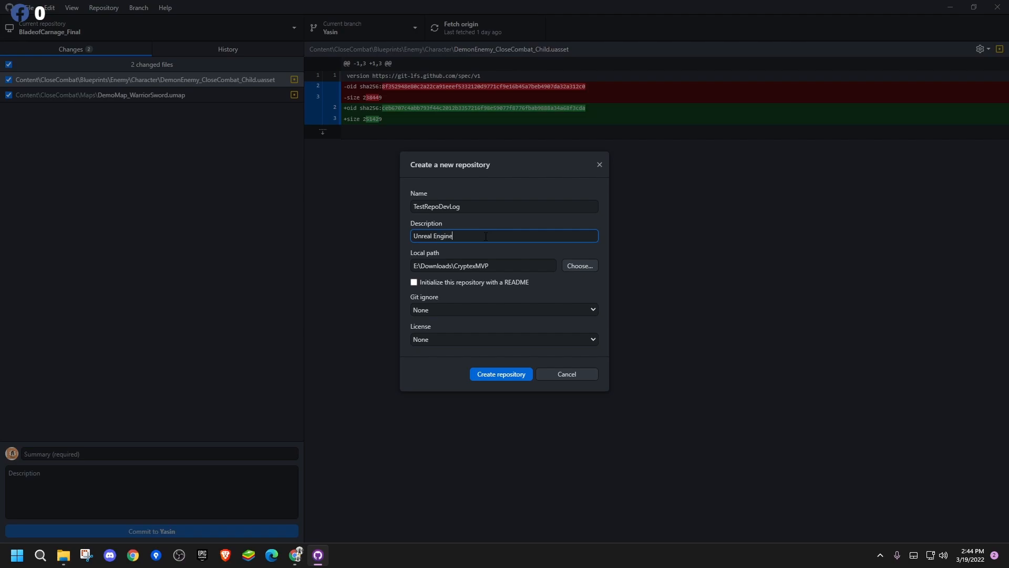
type("TPP")
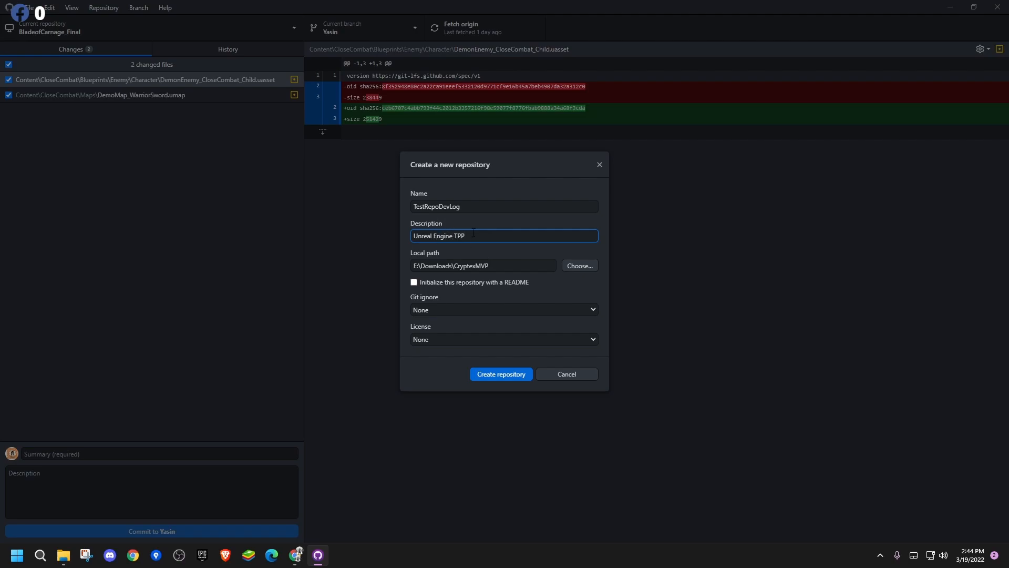
left_click(503, 310)
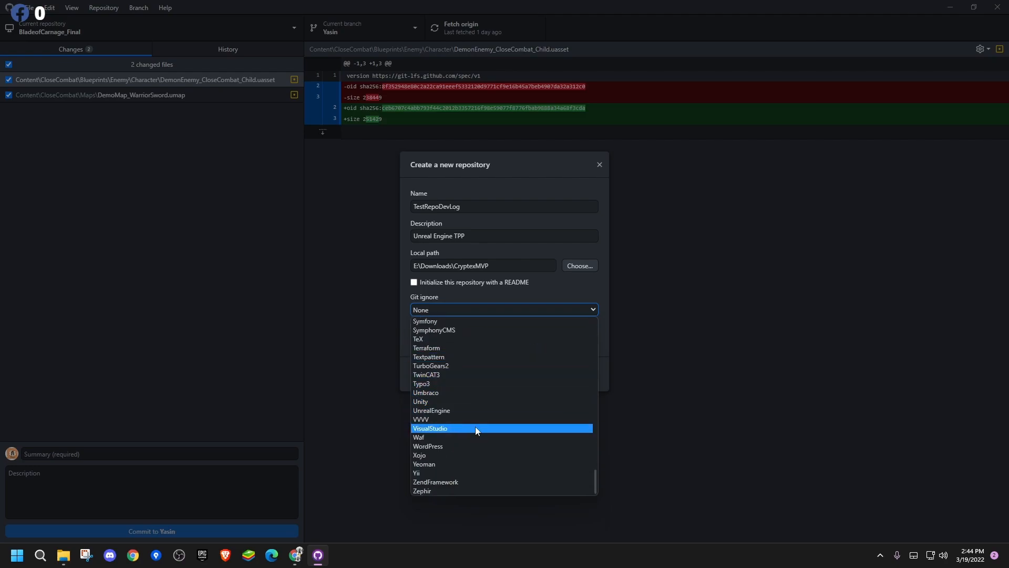
left_click(432, 410)
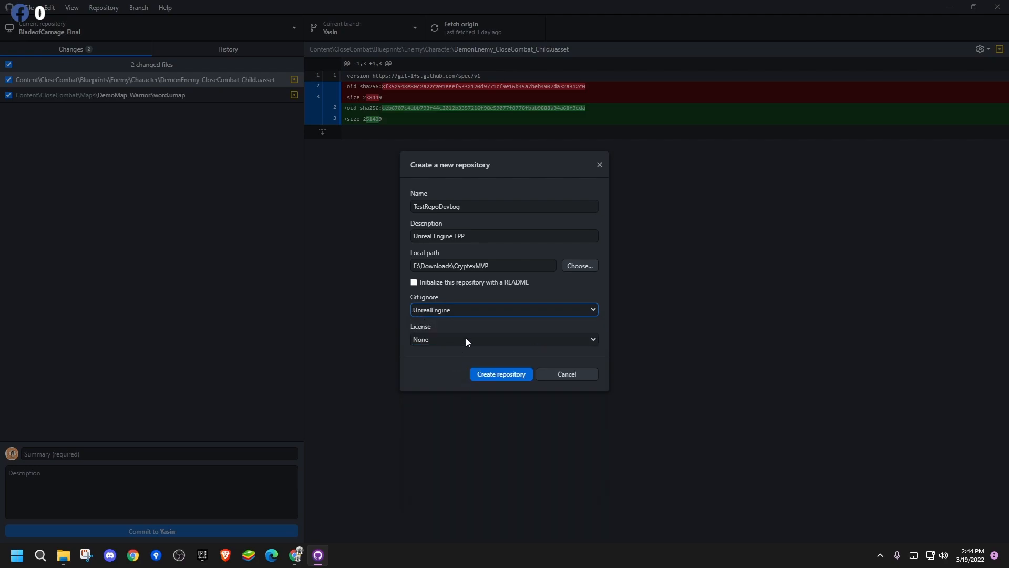
mouse_move(559, 265)
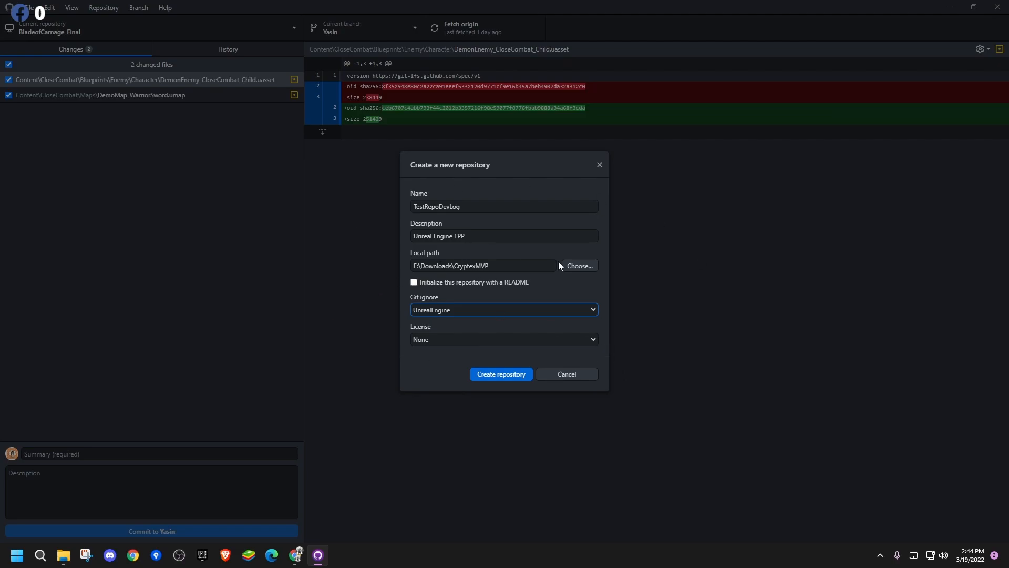
Set the new repository's local path to E:\Projects\GitDevlog\TestProjectDevlog.
left_click(580, 265)
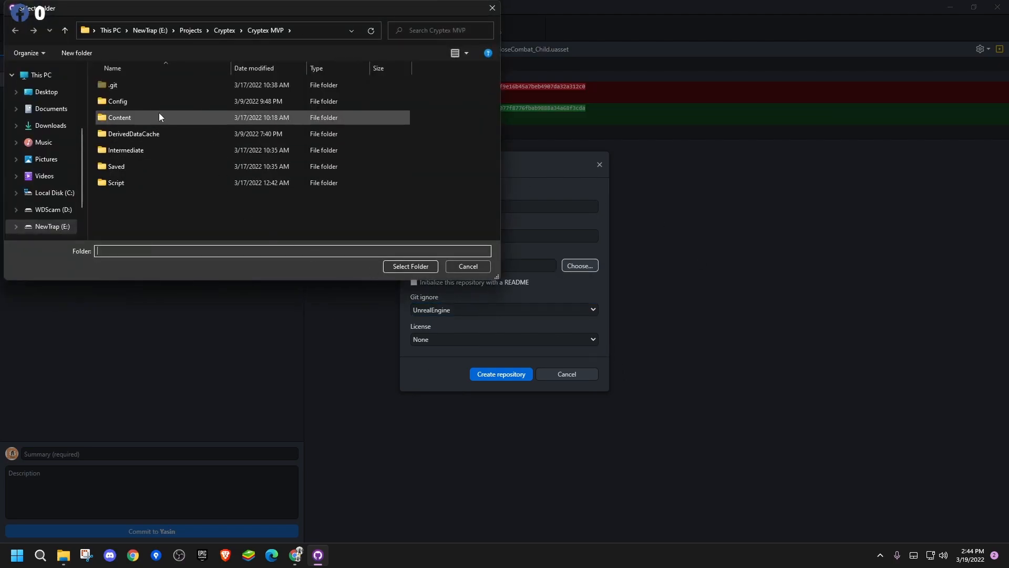
left_click(191, 31)
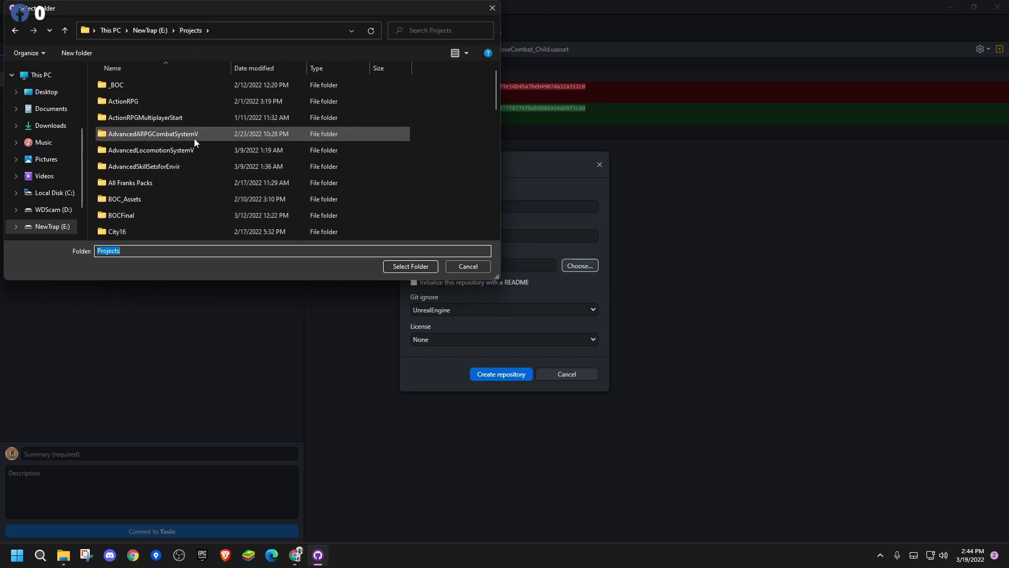
scroll("down", 3)
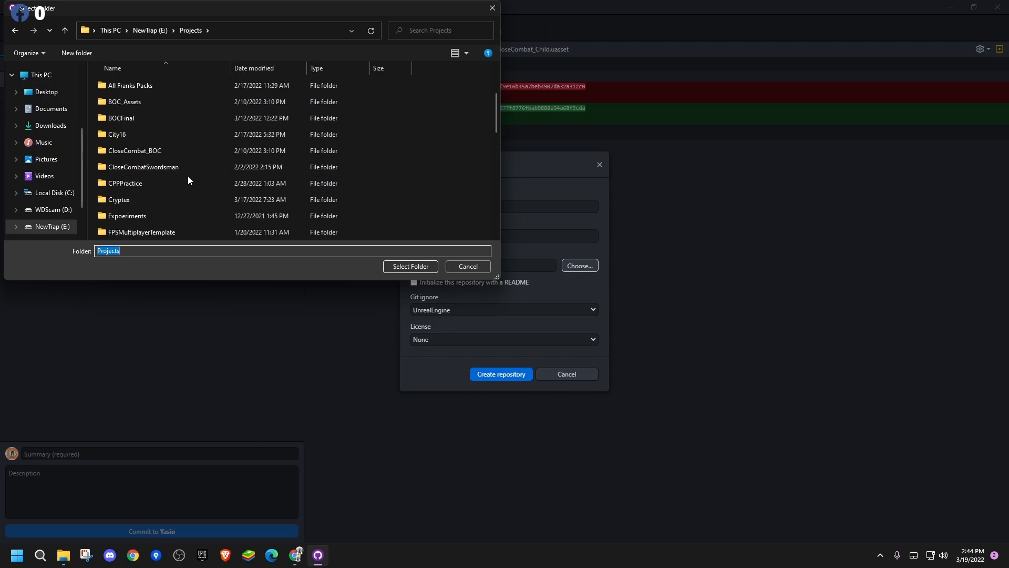
scroll("down", 3)
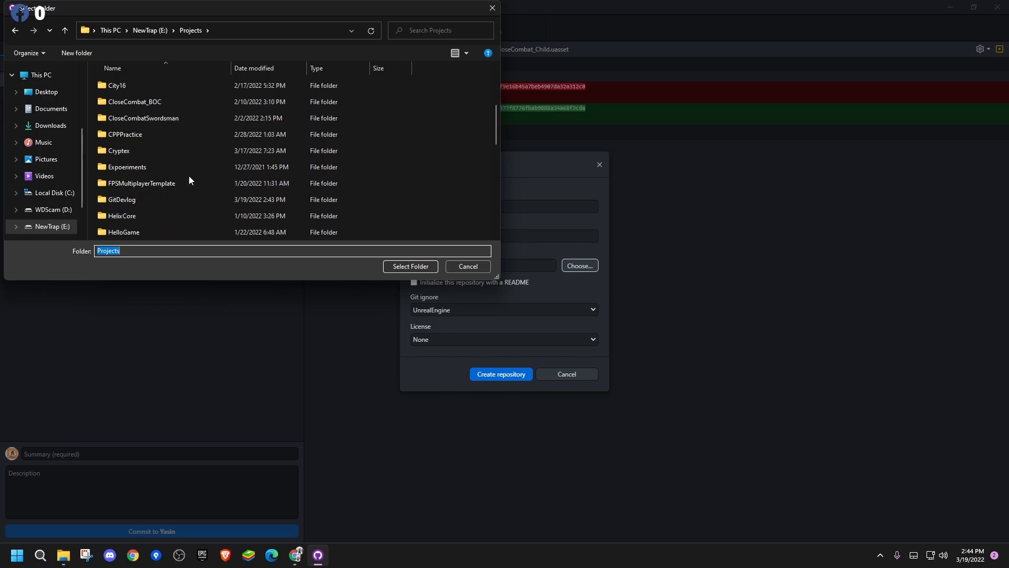
double_click(122, 199)
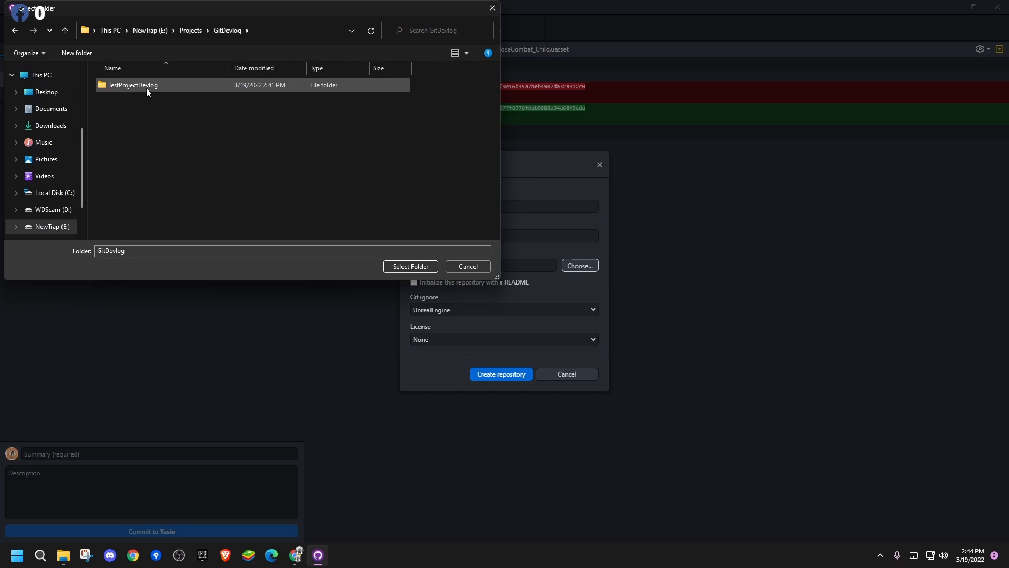
mouse_move(148, 92)
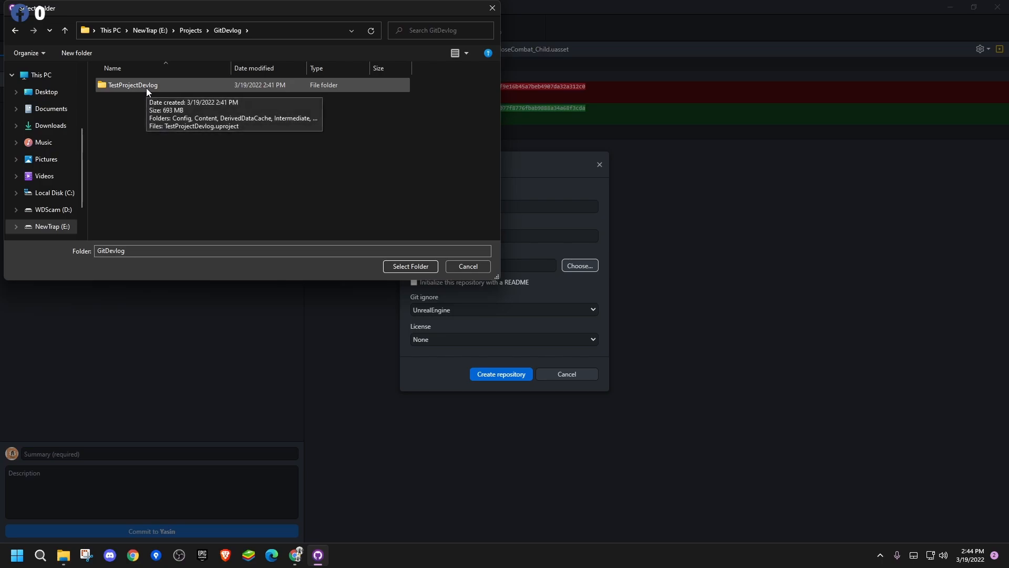
left_click(411, 266)
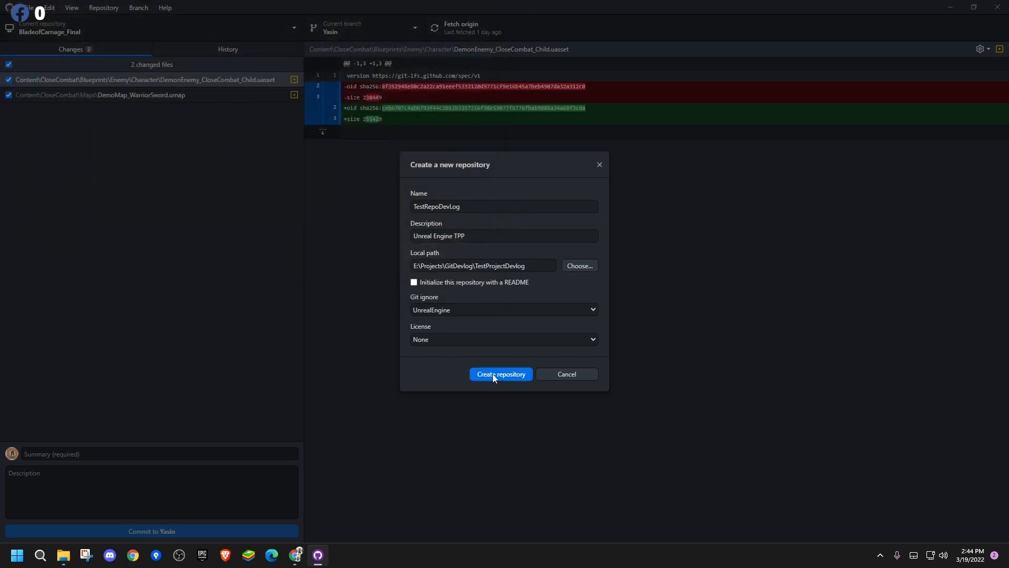
Create the TestRepoDevLog repository, then bring up its actions in the repository list.
left_click(501, 374)
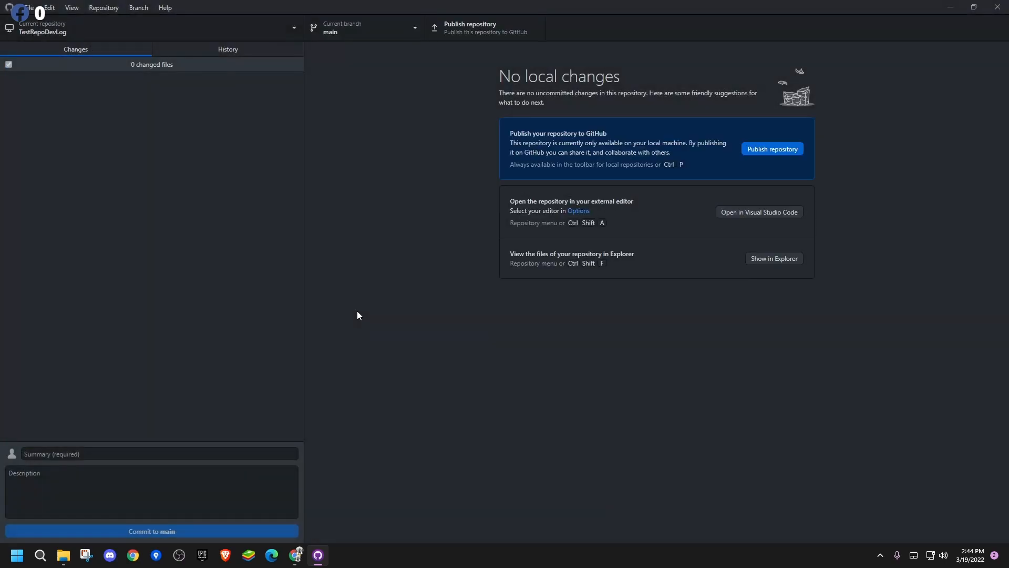
left_click(152, 531)
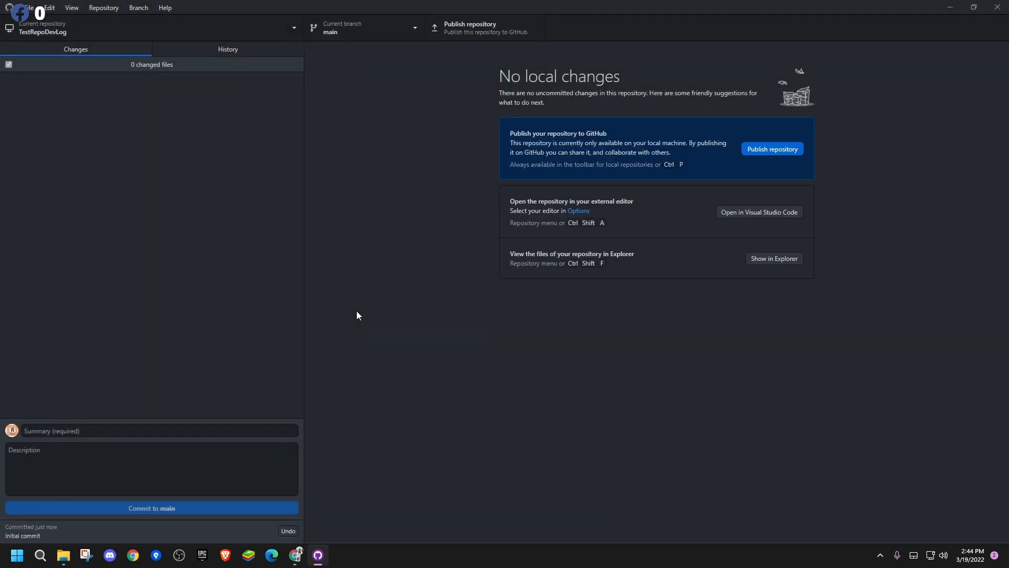
mouse_move(48, 33)
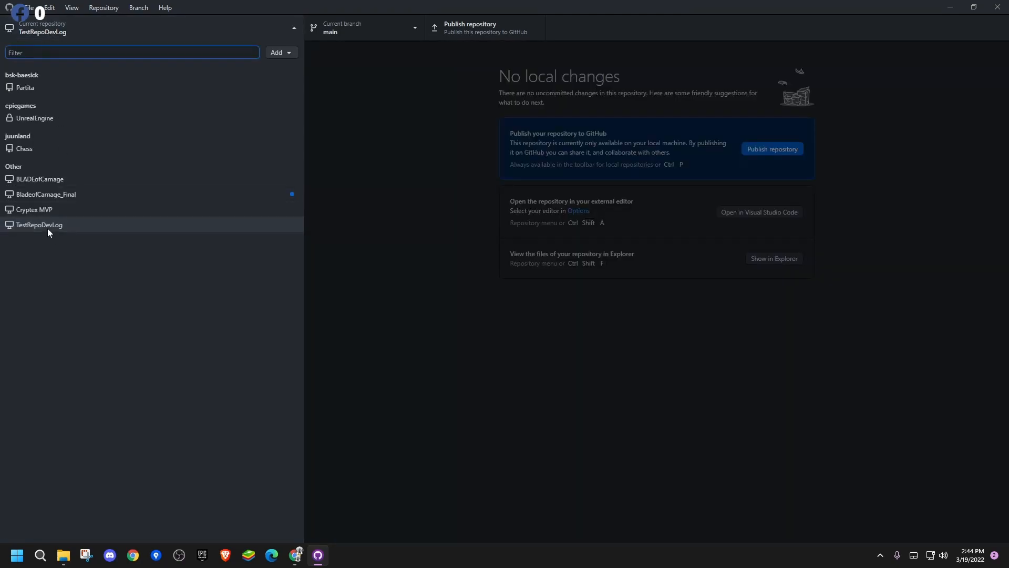
right_click(39, 225)
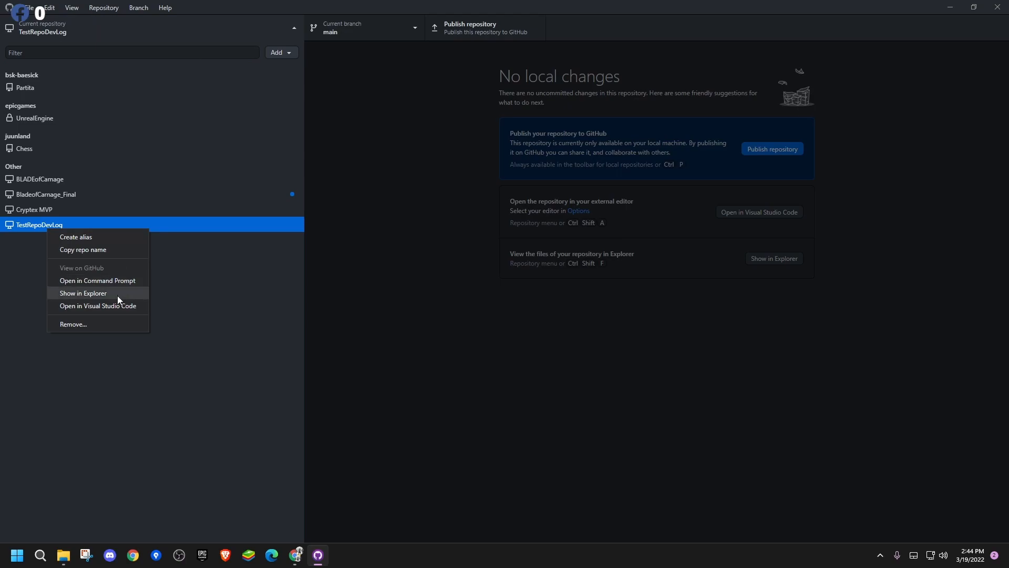
Move Config, Content, DerivedDataCache, Intermediate, Saved and the .uproject into TestRepoDevLog.
left_click(84, 294)
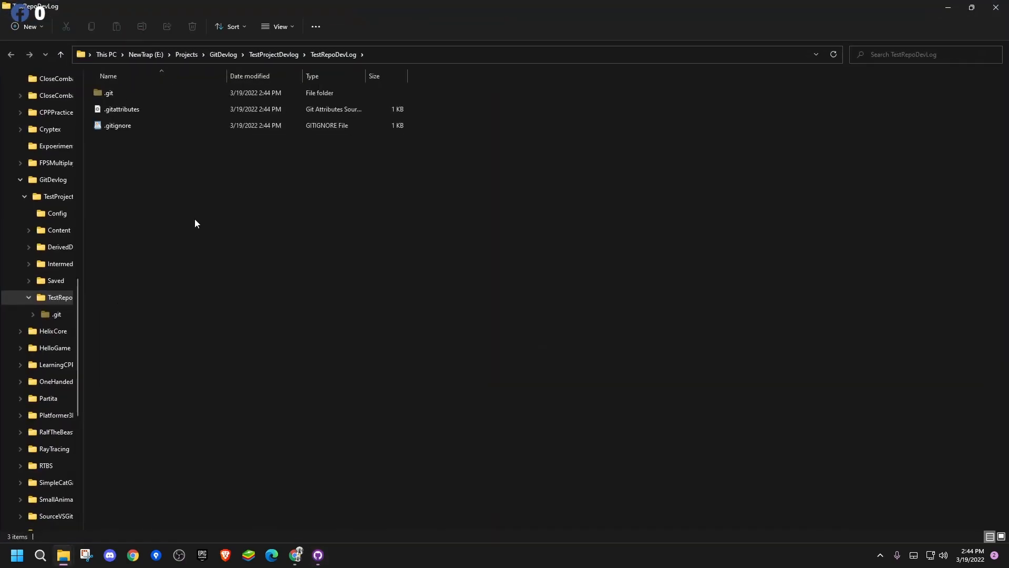
left_click(274, 54)
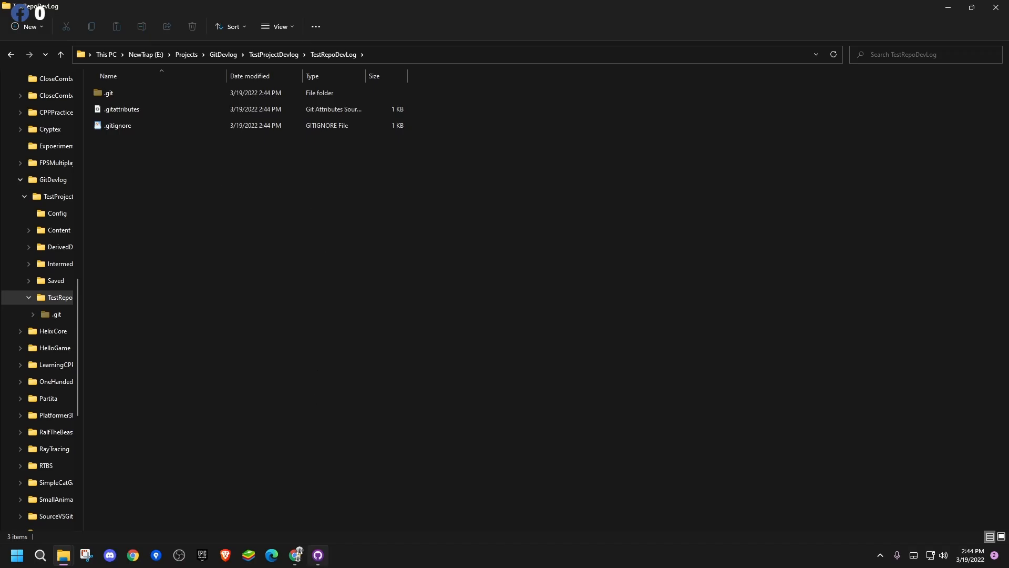
left_click(318, 556)
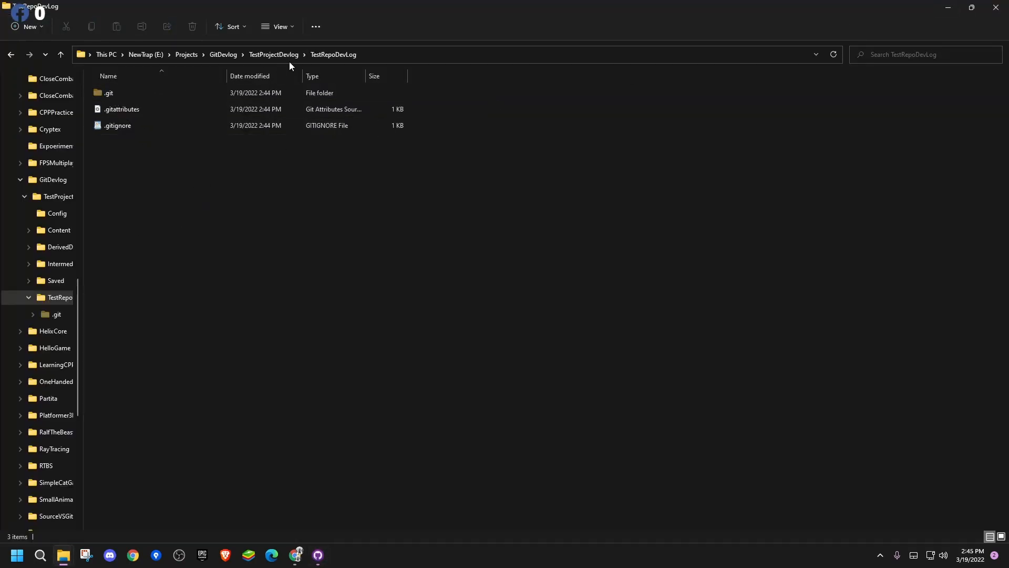
left_click(274, 54)
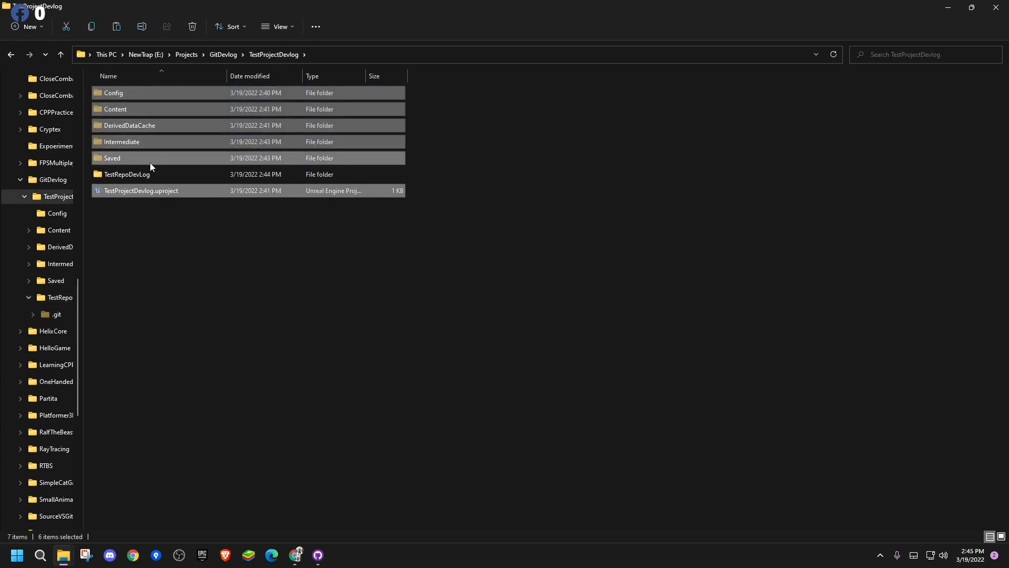
double_click(128, 174)
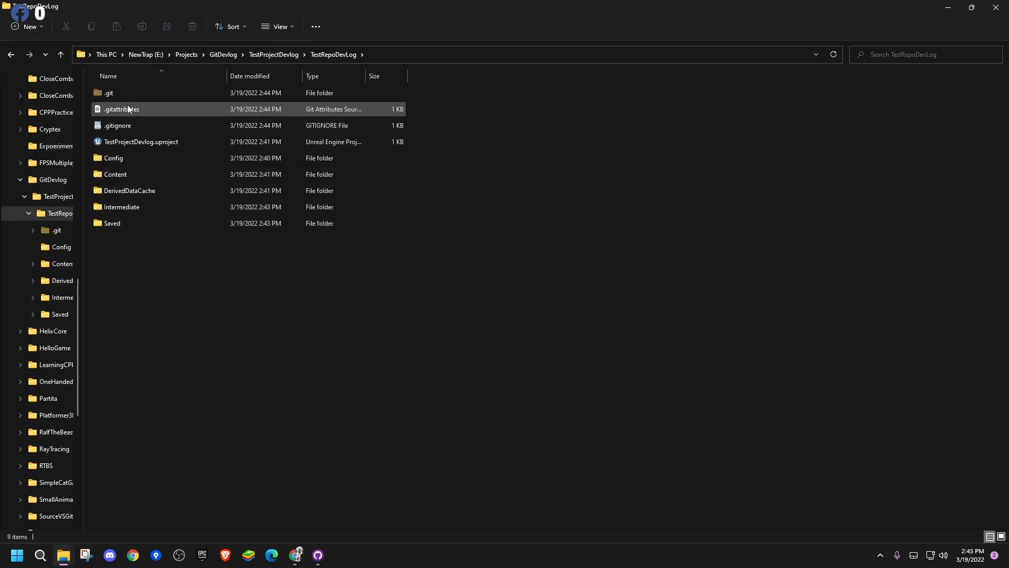
left_click(319, 554)
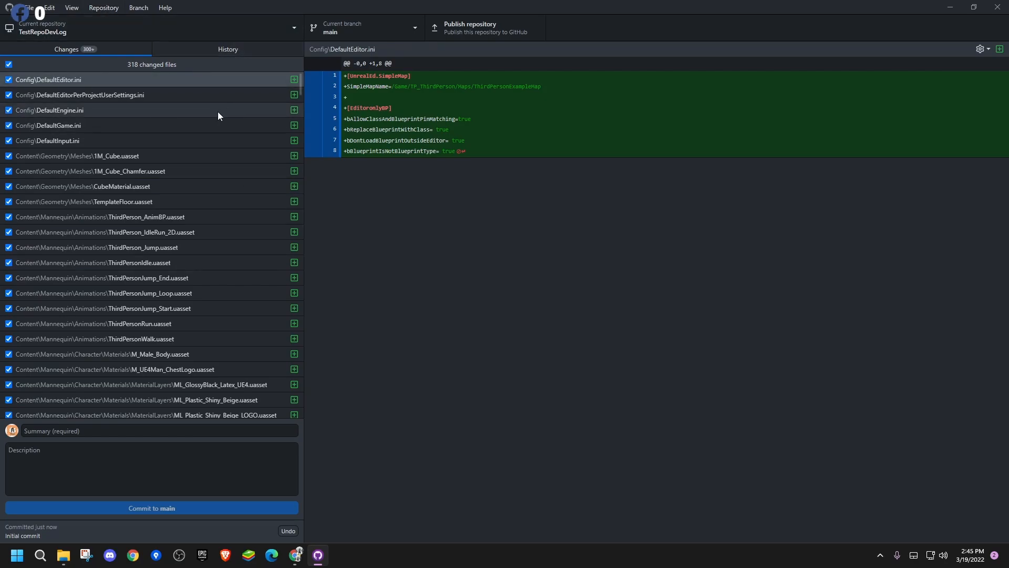
Enter 'Main Commit.' as the summary for the 318 changed files.
scroll("down", 3)
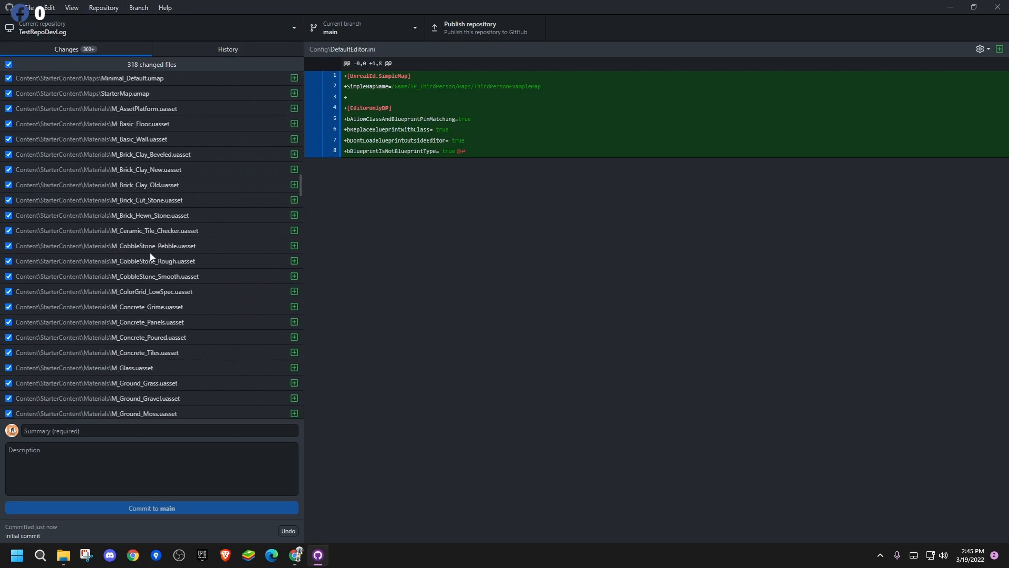
scroll("down", 3)
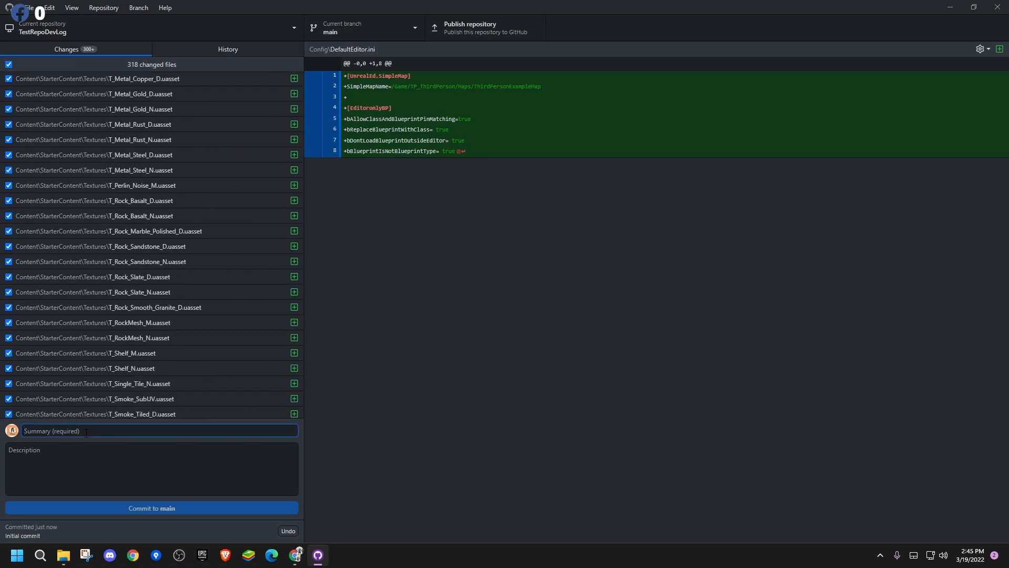
type("M")
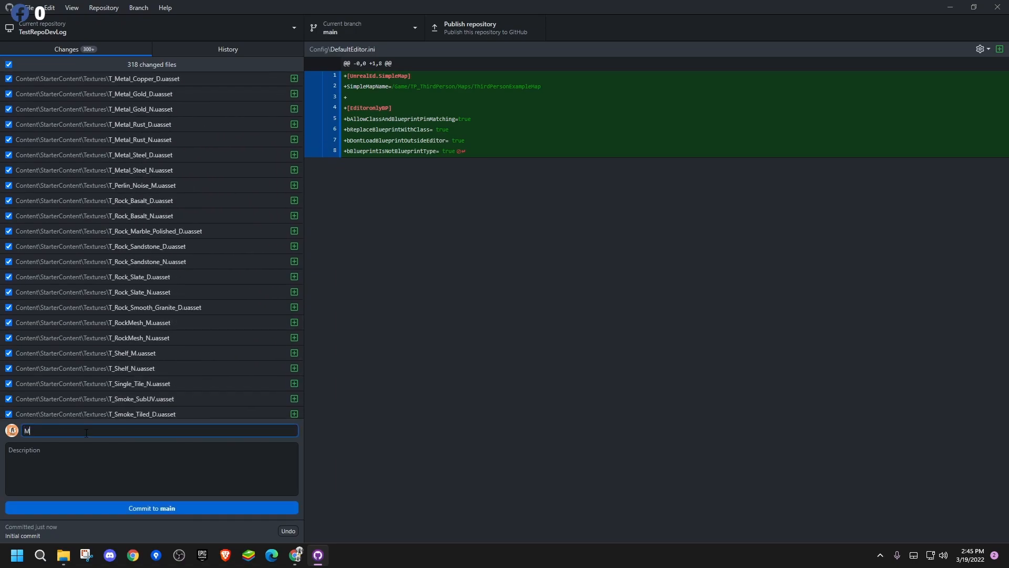
type("ain Comm")
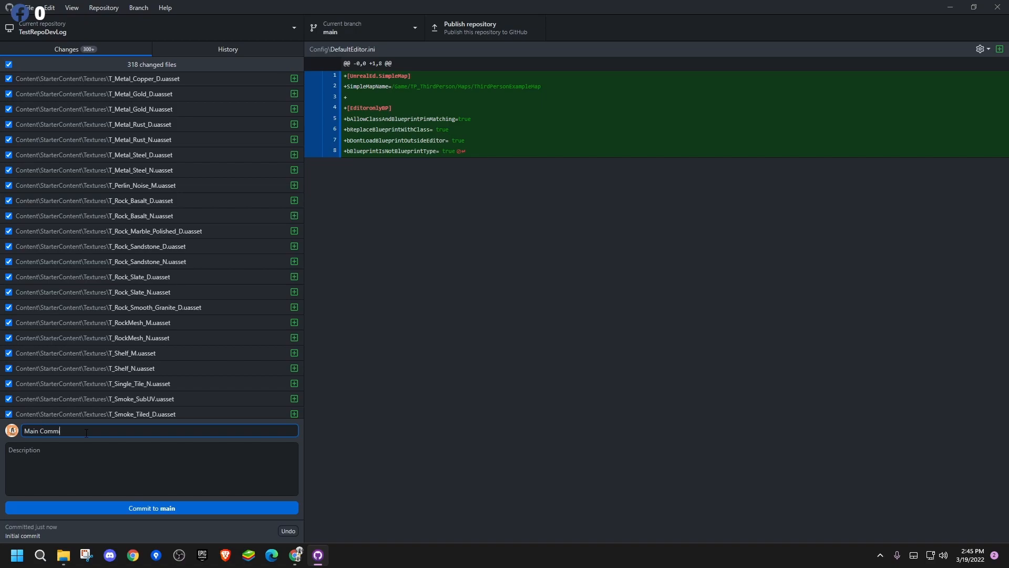
type("it.")
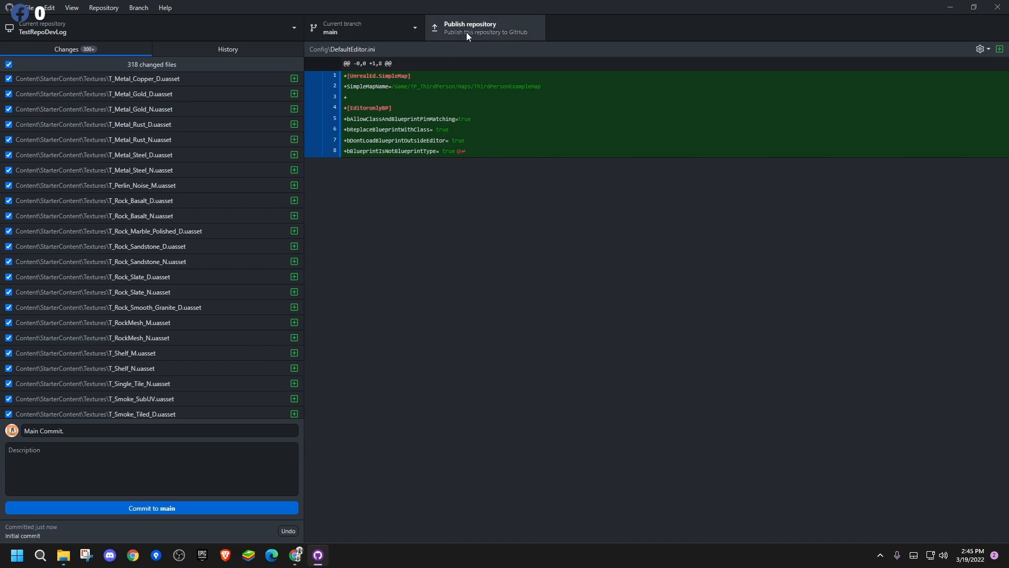
Review and cancel Publish repository, then open the repository in Command Prompt.
left_click(470, 27)
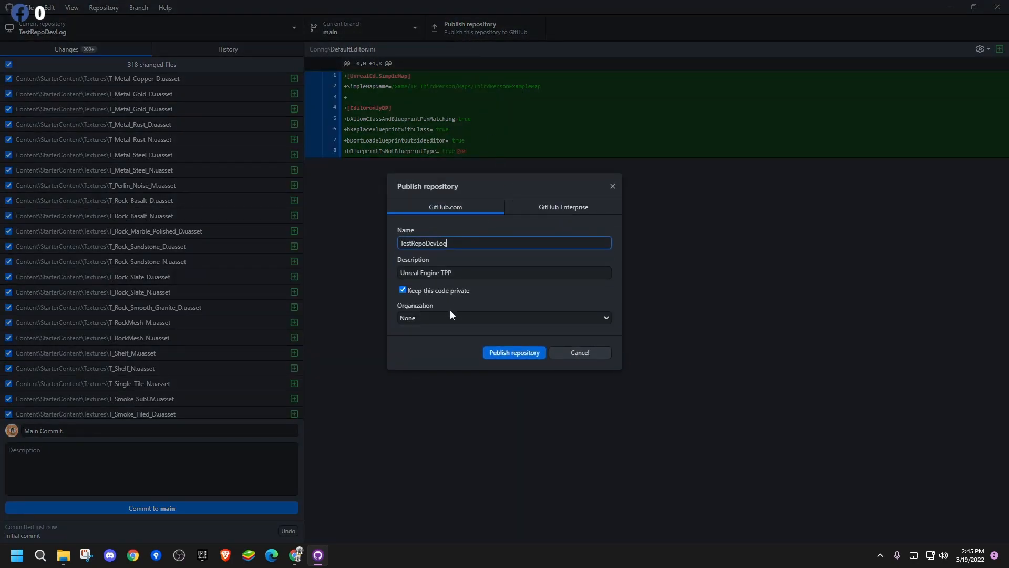
left_click(503, 318)
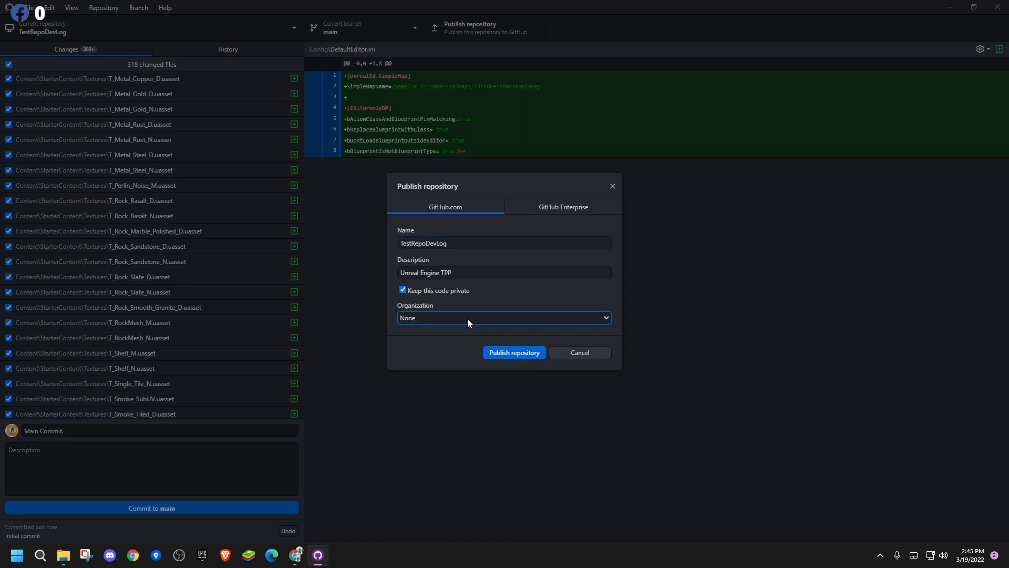
left_click(504, 243)
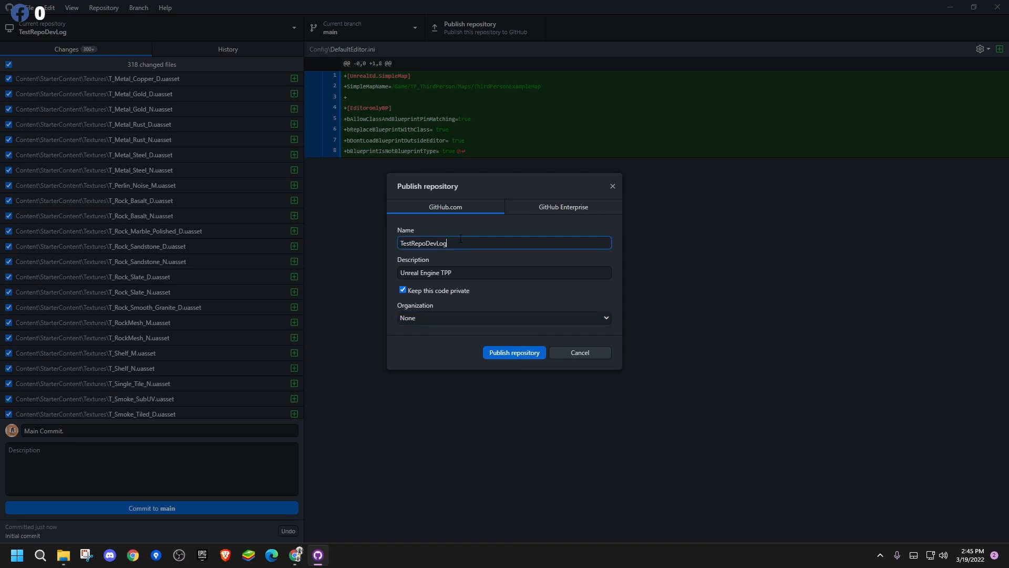
left_click(580, 352)
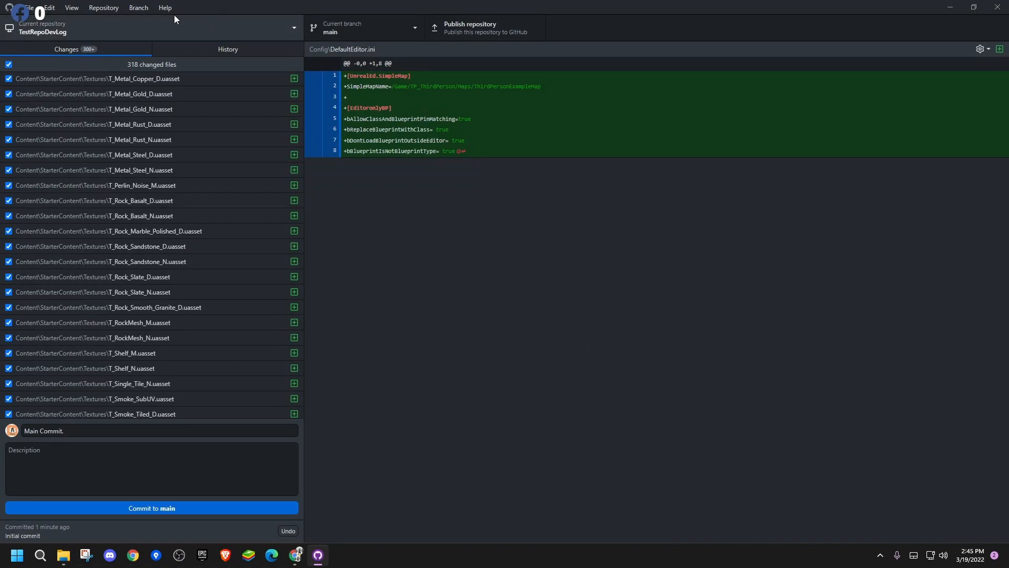
left_click(104, 7)
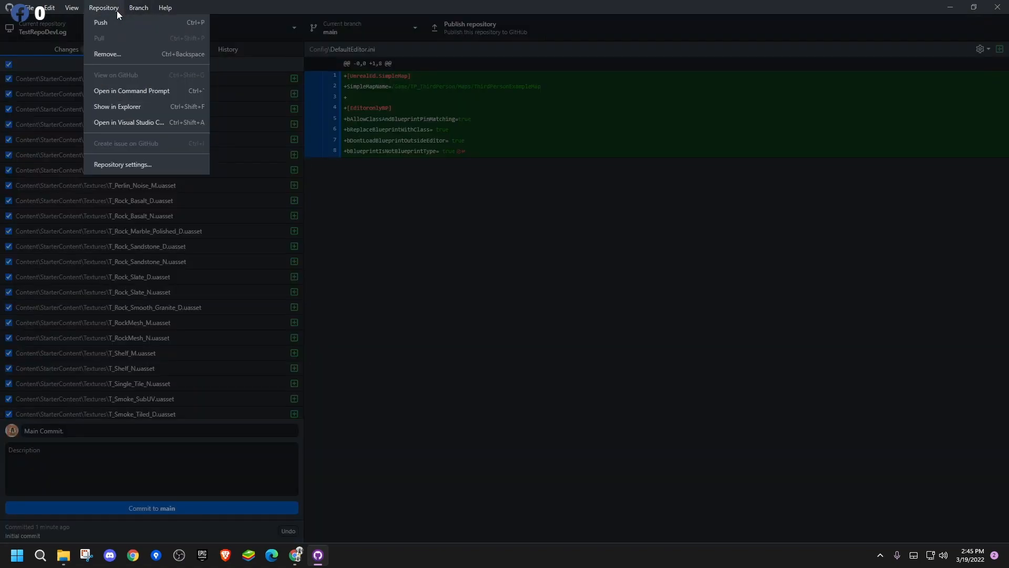
mouse_move(155, 85)
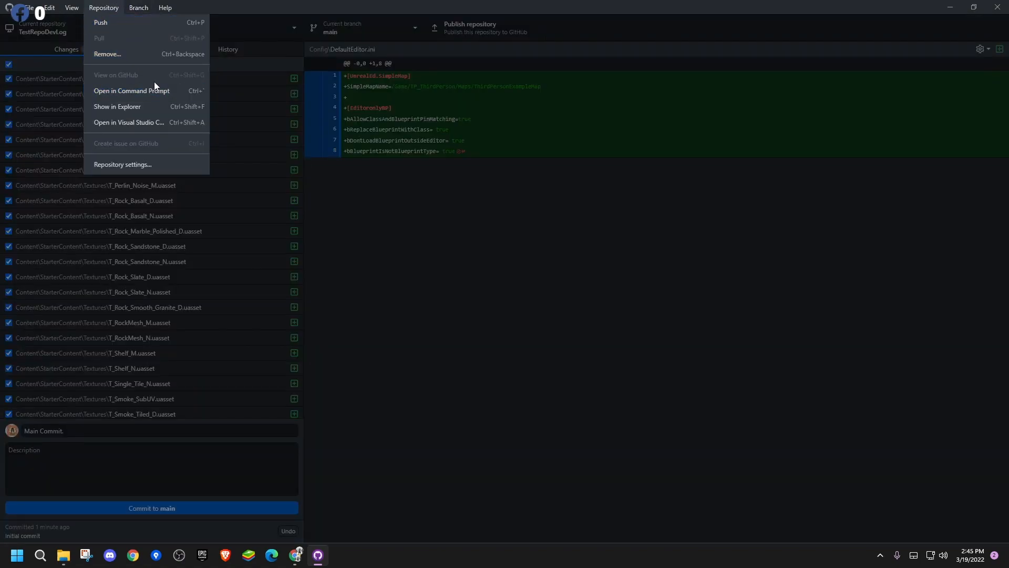
left_click(131, 90)
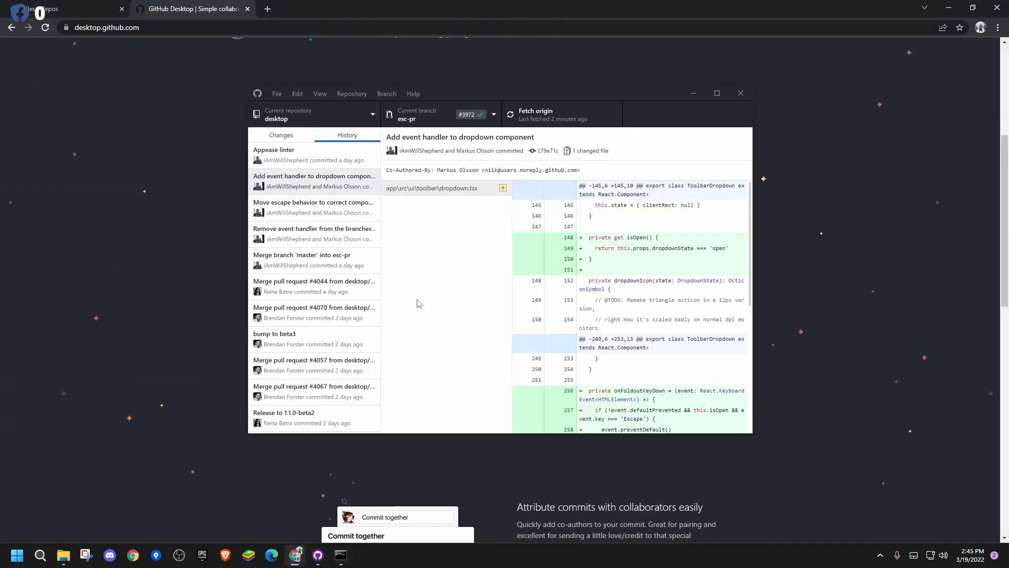
Copy MyTestProject's 'Push an existing repository from command line' commands from Azure DevOps.
left_click(57, 9)
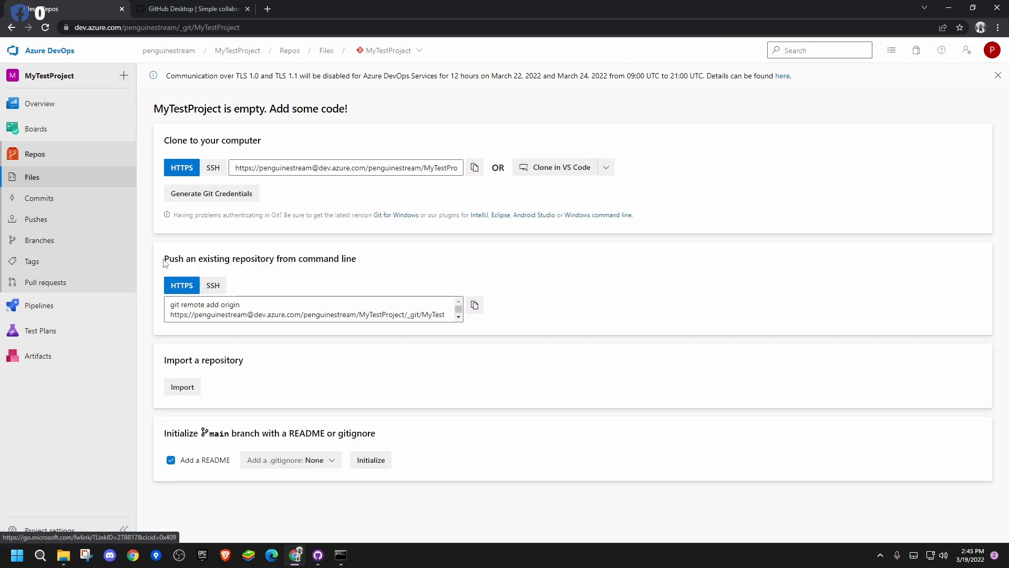
double_click(259, 259)
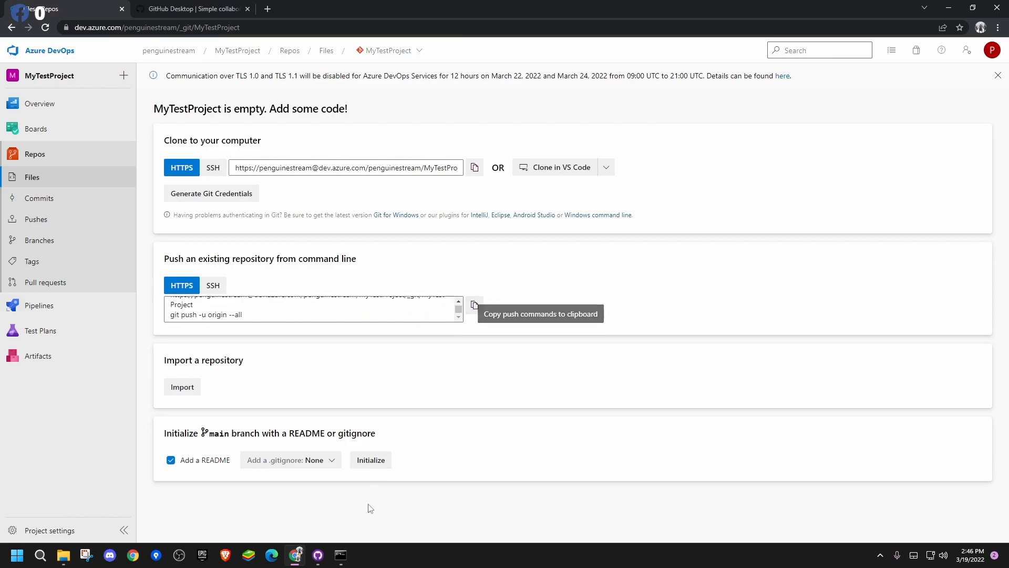
left_click(340, 554)
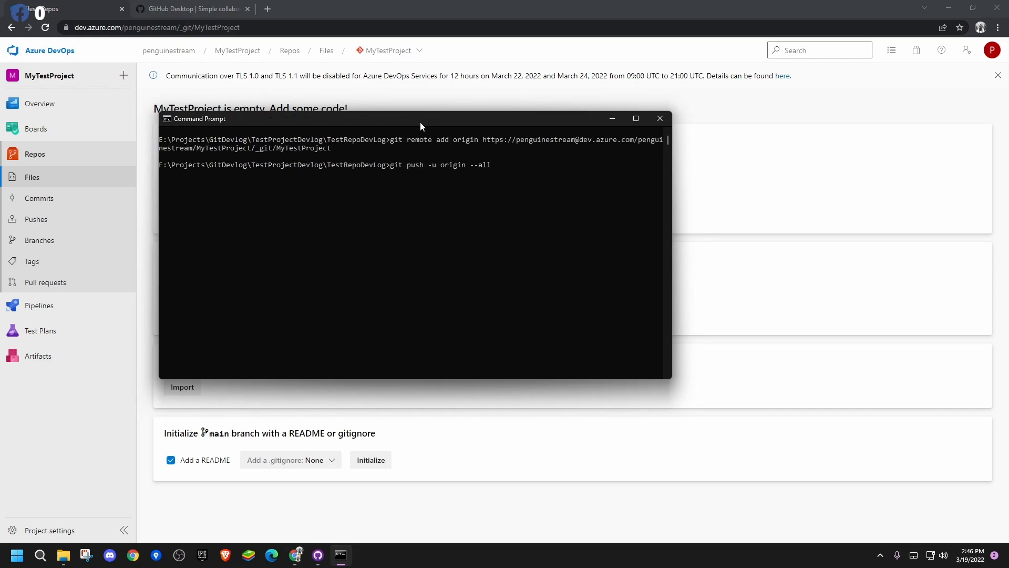
mouse_move(318, 167)
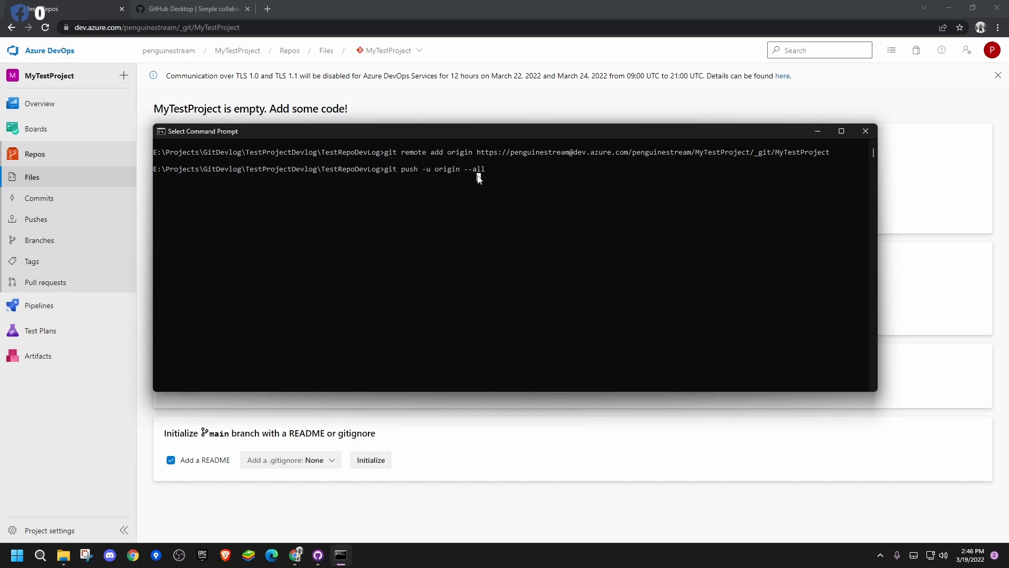
mouse_move(588, 137)
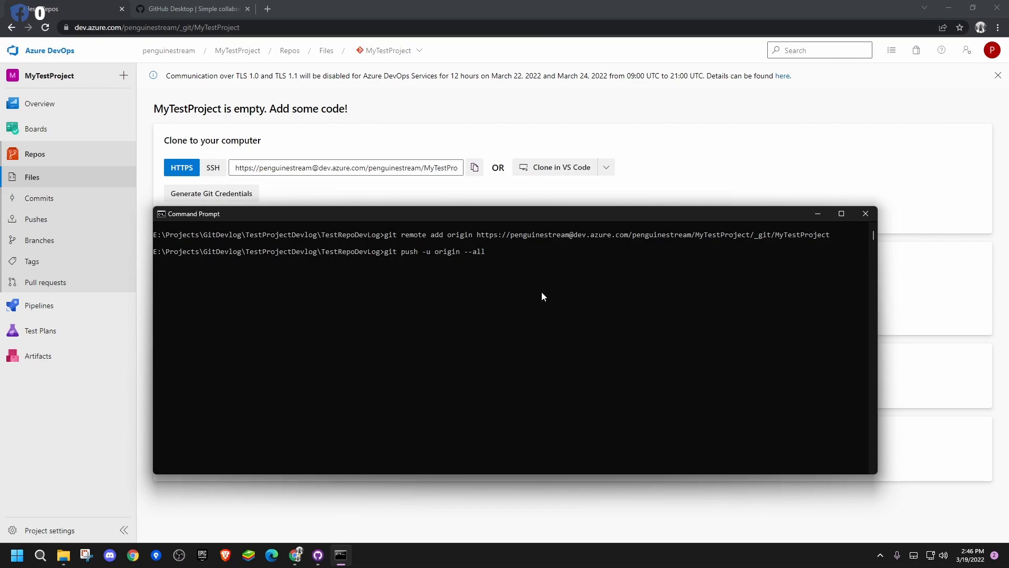
mouse_move(542, 296)
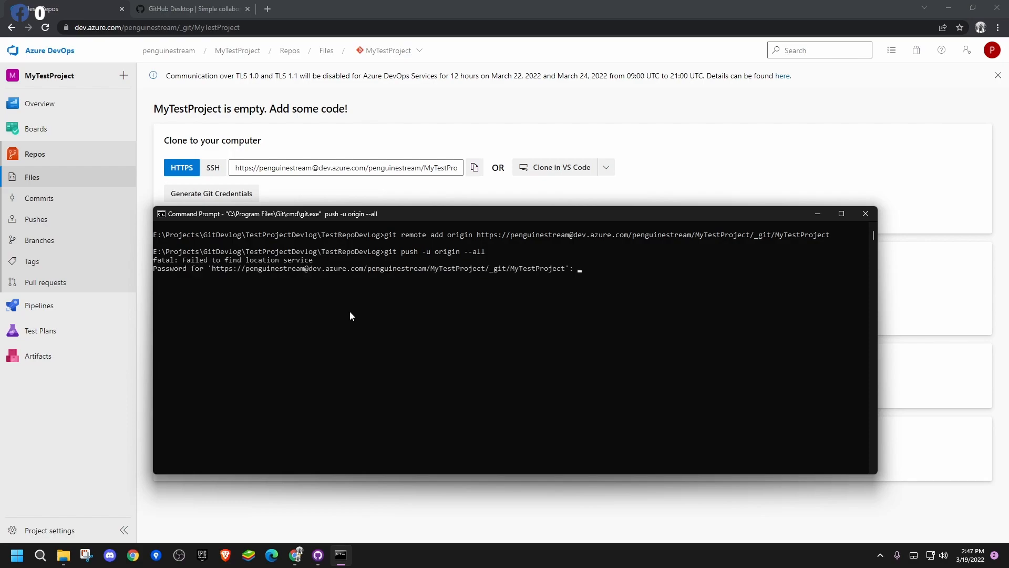
Move the console window lower to reveal the credentials section.
left_click_drag(350, 214, 462, 284)
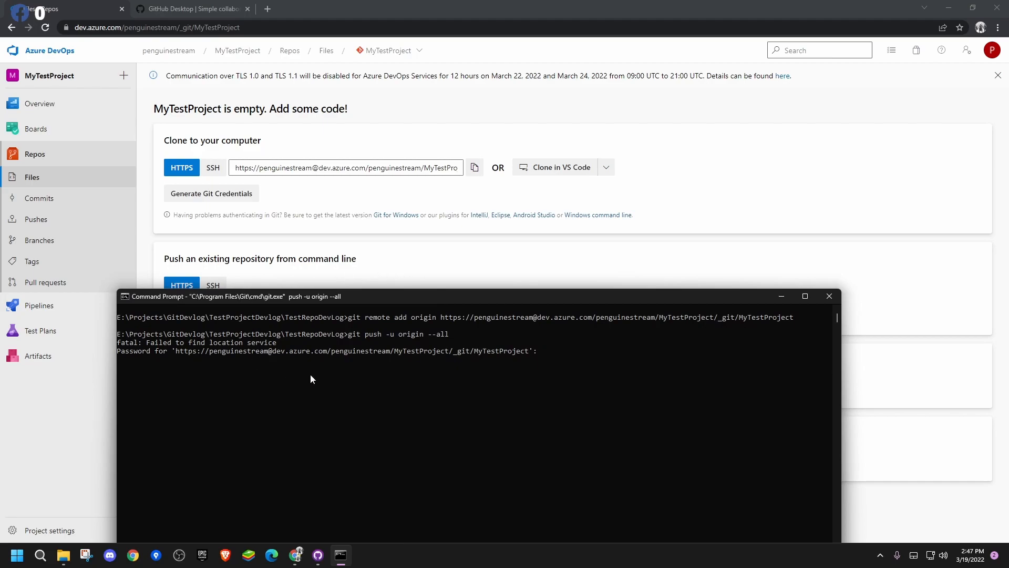
mouse_move(219, 203)
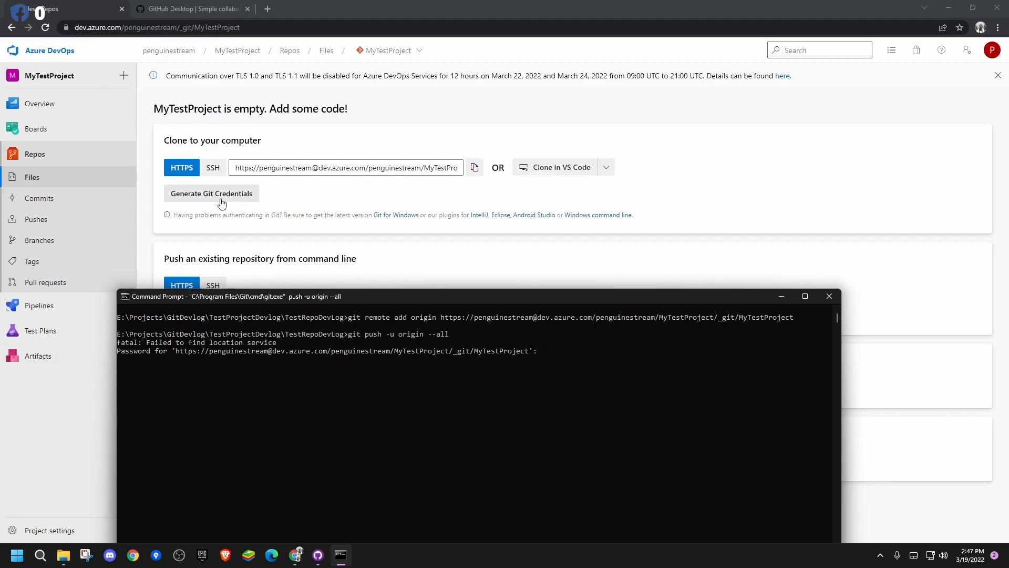
Generate Git credentials in Azure DevOps and submit the password at the push prompt.
left_click(830, 296)
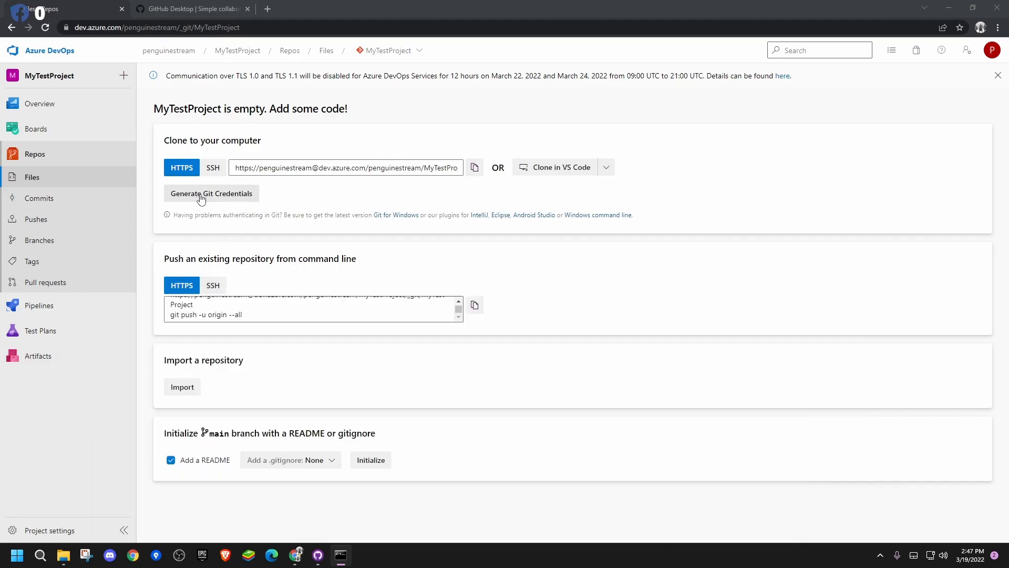
left_click(211, 193)
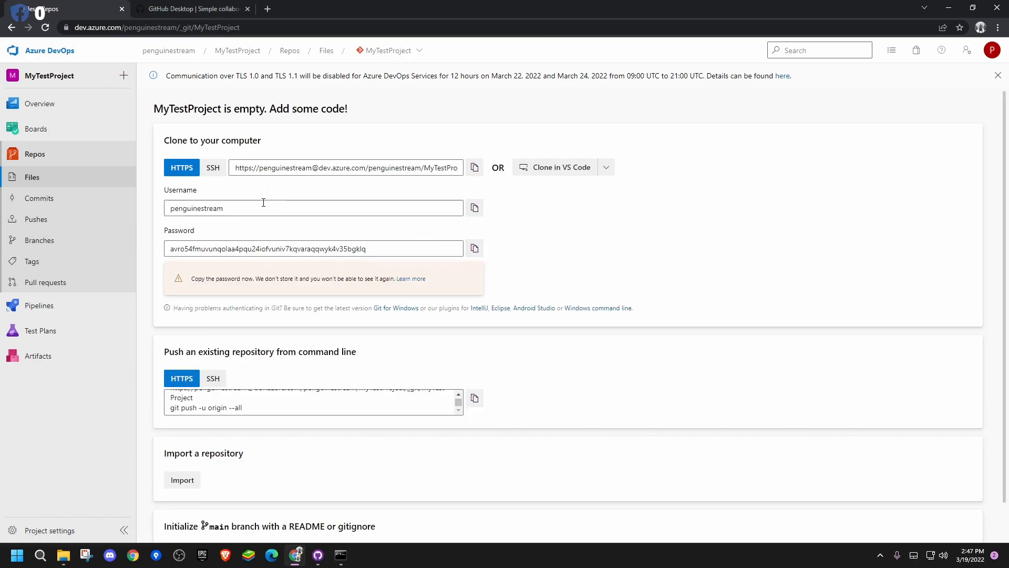
left_click(341, 555)
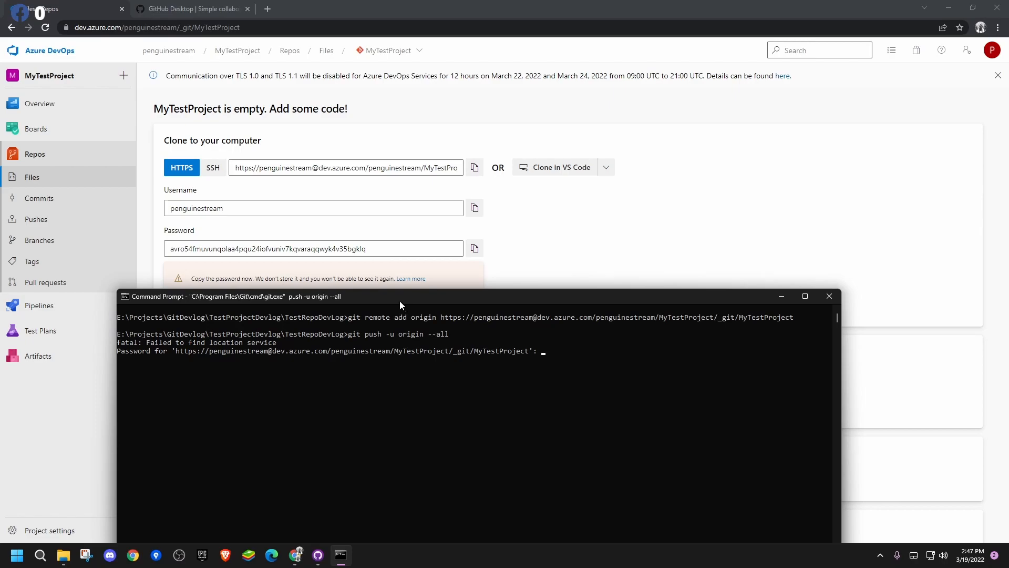
key("Enter")
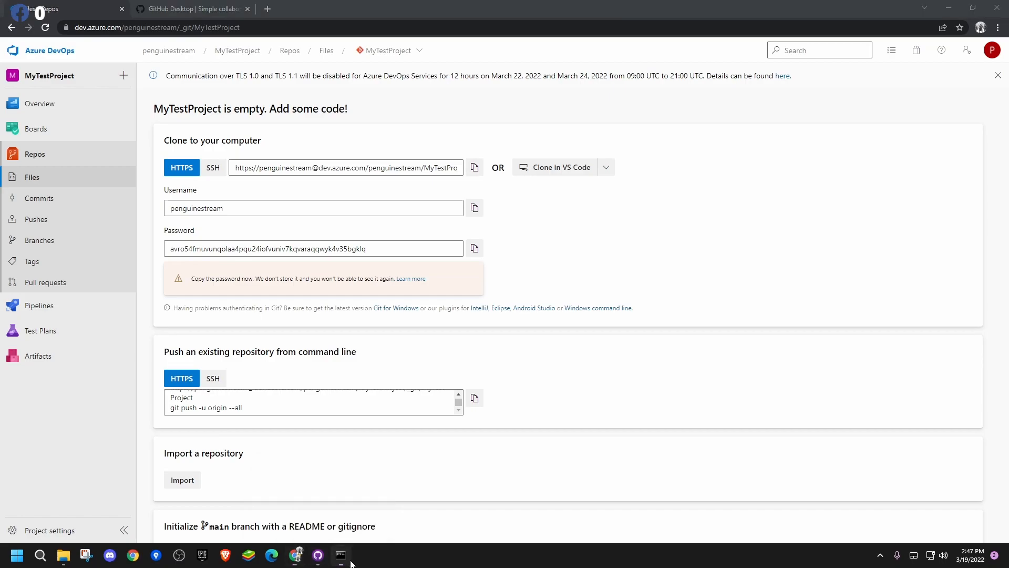
Push to the Azure remote, dismiss the failed sign-in, and retry the push.
left_click(320, 555)
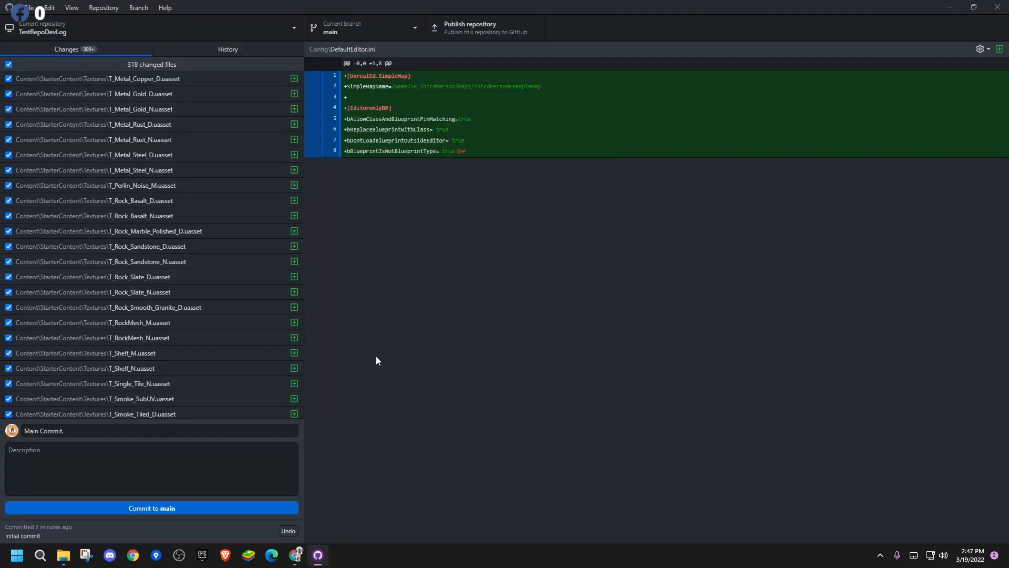
left_click(138, 7)
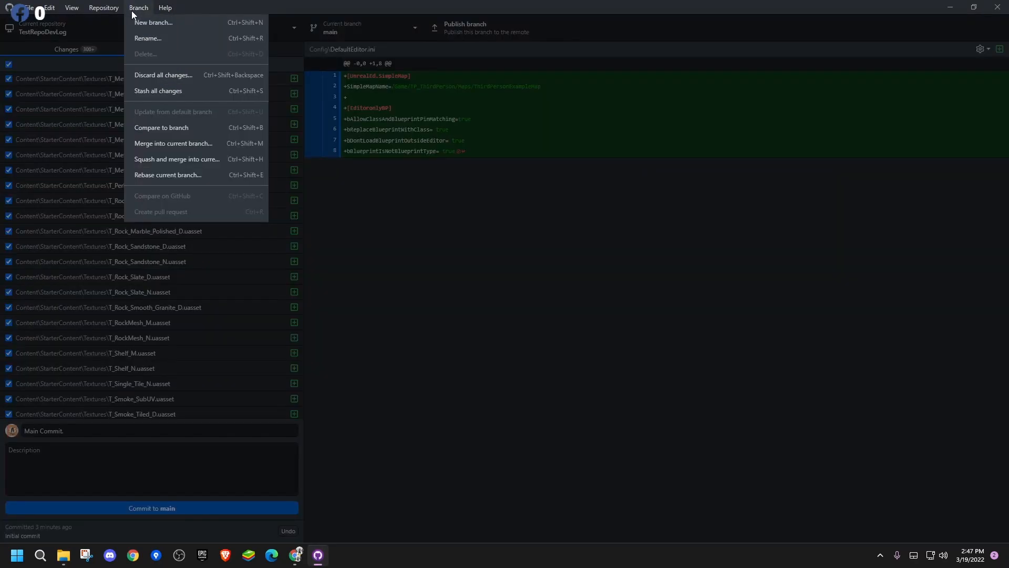
left_click(104, 8)
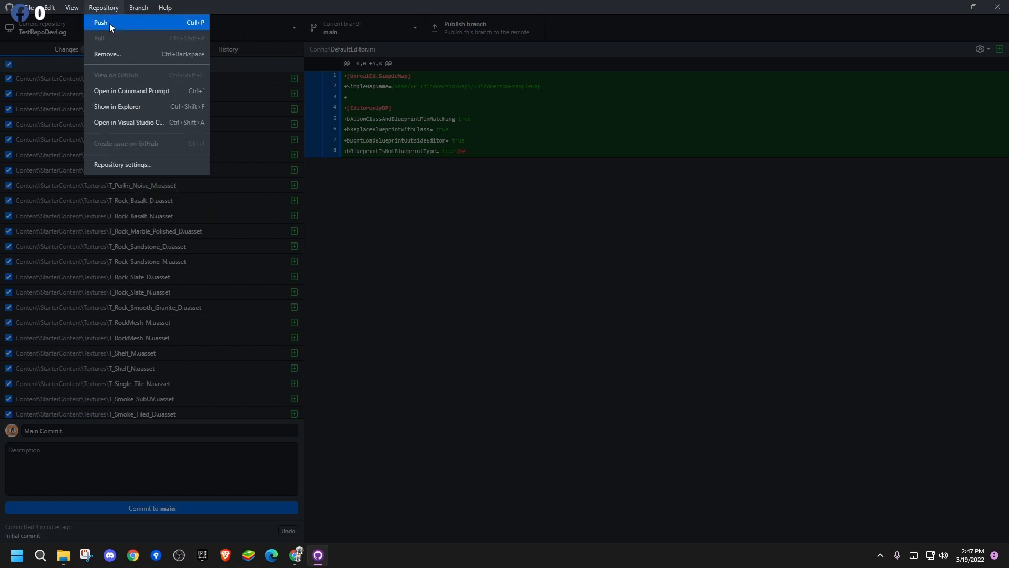
left_click(101, 23)
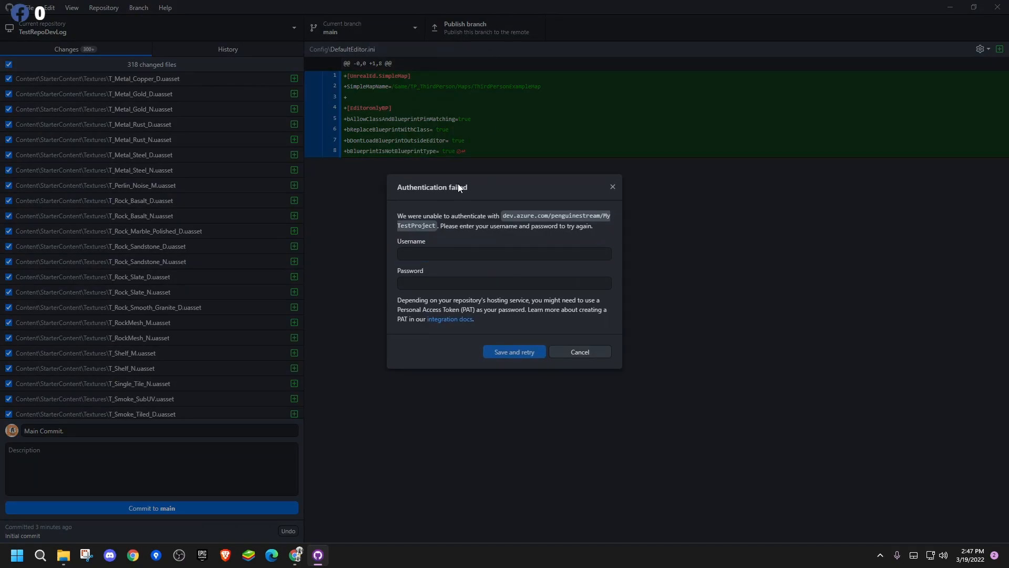
mouse_move(270, 168)
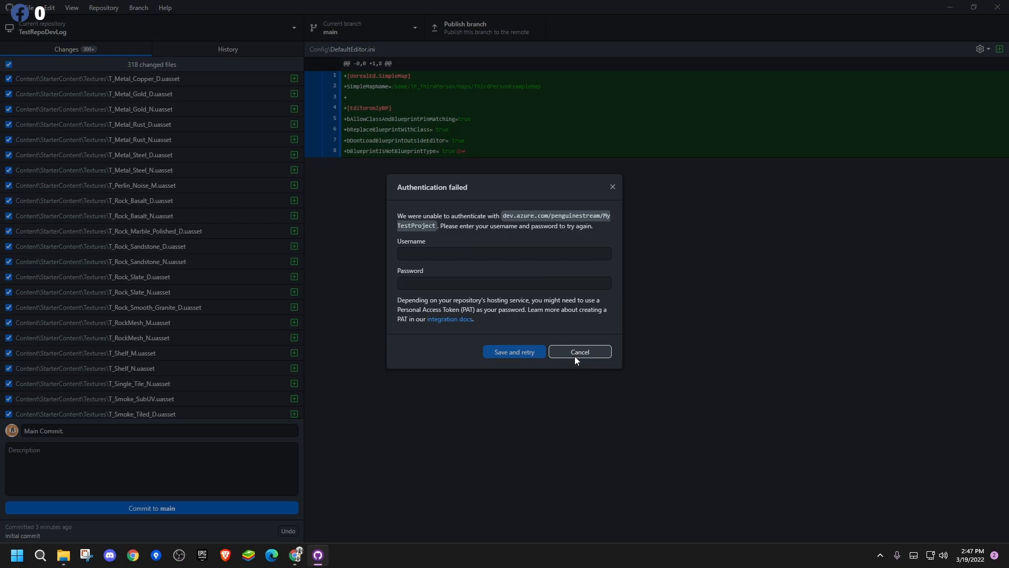
left_click(104, 8)
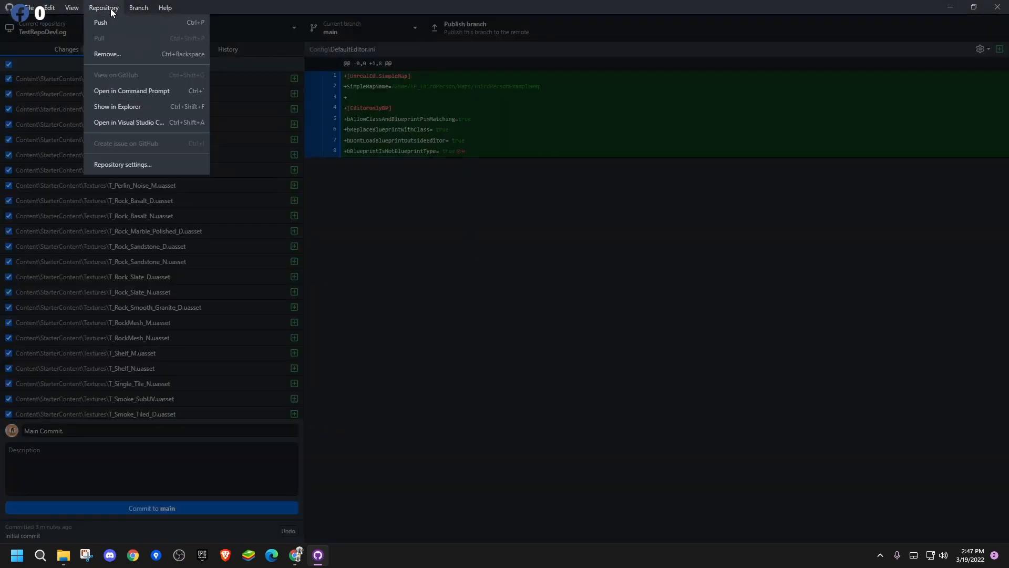
left_click(100, 23)
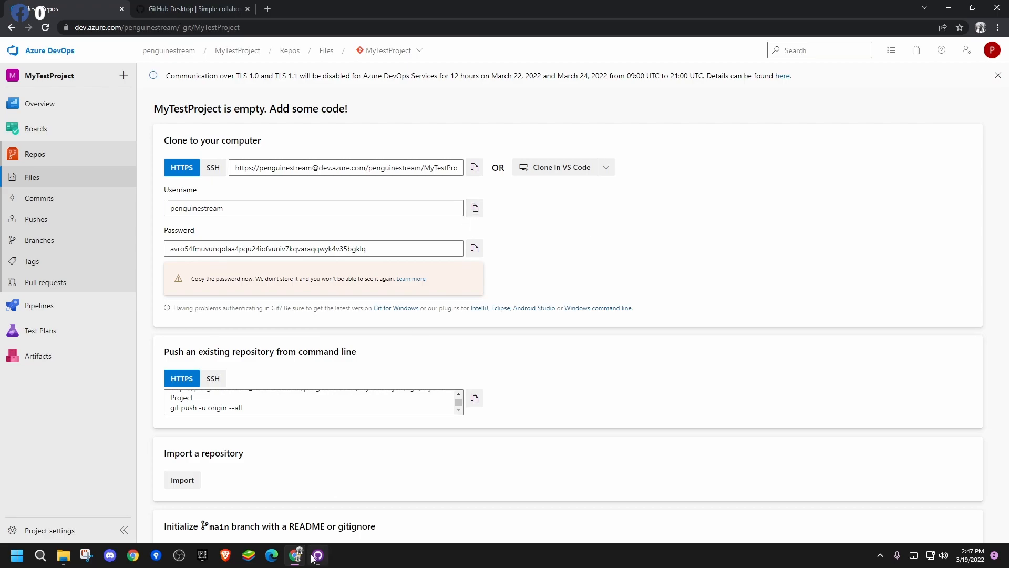
Save the Azure DevOps username and generated password and retry the connection.
left_click(296, 556)
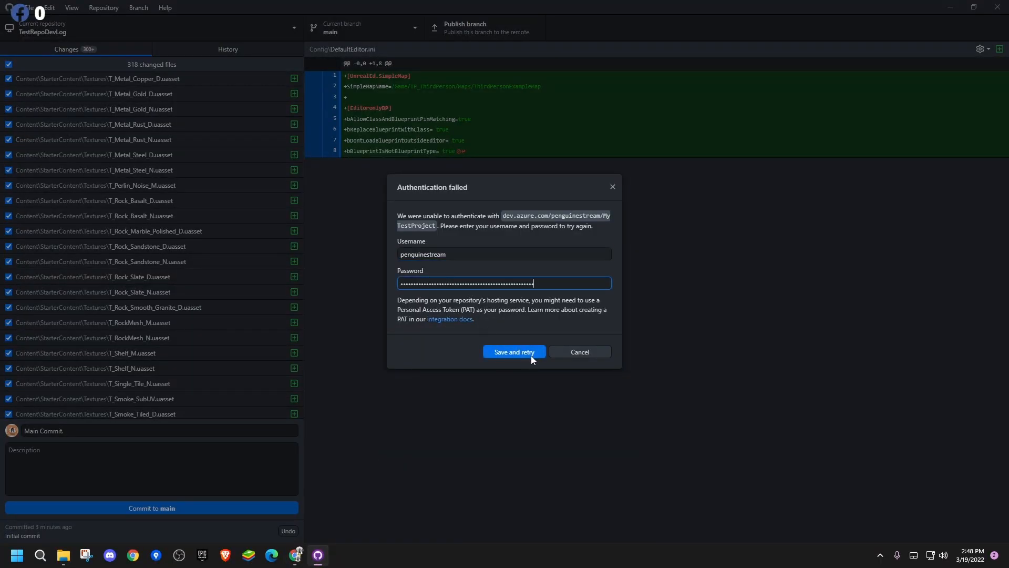
left_click(514, 351)
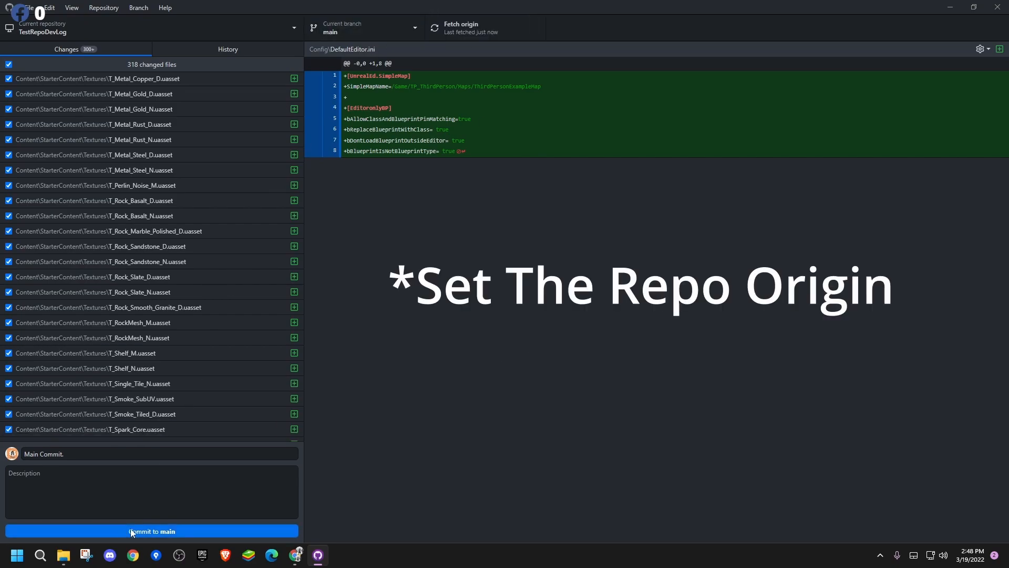
Commit the 318 changes to main, leaving one commit to push to origin.
left_click(152, 531)
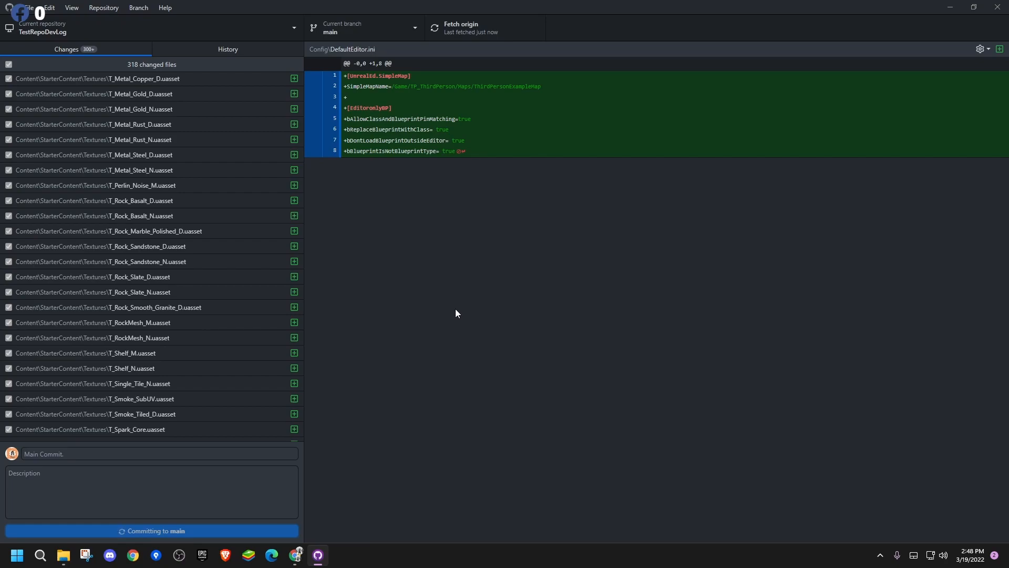
left_click(152, 531)
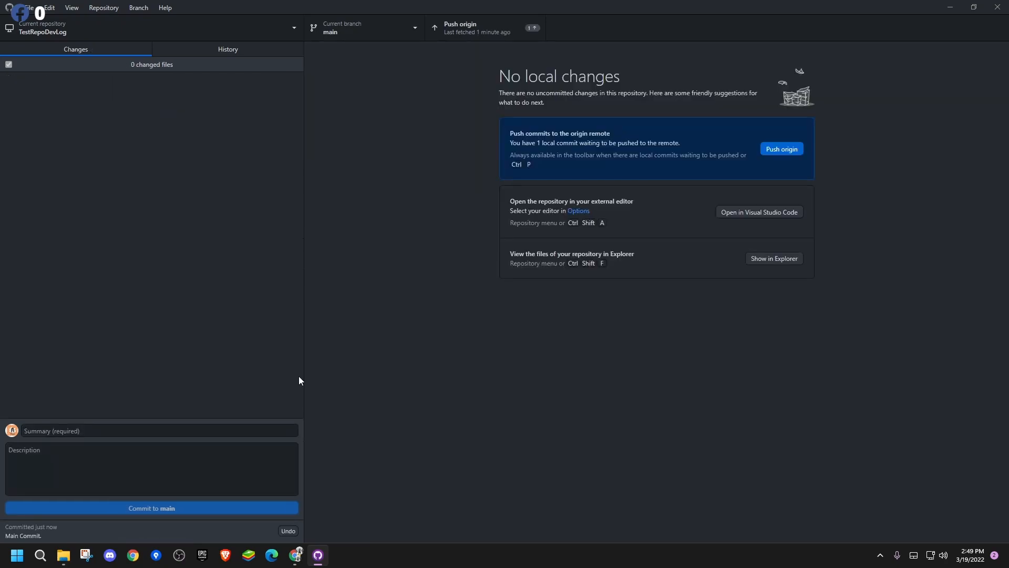
mouse_move(103, 155)
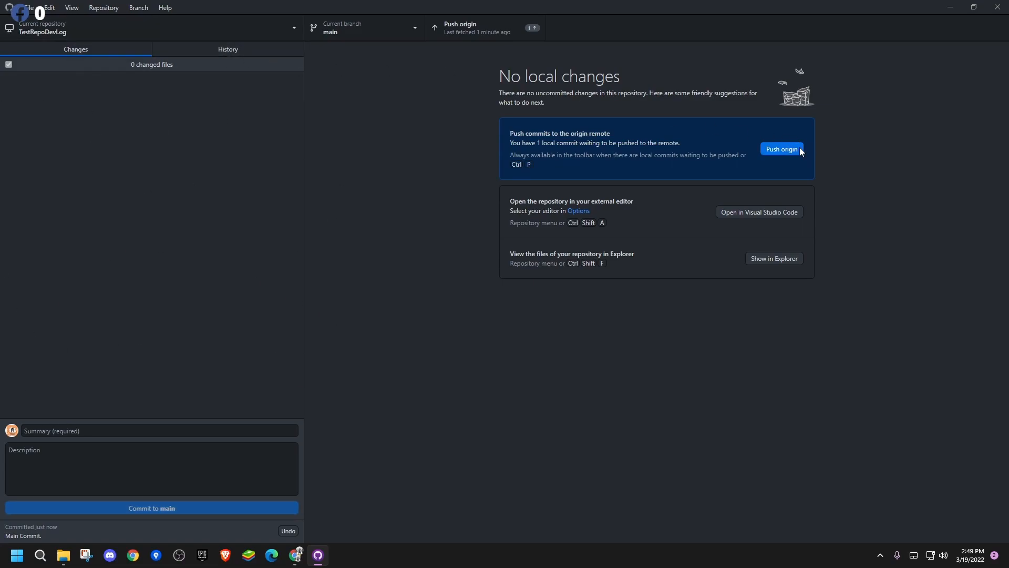
Push Main Commit. to the Azure DevOps origin and let the push finish.
left_click(782, 149)
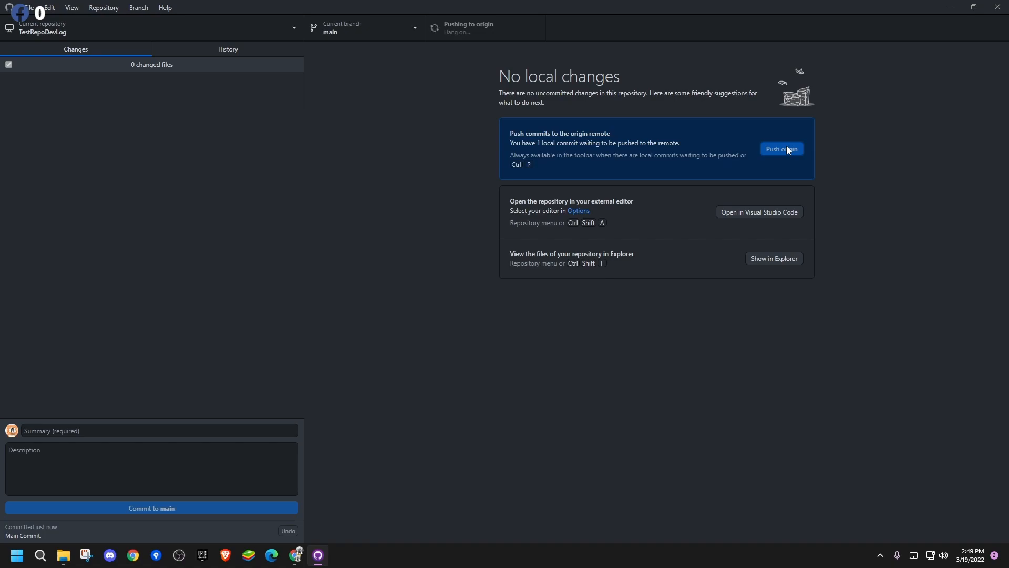
left_click(782, 149)
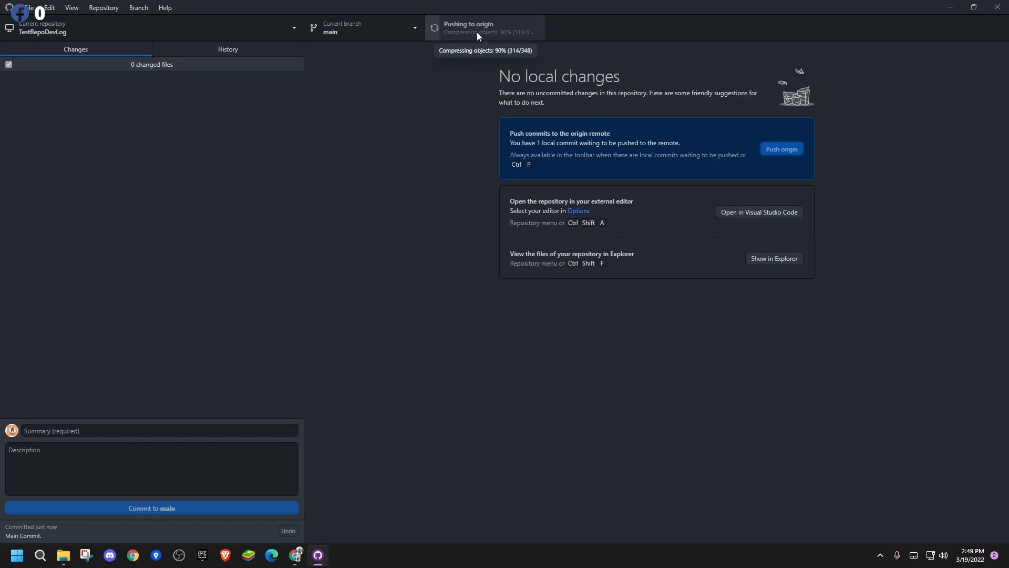
mouse_move(570, 391)
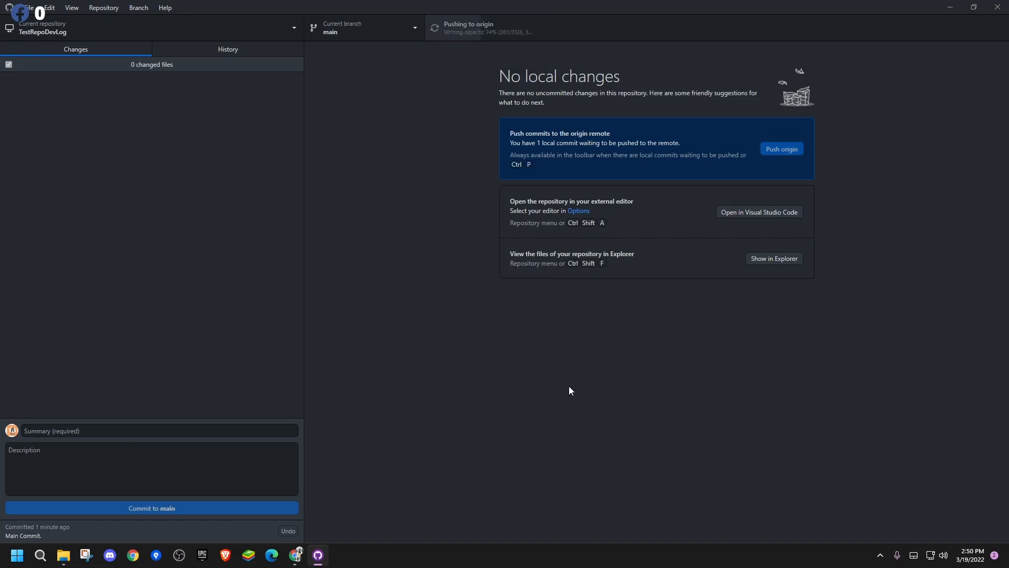
mouse_move(567, 386)
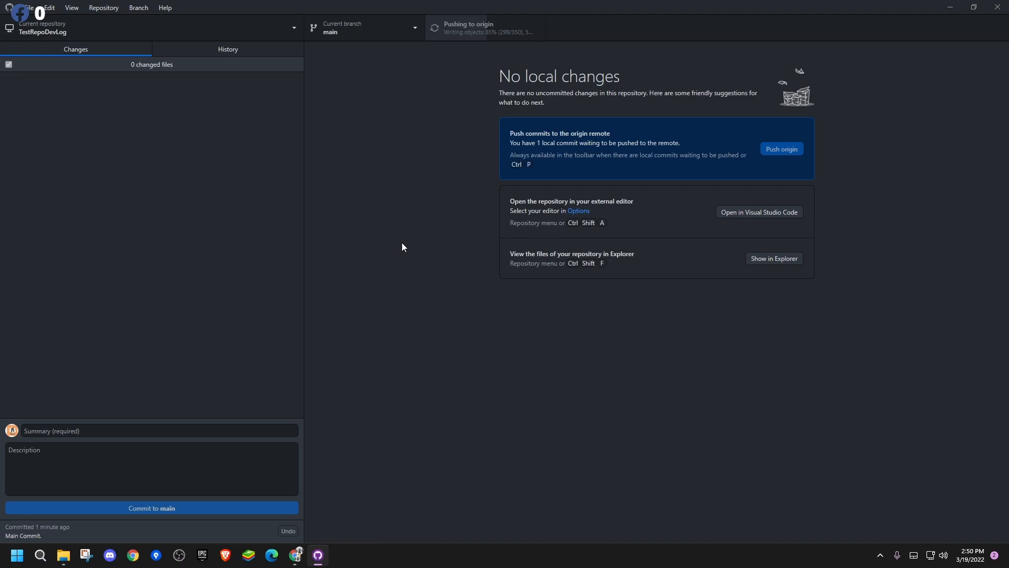
mouse_move(115, 13)
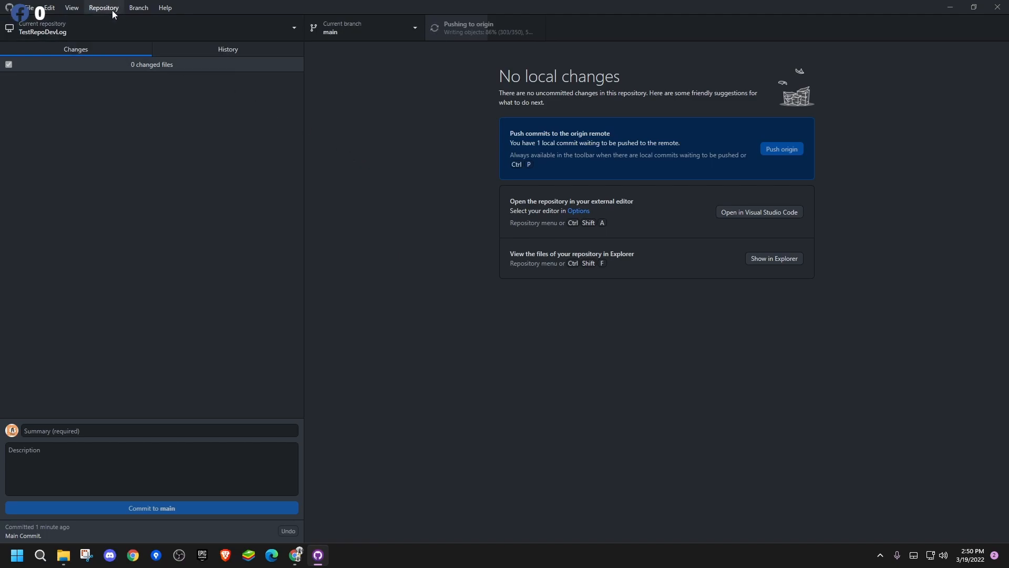
mouse_move(454, 226)
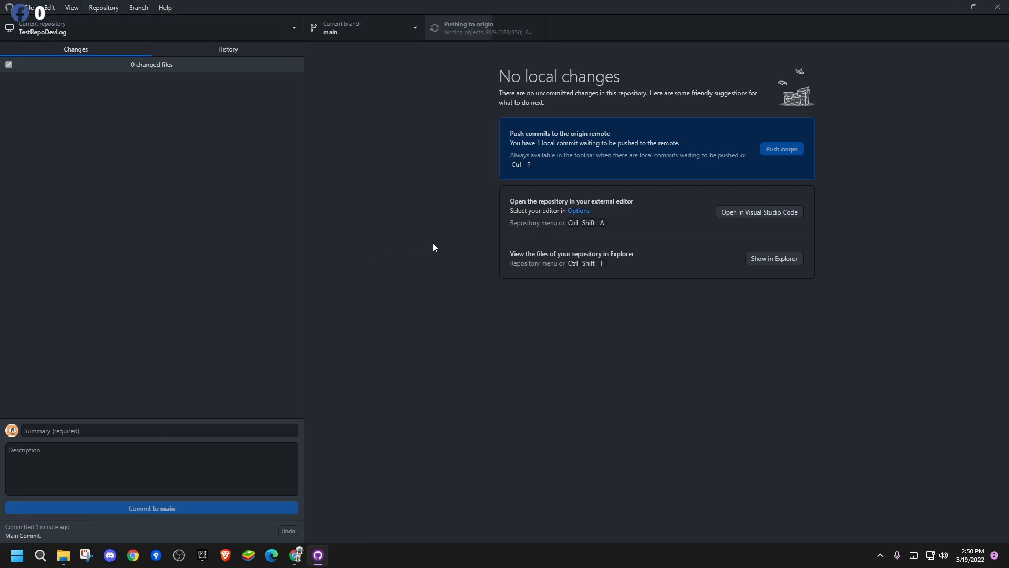
mouse_move(302, 564)
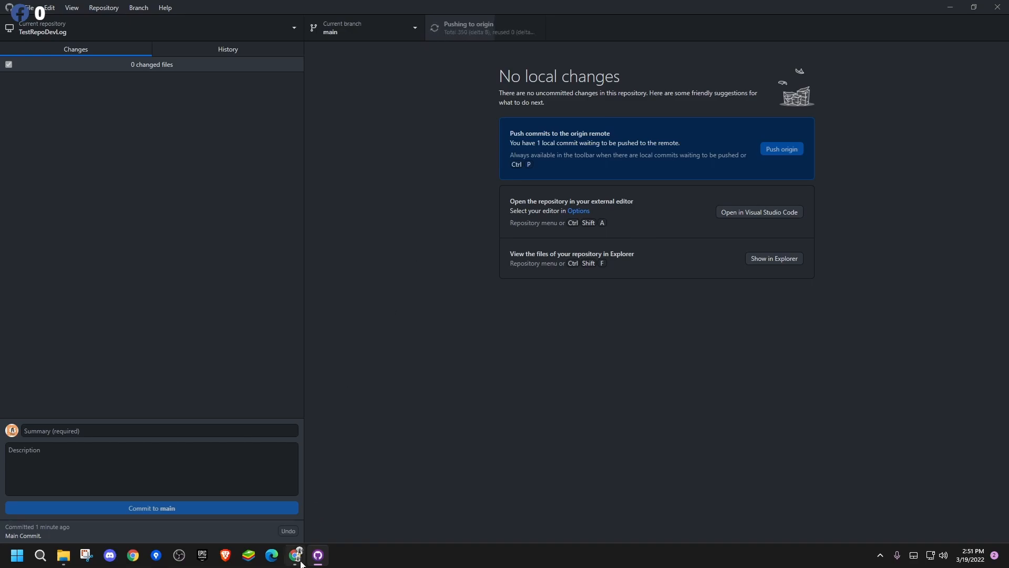
left_click(296, 554)
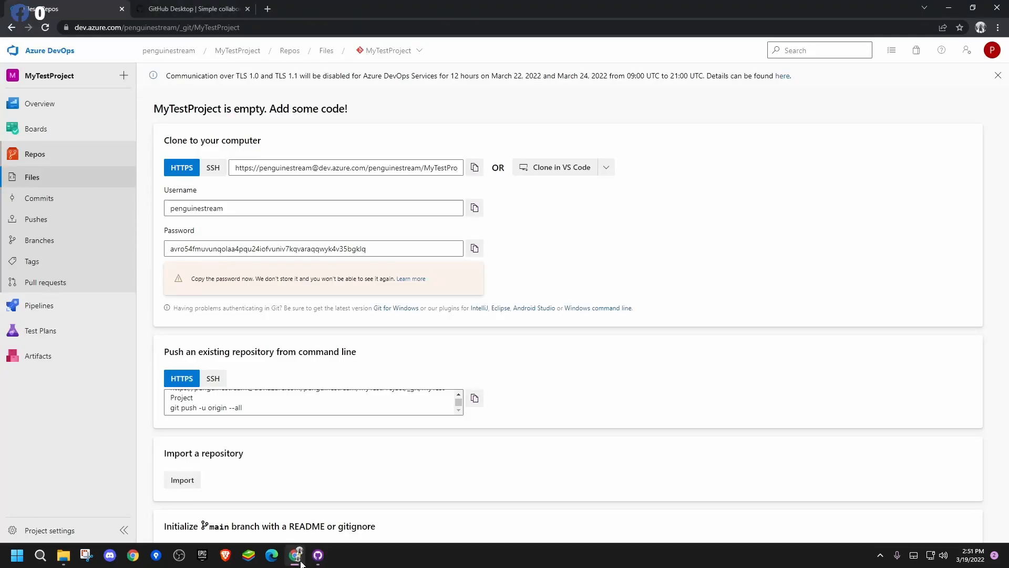
left_click(319, 555)
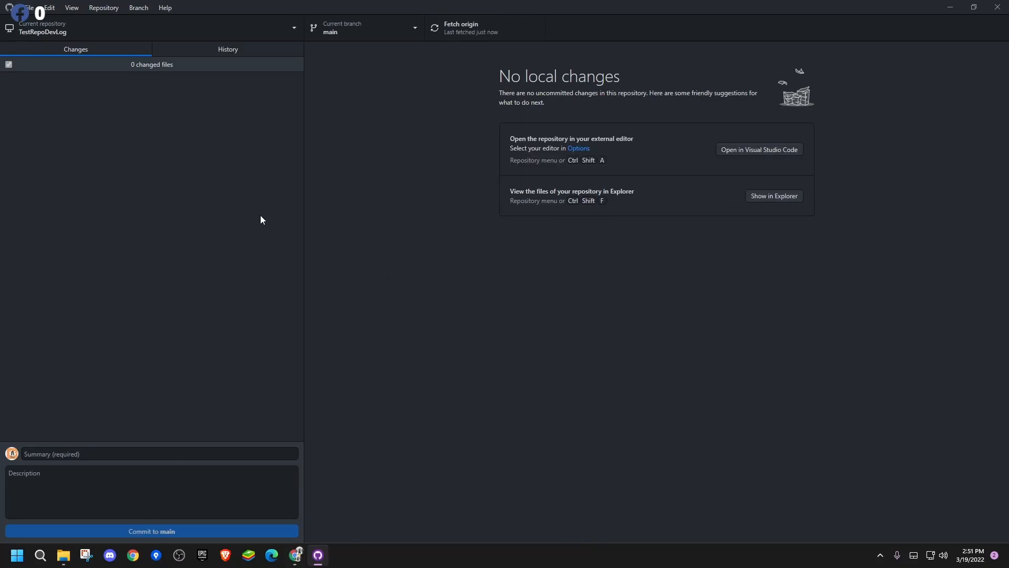
Review the history's Initial commit, then scroll through Main Commit.'s changed files.
left_click(228, 49)
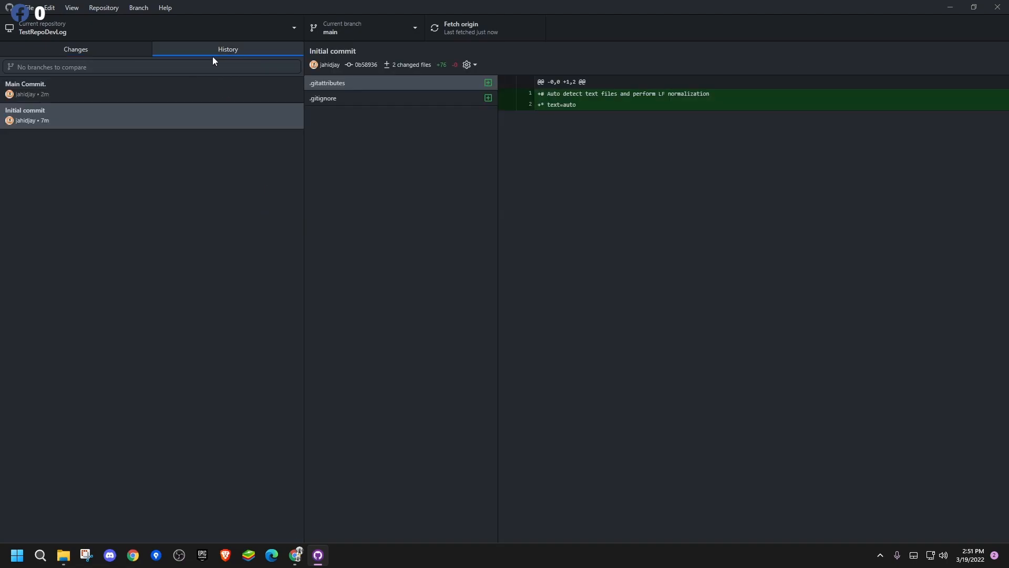
left_click(53, 115)
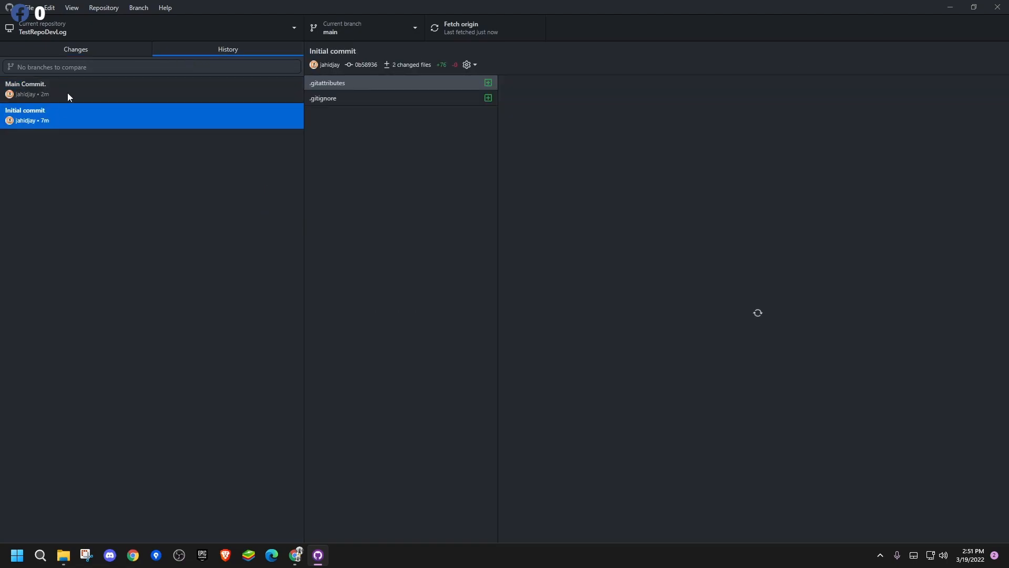
left_click(53, 88)
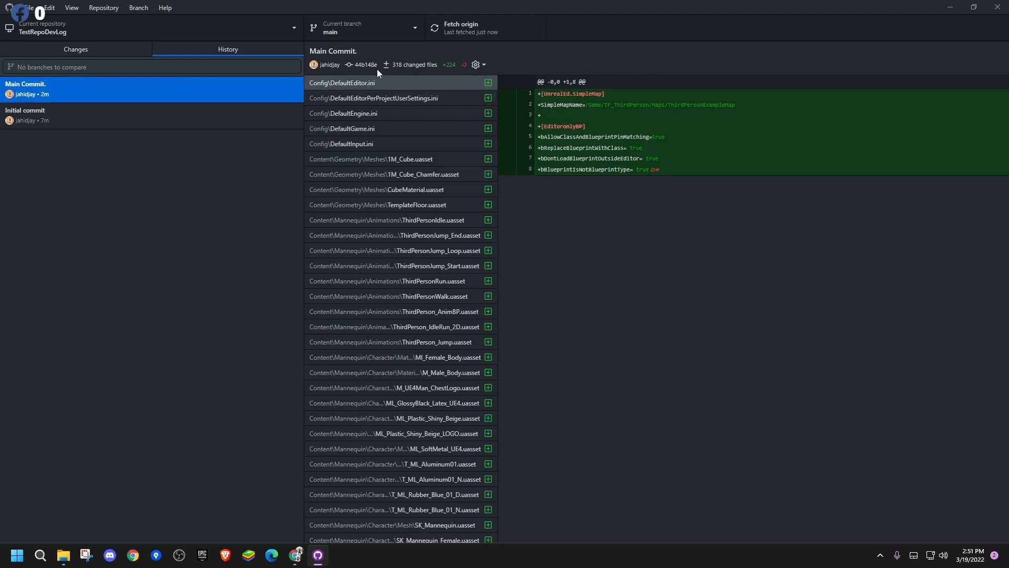
scroll("down", 3)
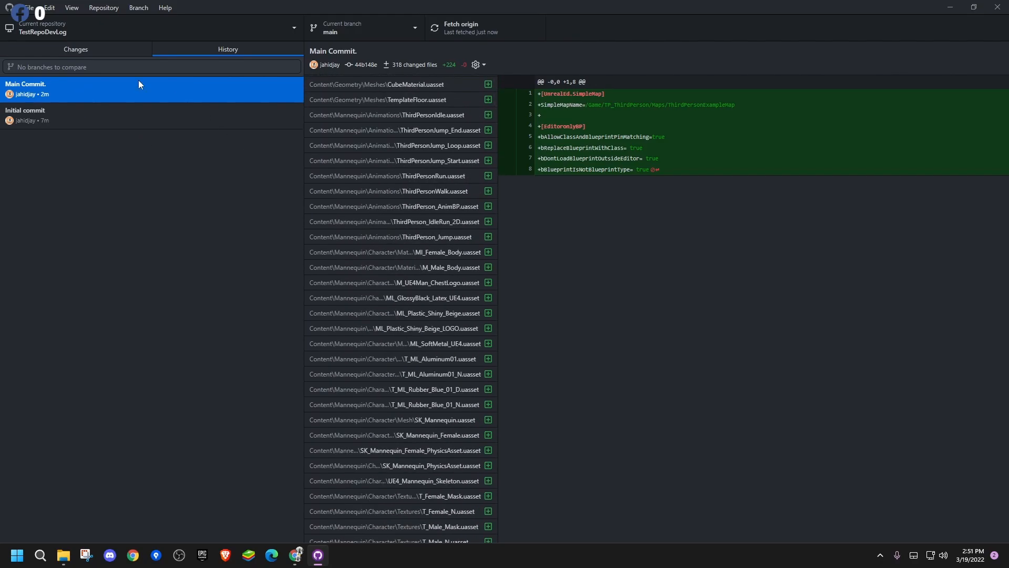
mouse_move(144, 36)
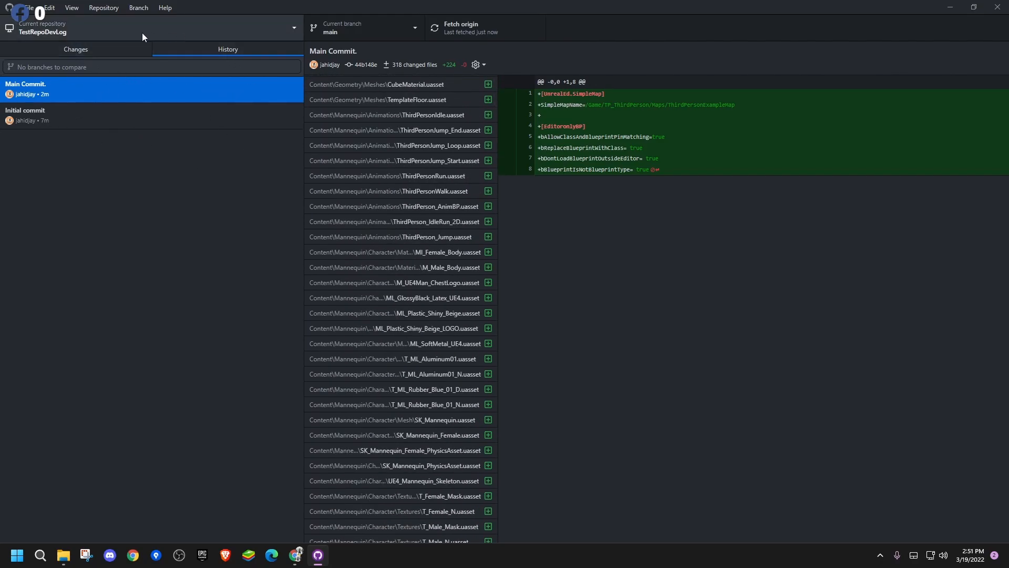
left_click(75, 49)
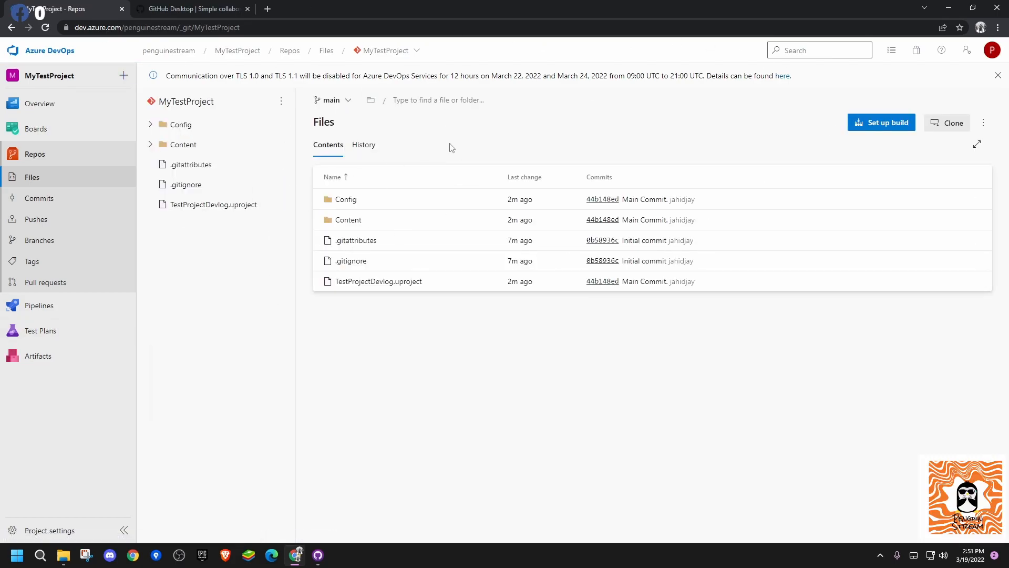
mouse_move(164, 197)
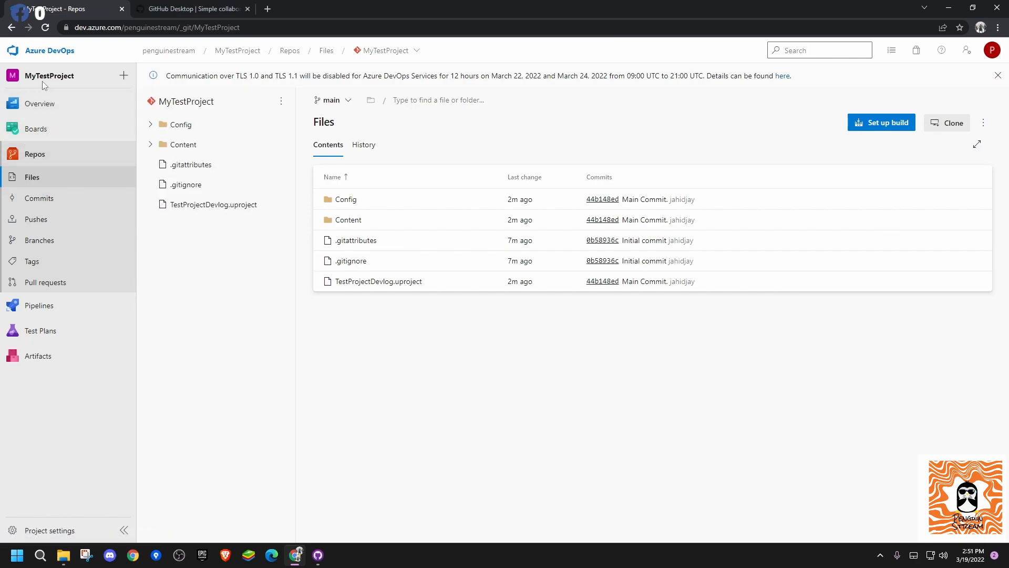
mouse_move(328, 228)
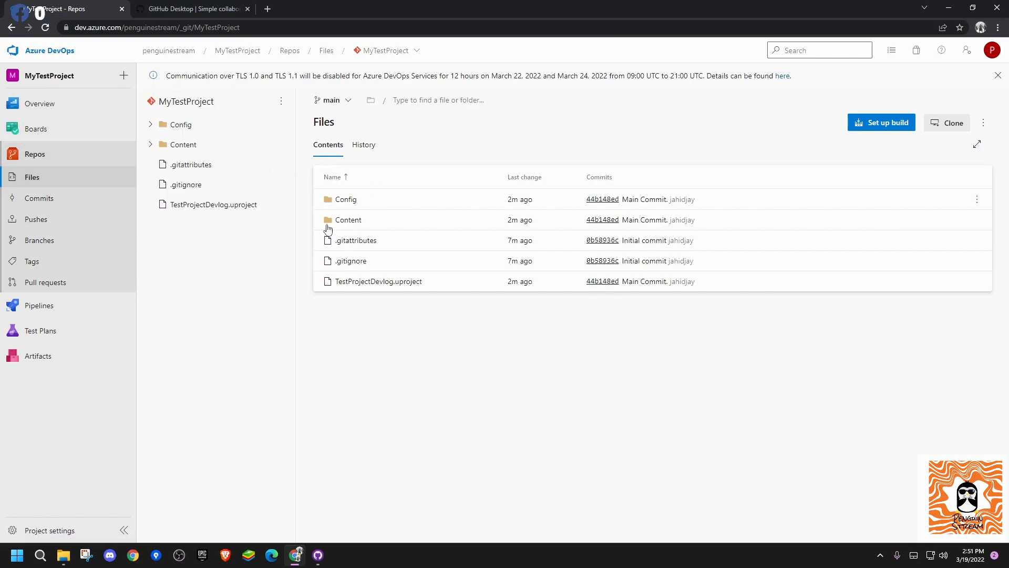
mouse_move(794, 152)
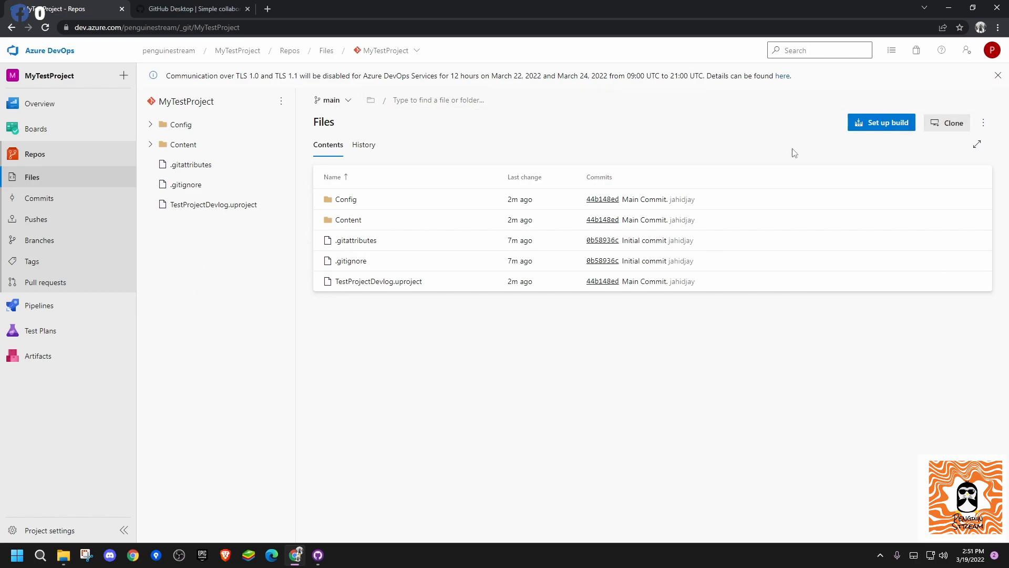
mouse_move(771, 123)
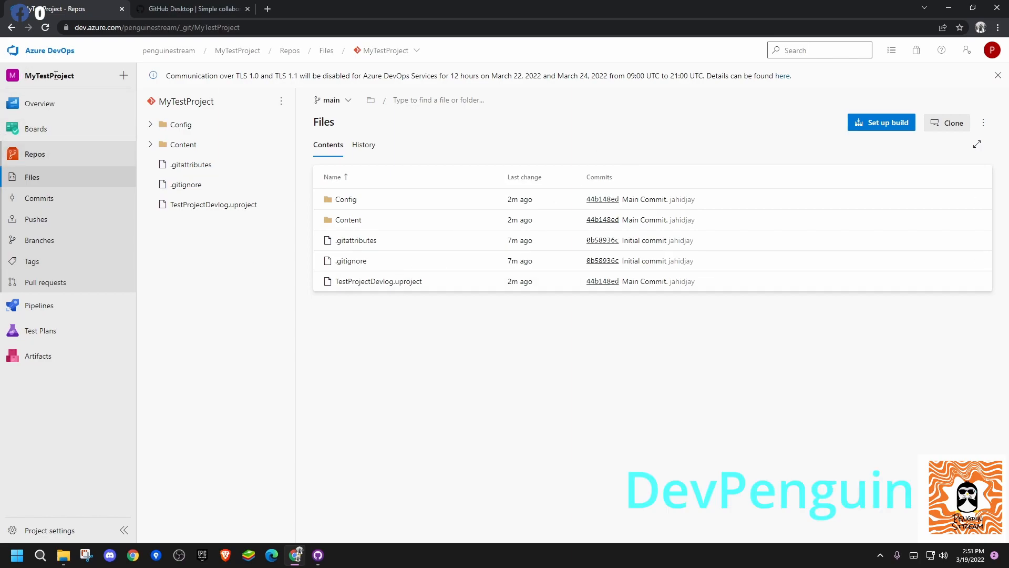
mouse_move(285, 332)
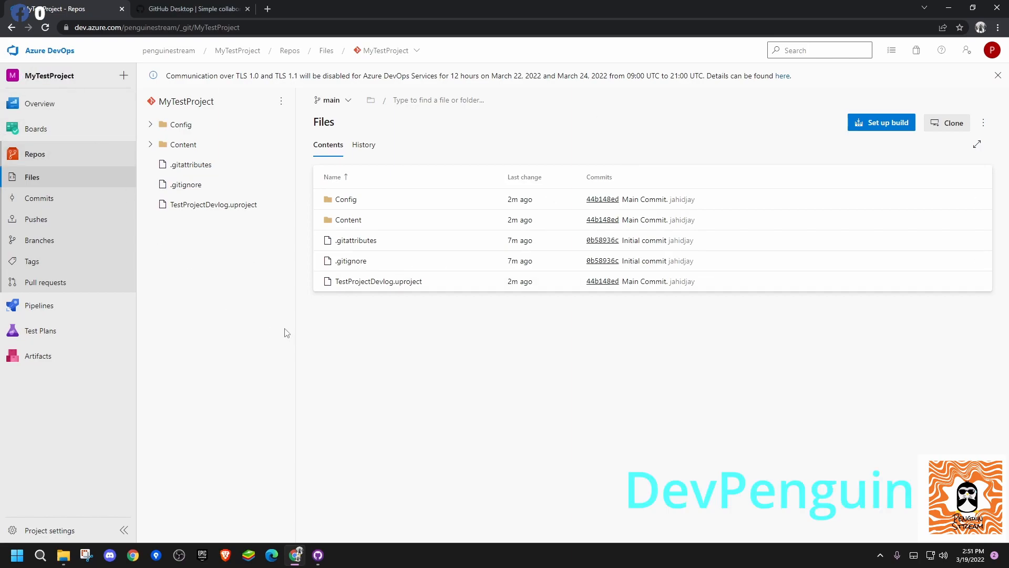